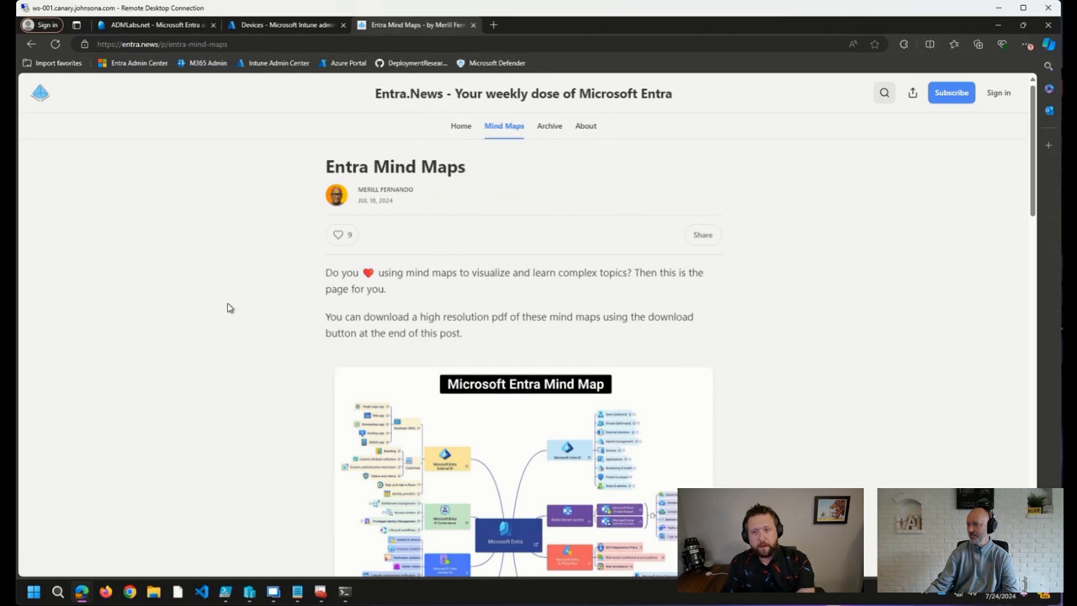
# - Scroll the Entra Mind Maps post until the Microsoft Entra overview mind map is in view
pyautogui.scroll(-3)
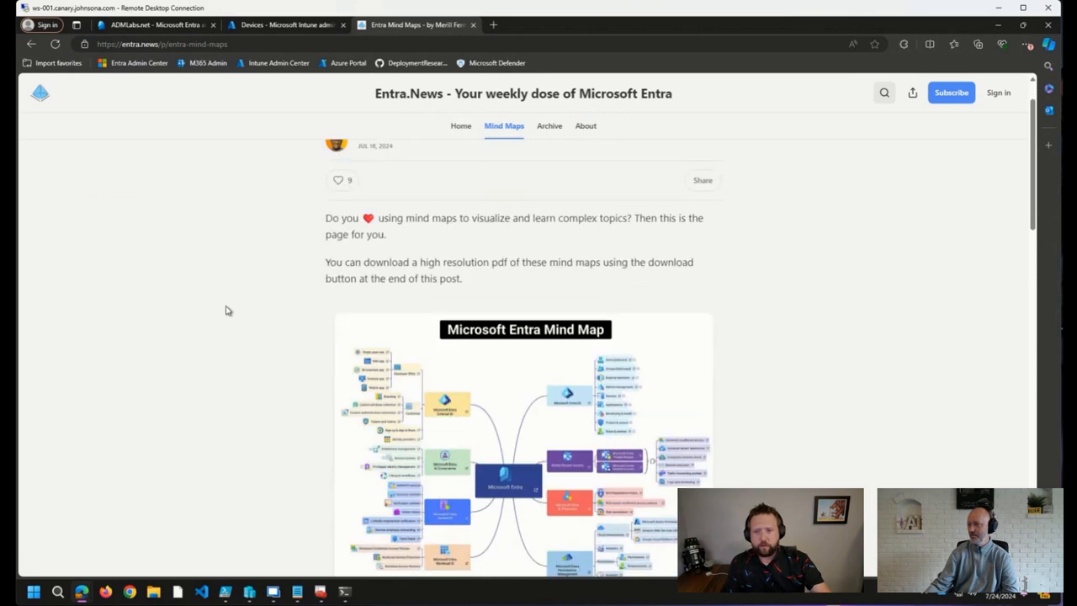
pyautogui.scroll(-3)
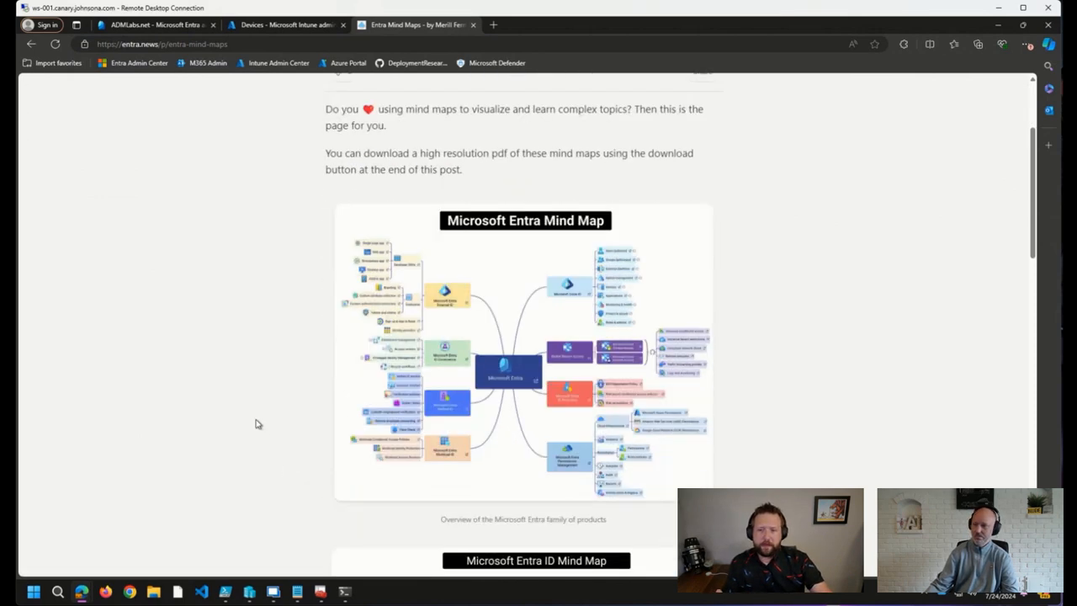
pyautogui.moveTo(477, 343)
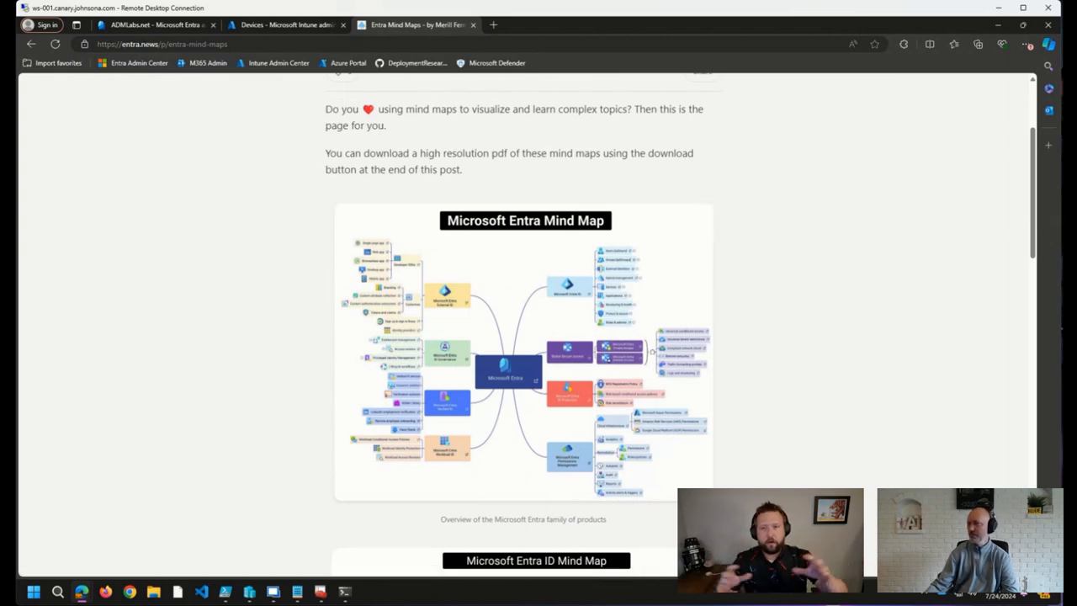
pyautogui.scroll(-3)
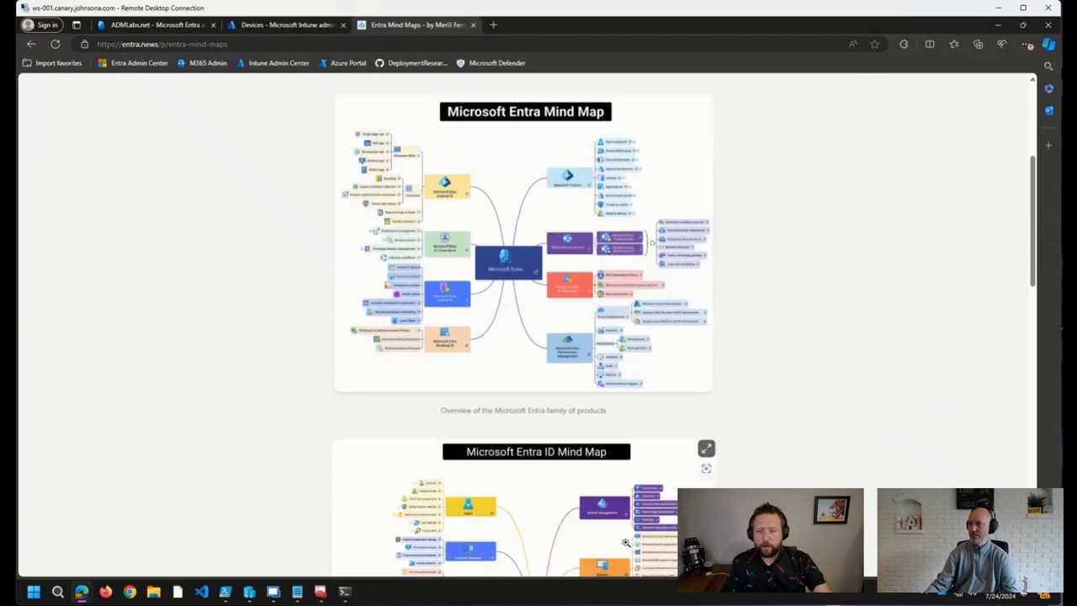
pyautogui.scroll(-3)
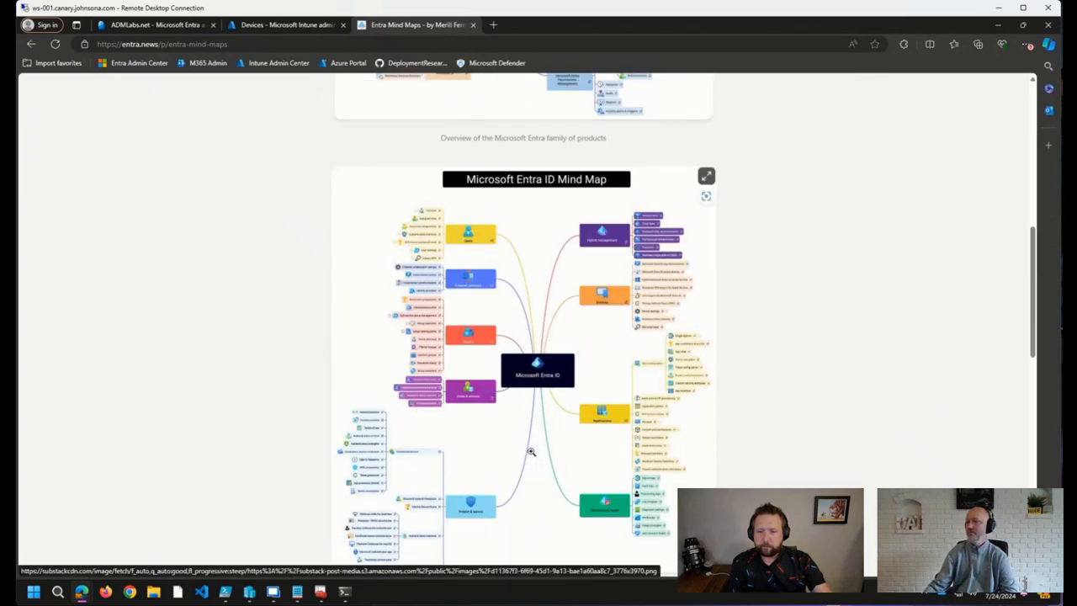
pyautogui.scroll(3)
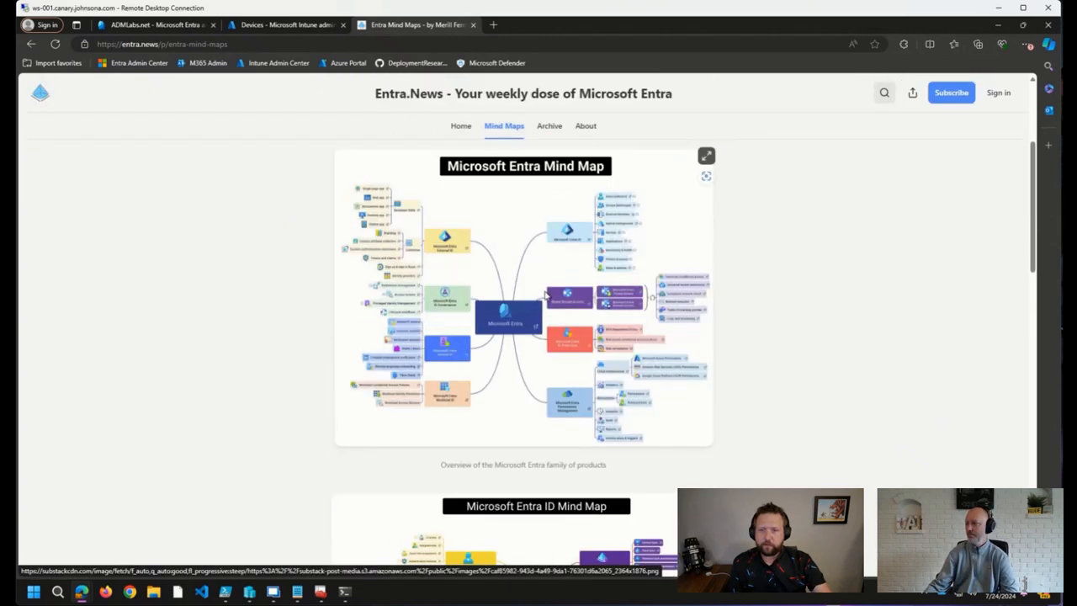
# - Enlarge the Microsoft Entra mind map in the lightbox, then the Entra ID mind map, closing each
pyautogui.click(706, 154)
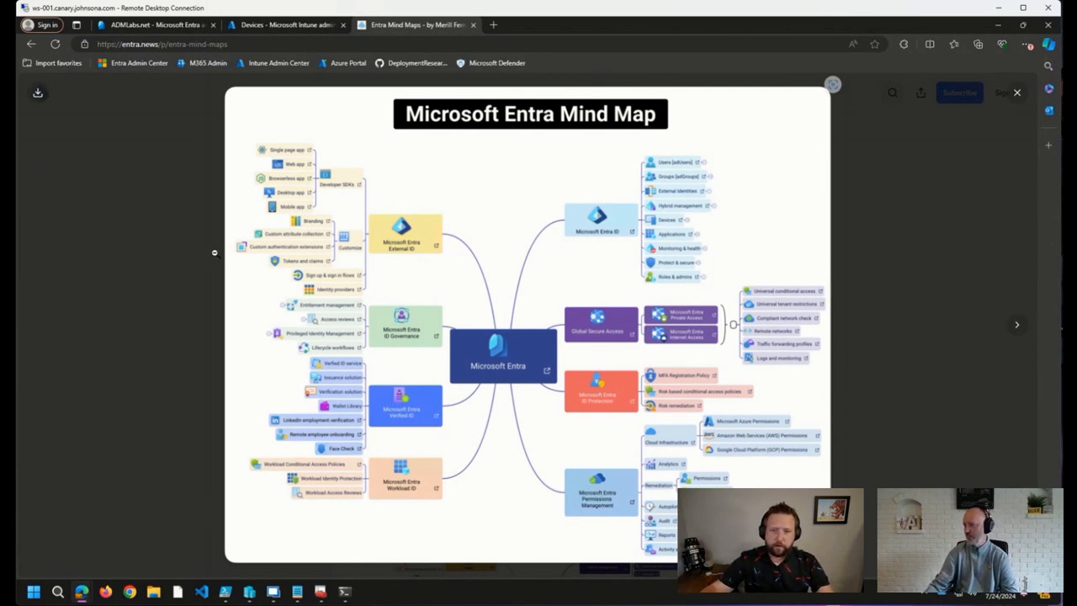
pyautogui.click(1016, 92)
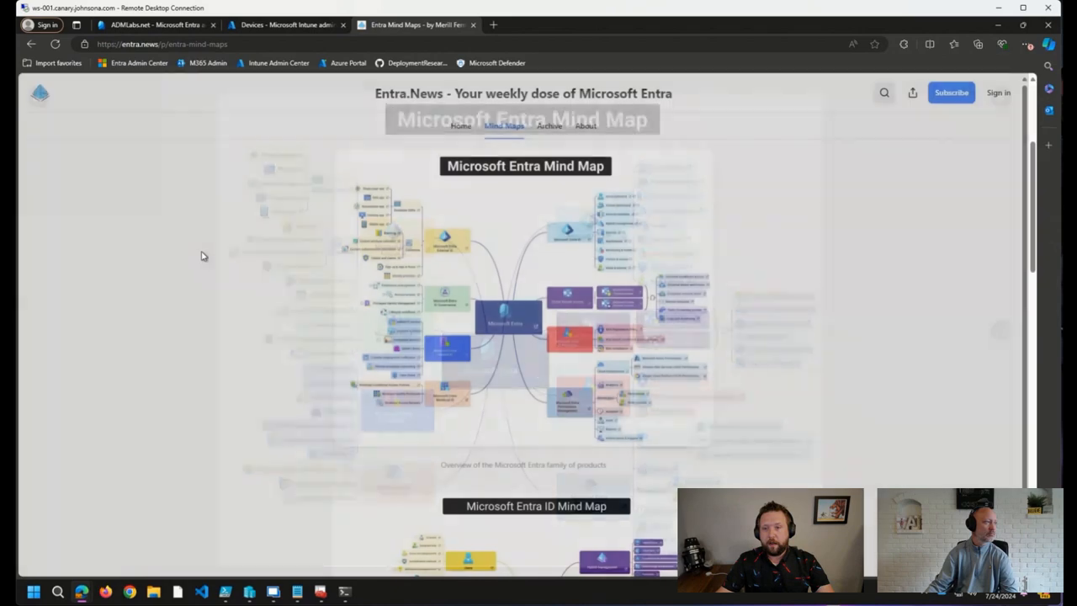
pyautogui.click(535, 504)
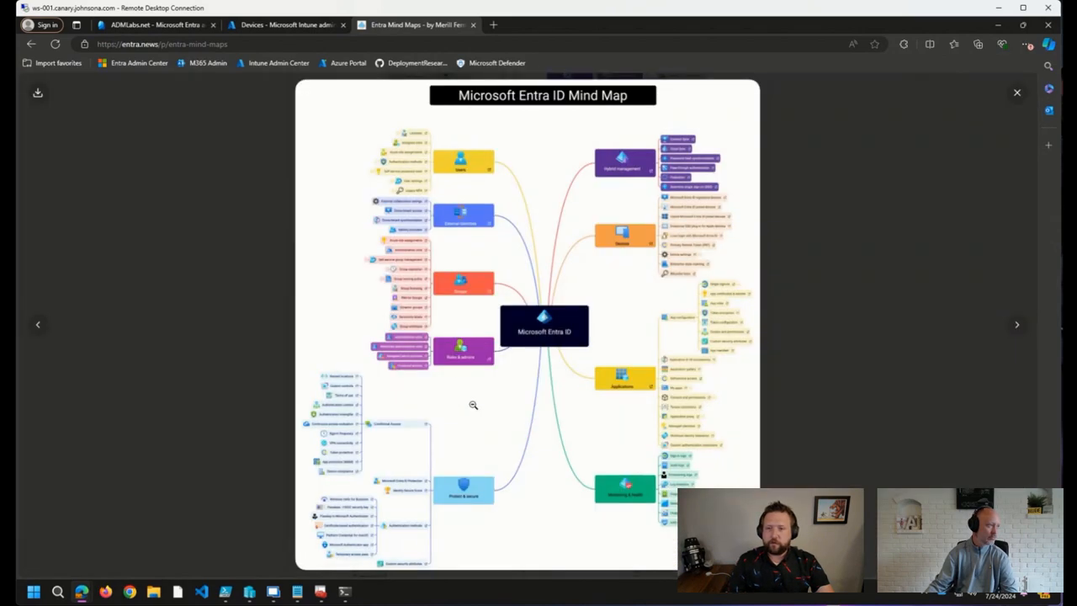
pyautogui.click(1016, 90)
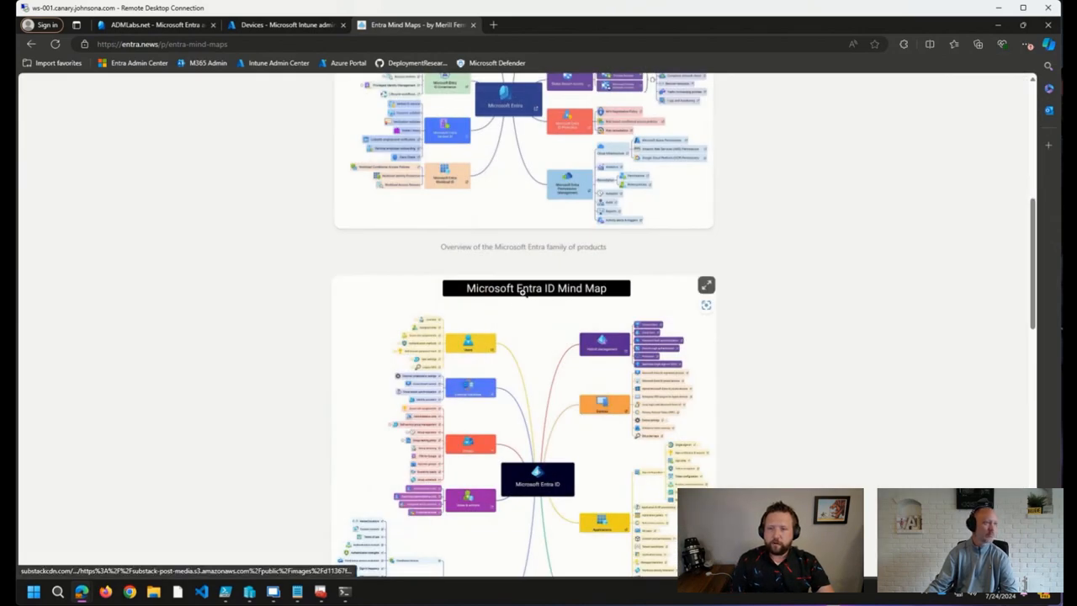
# - Reopen the Entra ID mind map at full size and scroll down through it
pyautogui.click(707, 284)
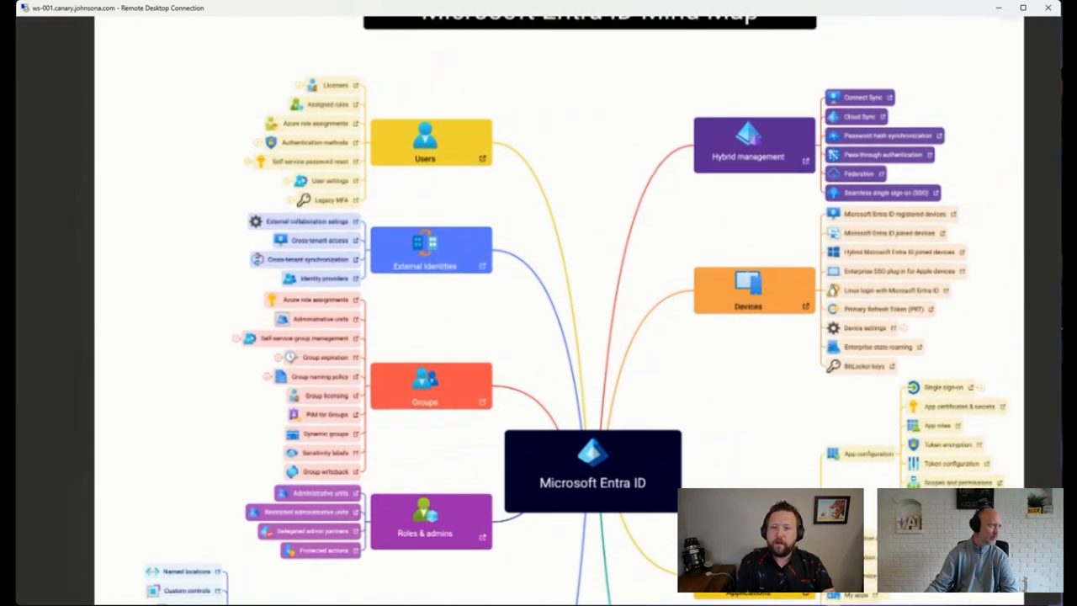
pyautogui.scroll(-3)
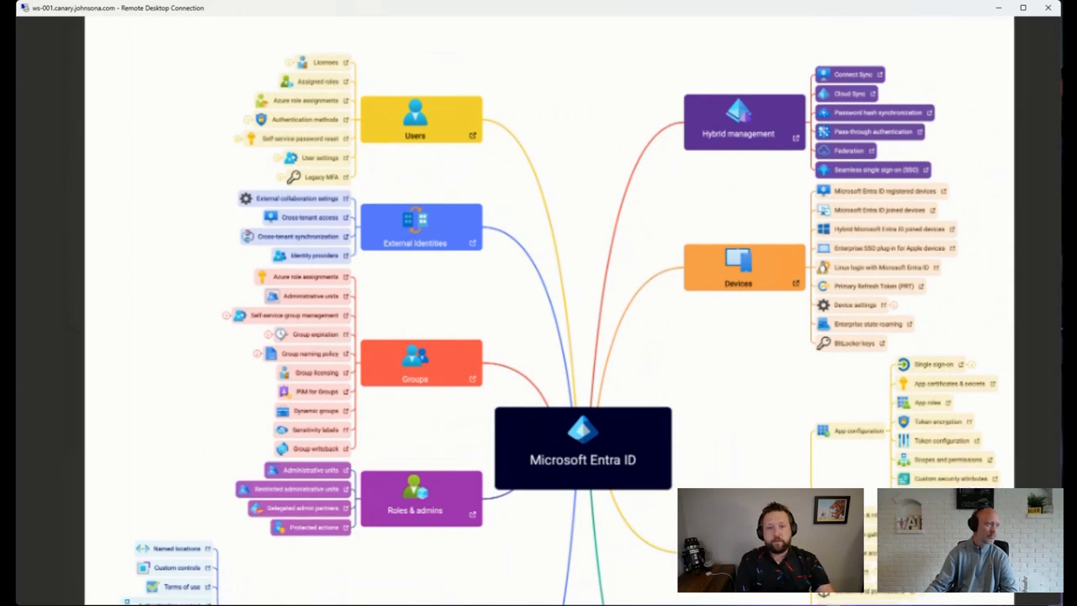
pyautogui.scroll(-3)
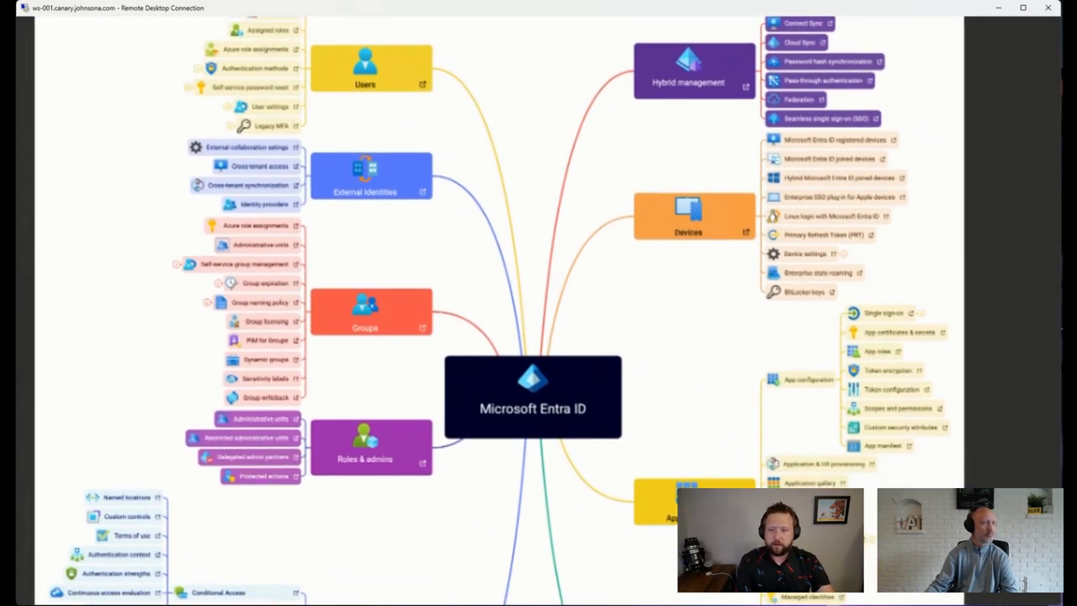
pyautogui.scroll(-3)
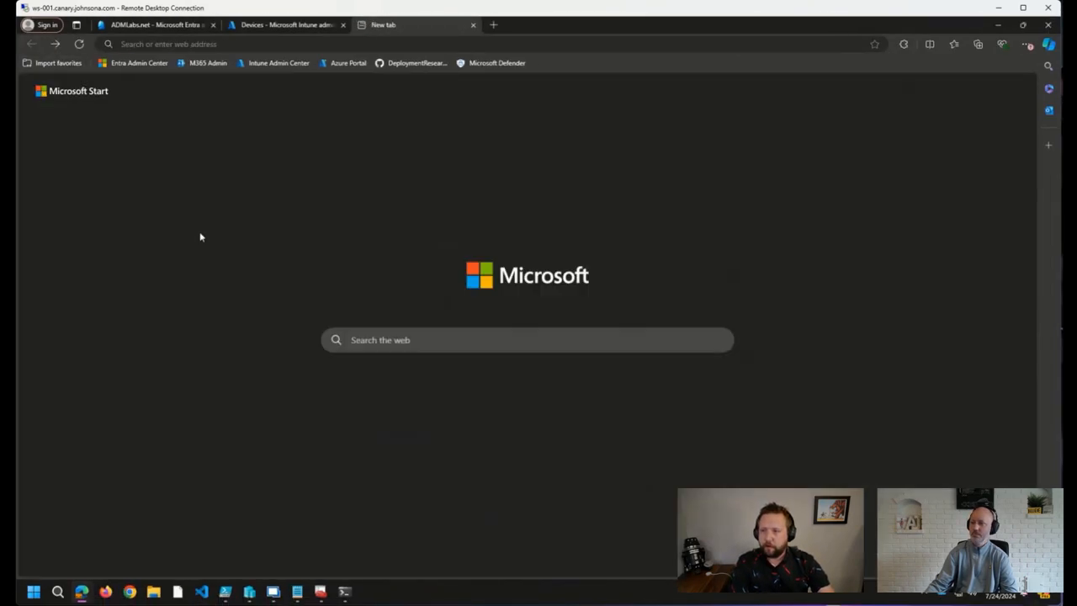
# - Return to the Entra Mind Maps post and browse down to the Microsoft Admin Roles mind map
pyautogui.click(414, 26)
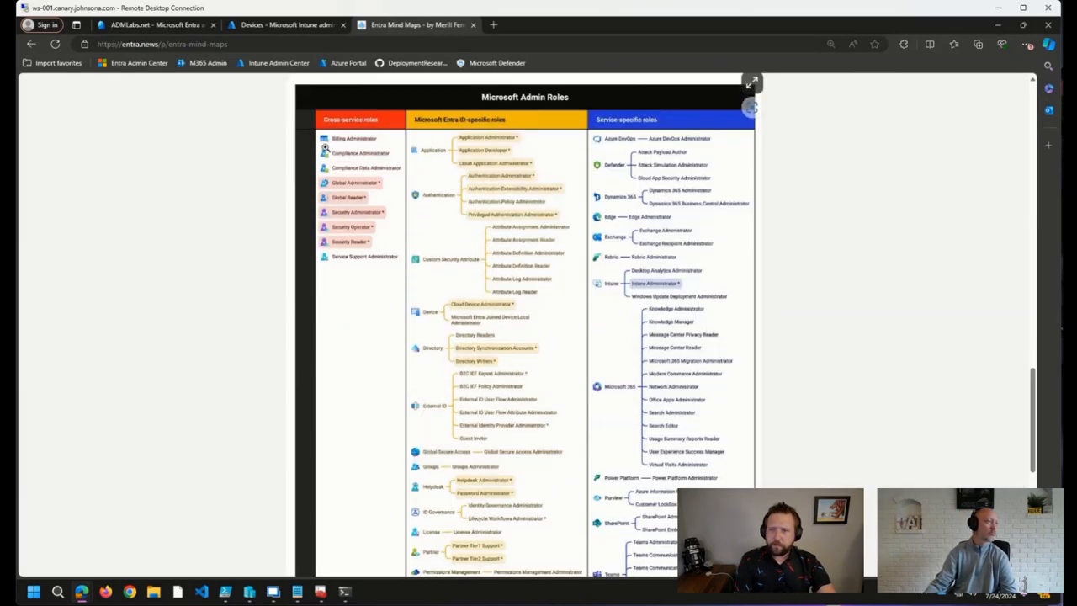
pyautogui.moveTo(339, 199)
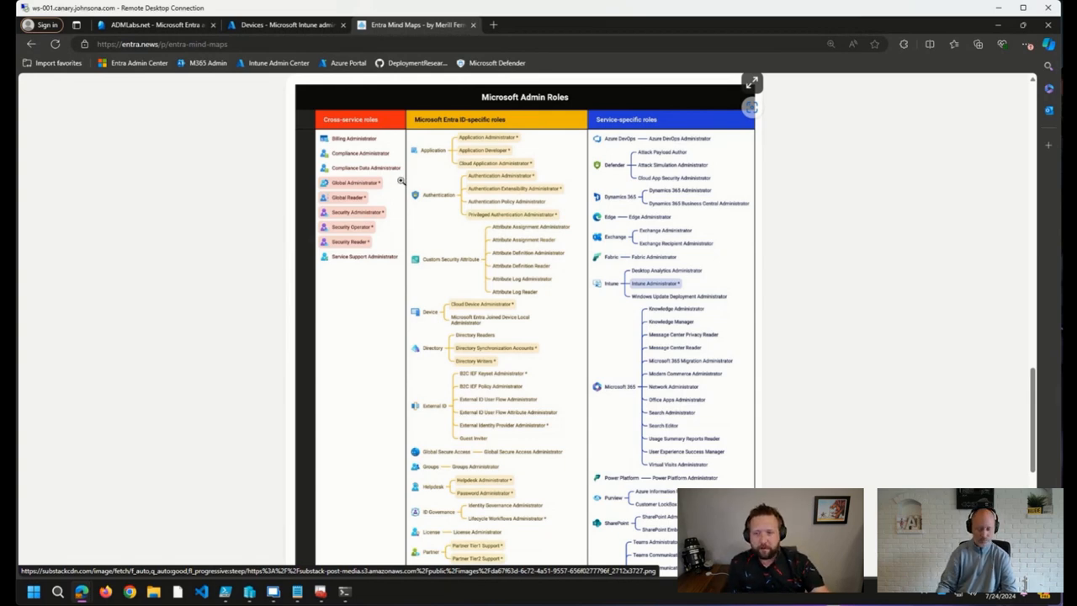
pyautogui.moveTo(304, 232)
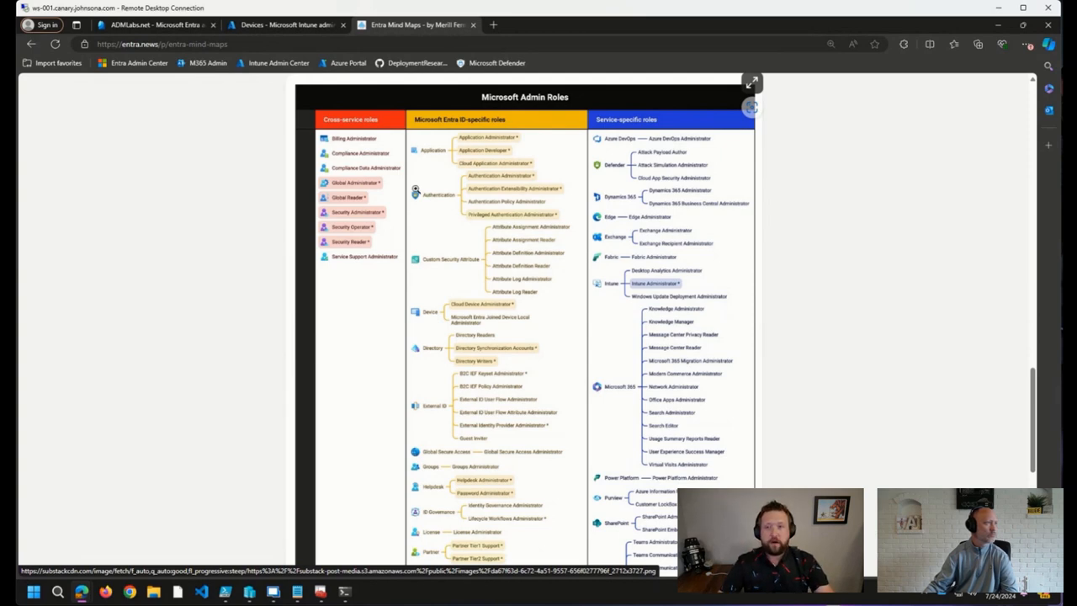
pyautogui.moveTo(497, 160)
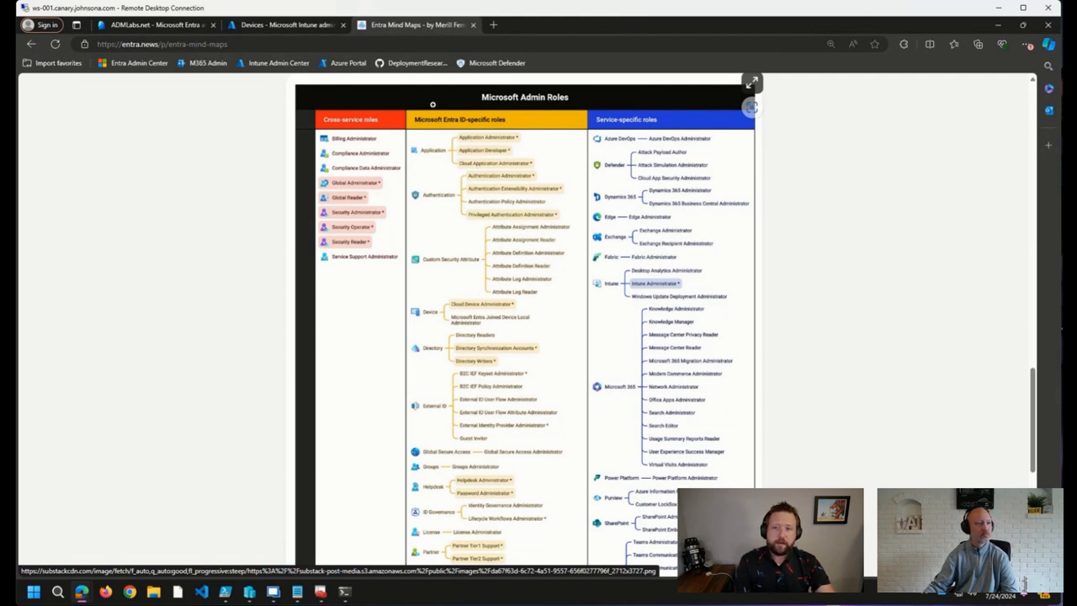
pyautogui.moveTo(528, 178)
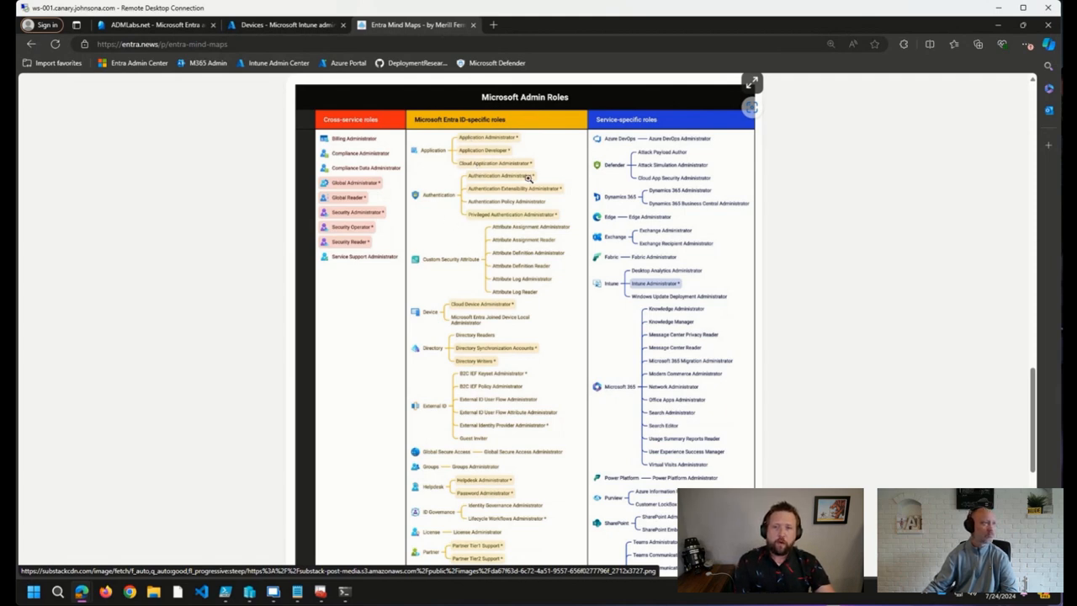
pyautogui.moveTo(680, 212)
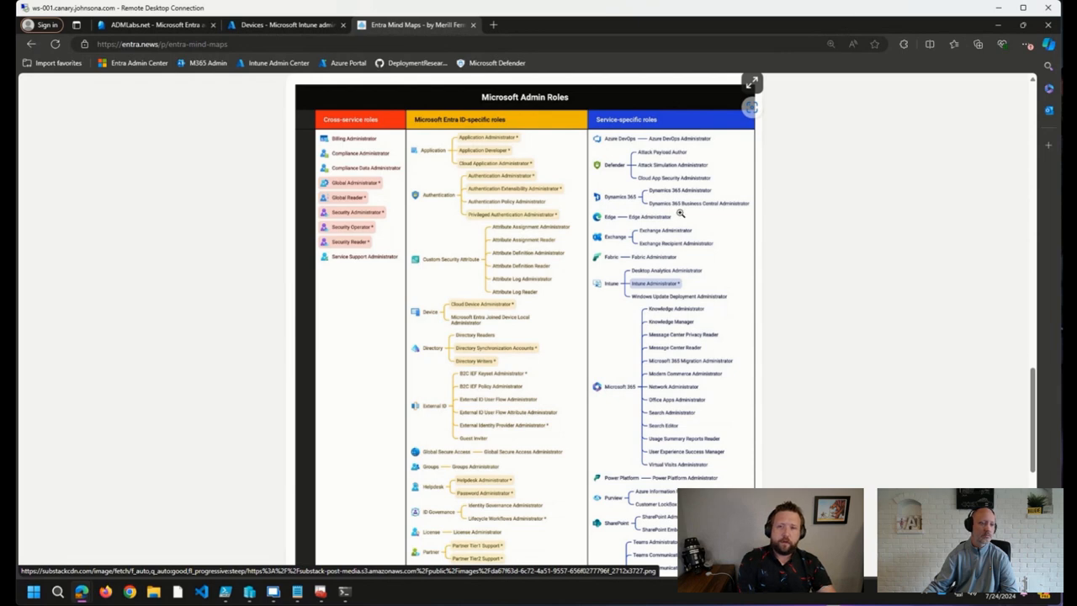
pyautogui.moveTo(492, 376)
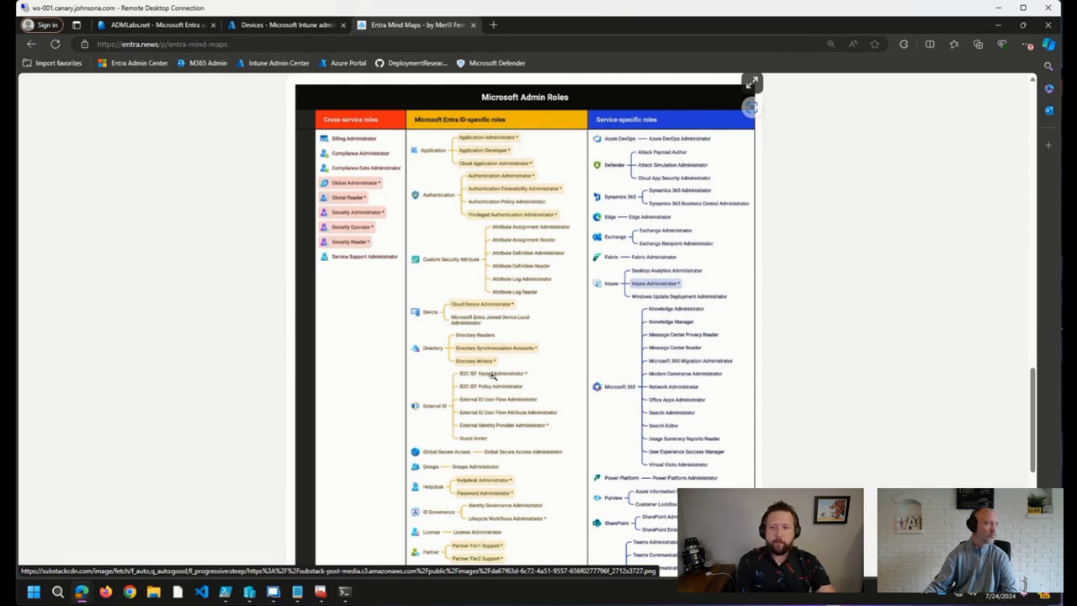
pyautogui.scroll(-3)
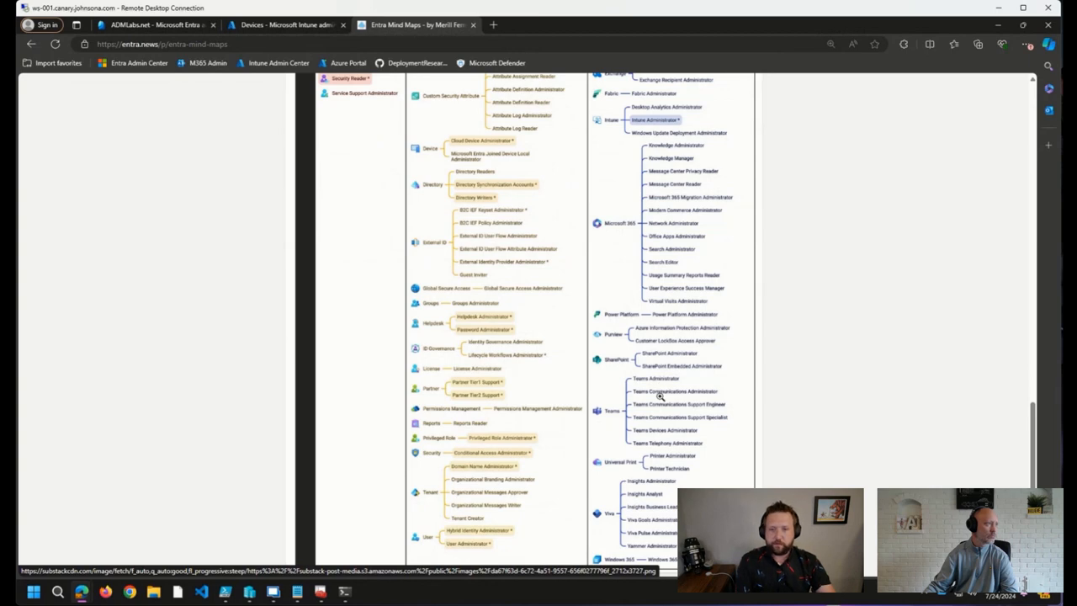
pyautogui.scroll(3)
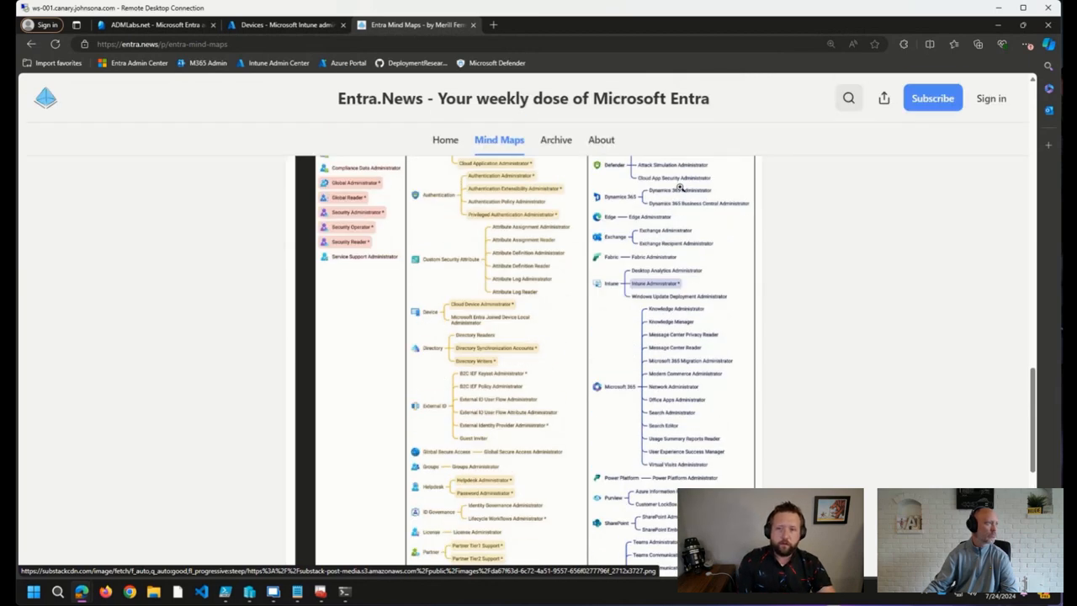
pyautogui.scroll(3)
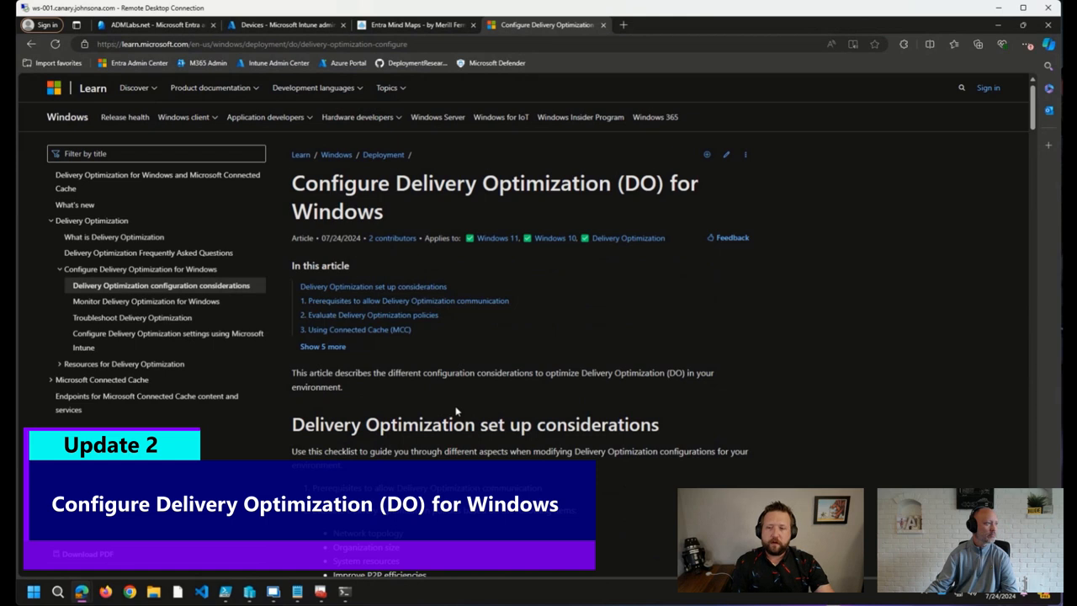
pyautogui.click(323, 347)
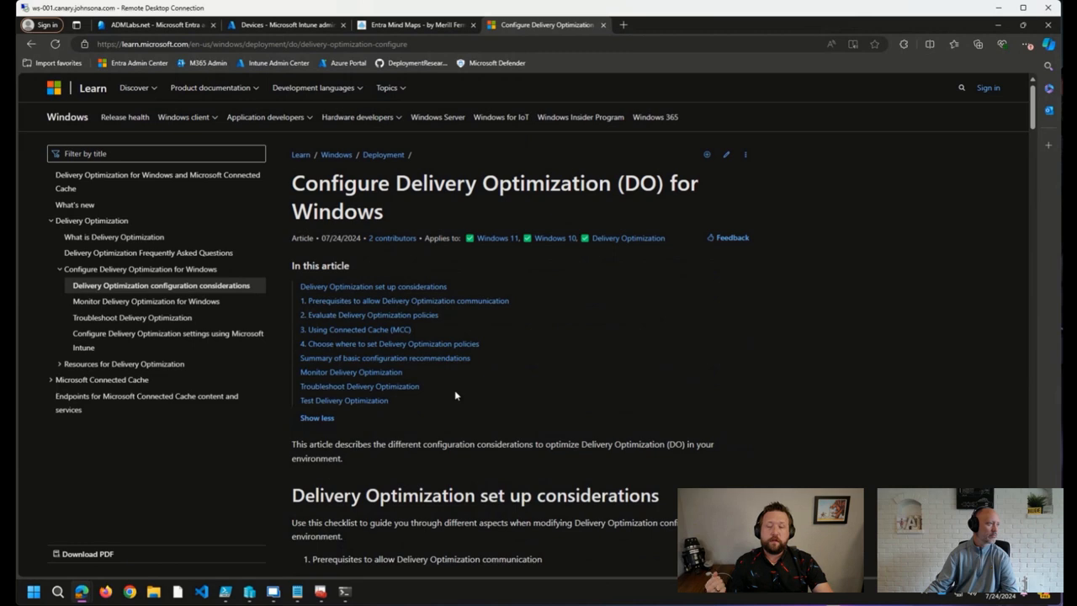
pyautogui.scroll(-3)
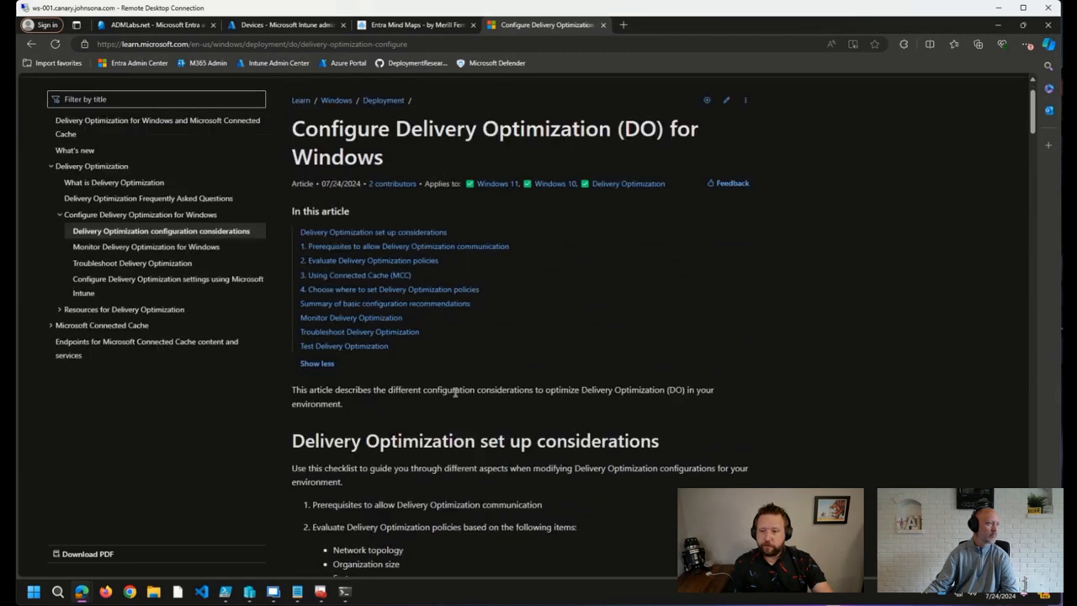
pyautogui.scroll(-3)
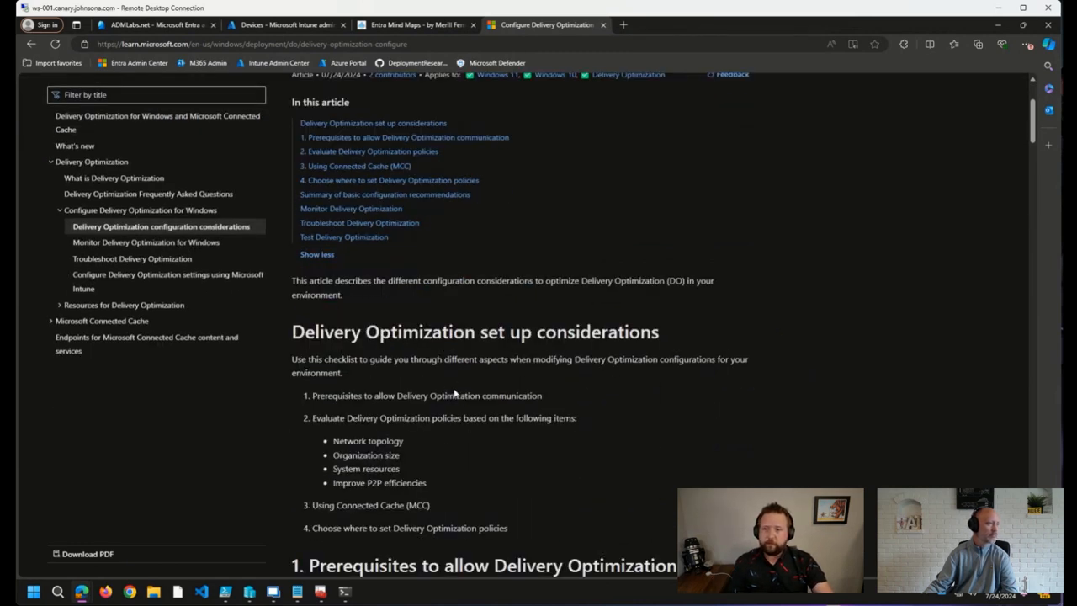
pyautogui.scroll(3)
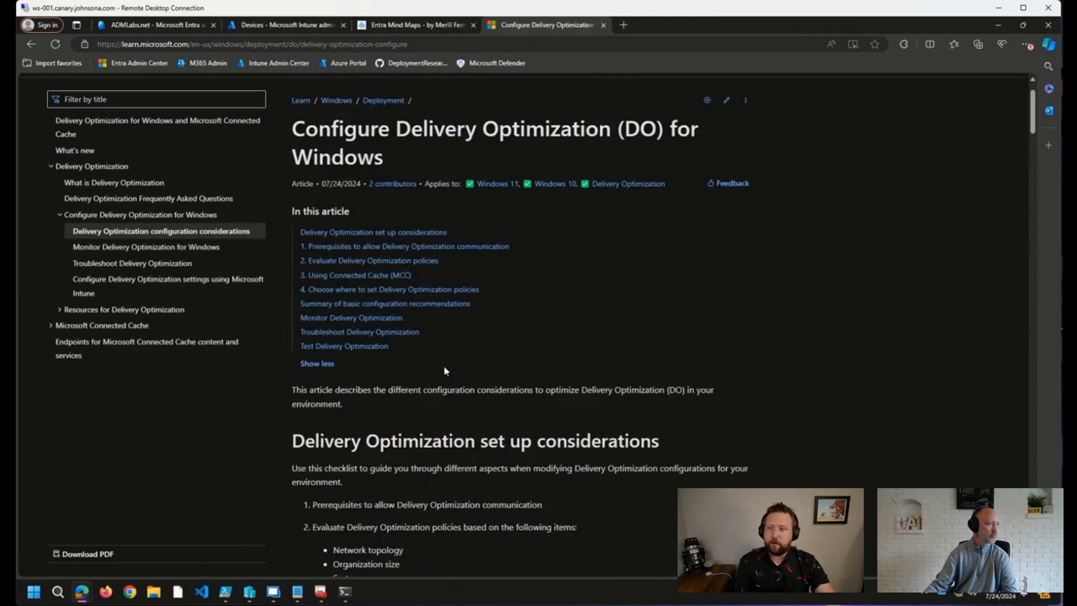
pyautogui.scroll(-3)
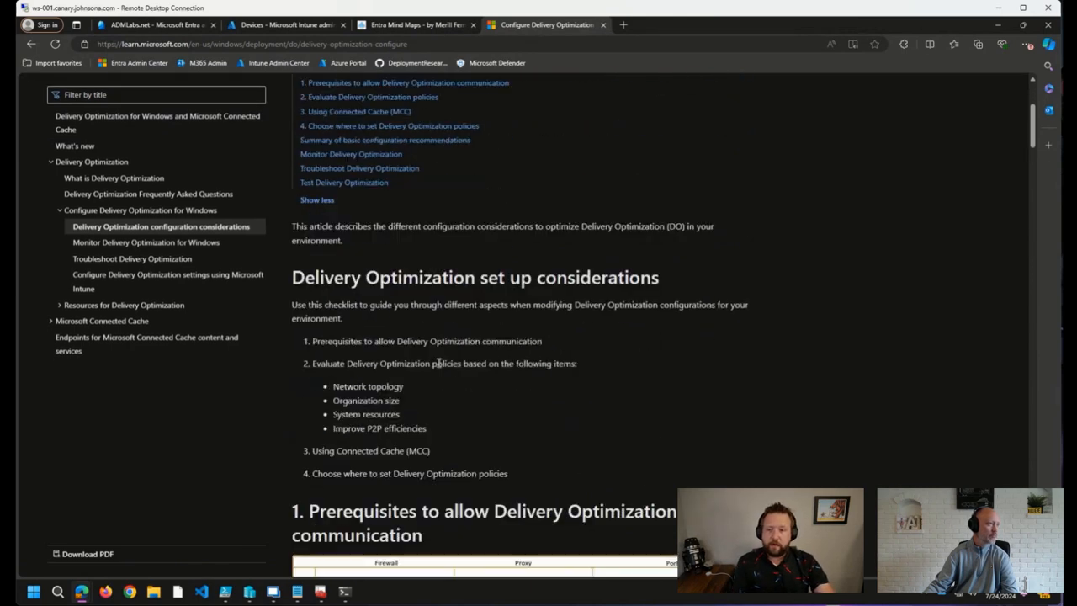
pyautogui.scroll(-3)
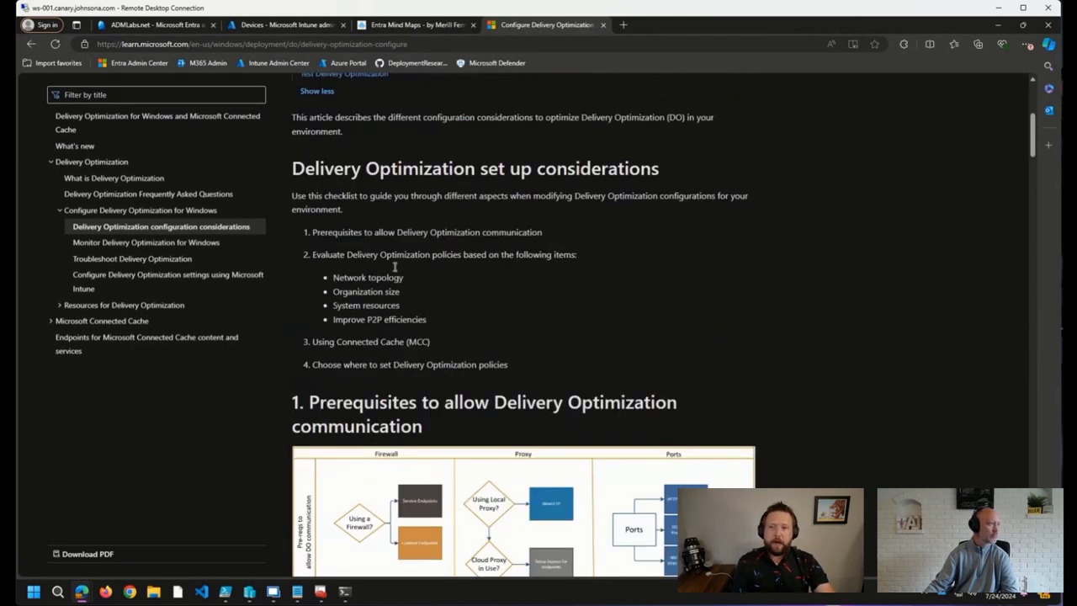
pyautogui.scroll(-3)
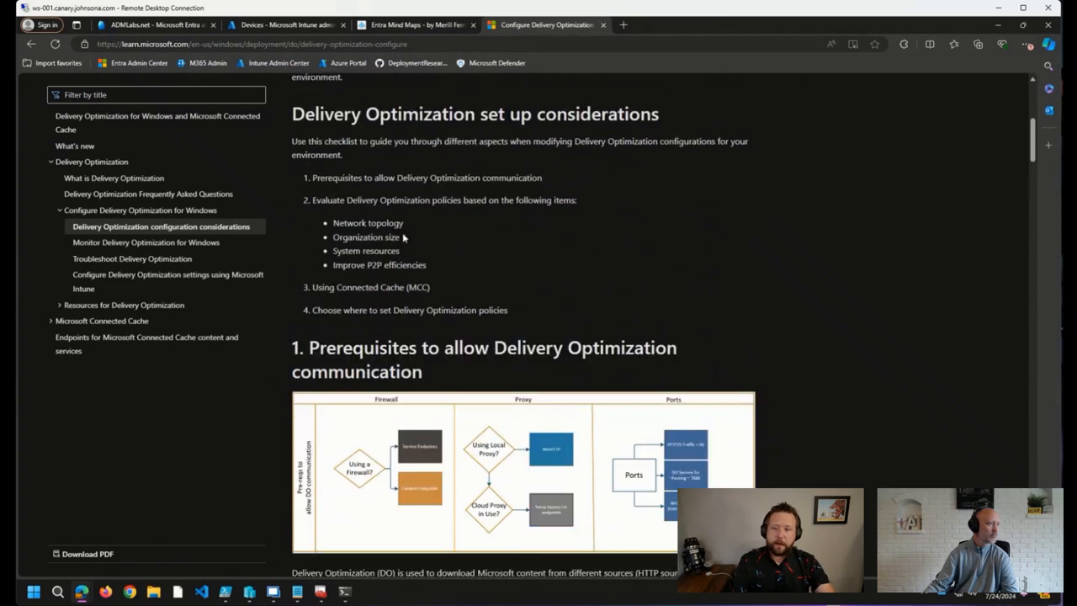
pyautogui.scroll(-3)
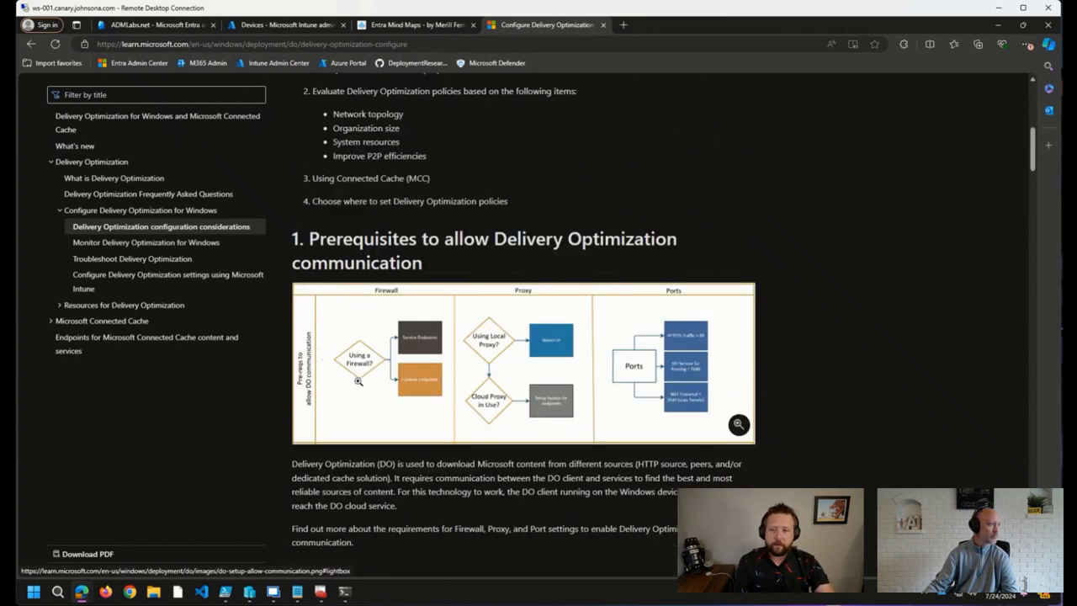
pyautogui.scroll(-3)
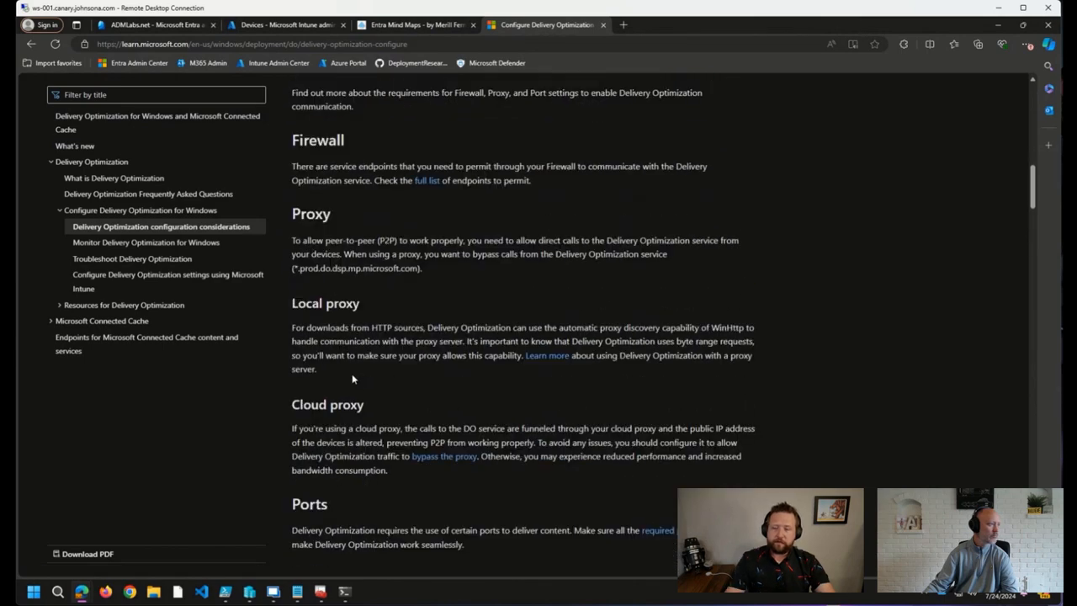
pyautogui.scroll(-3)
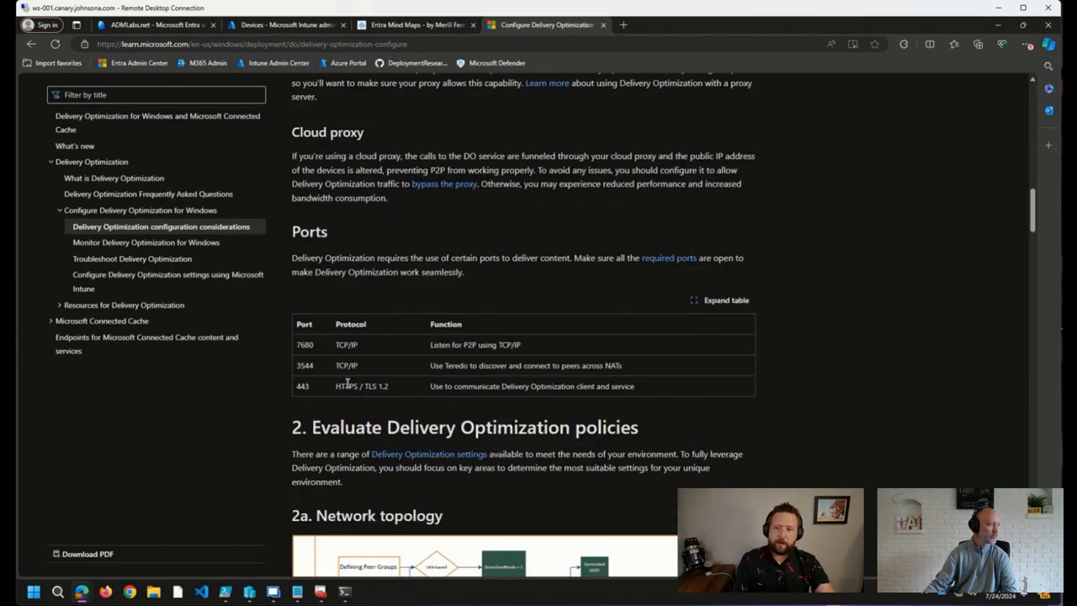
pyautogui.scroll(-3)
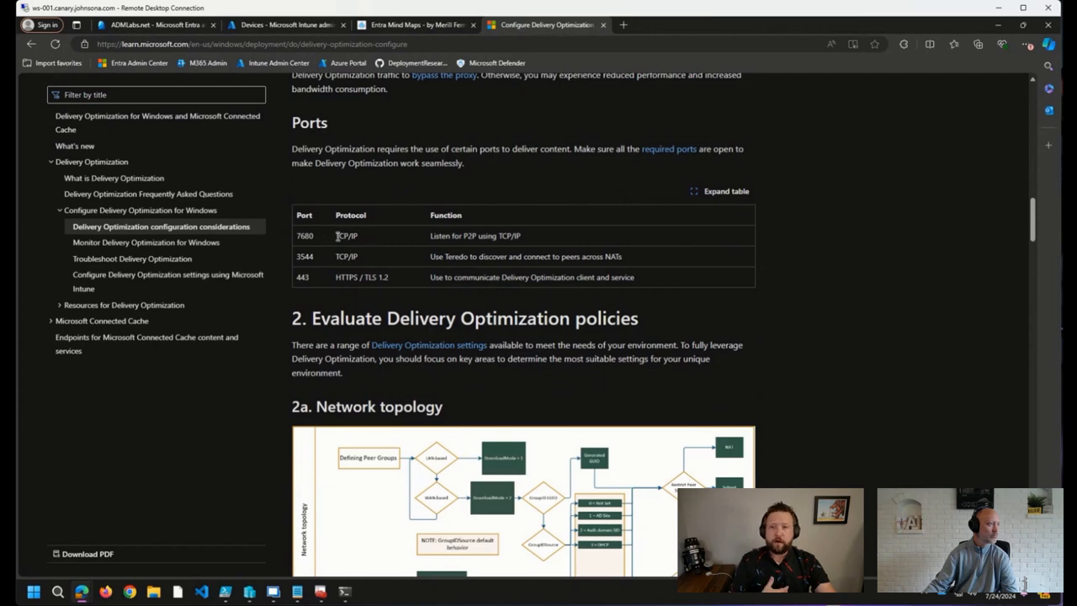
pyautogui.scroll(-3)
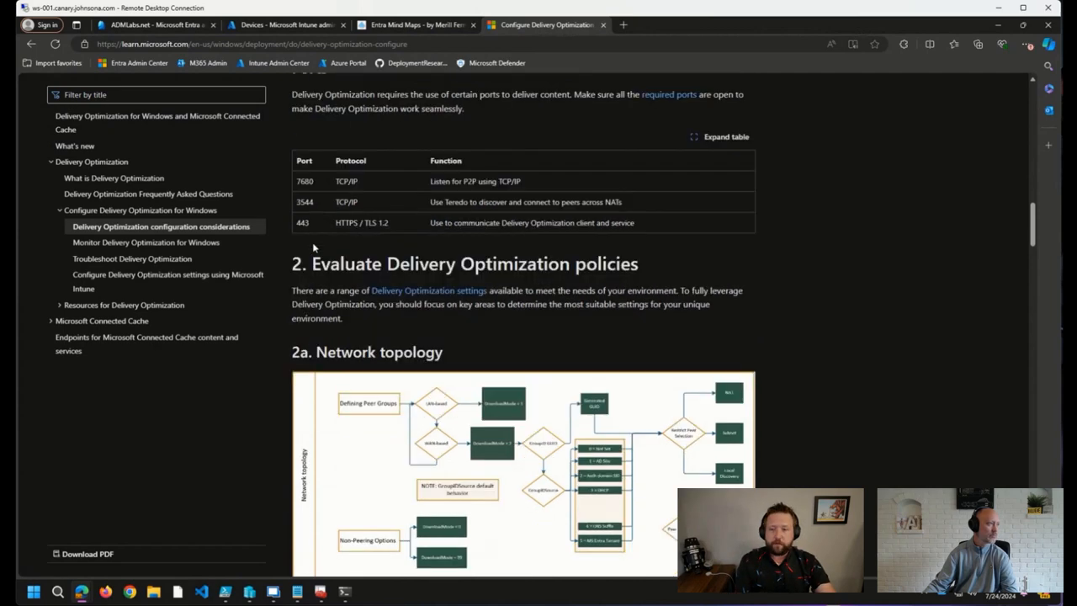
pyautogui.scroll(-3)
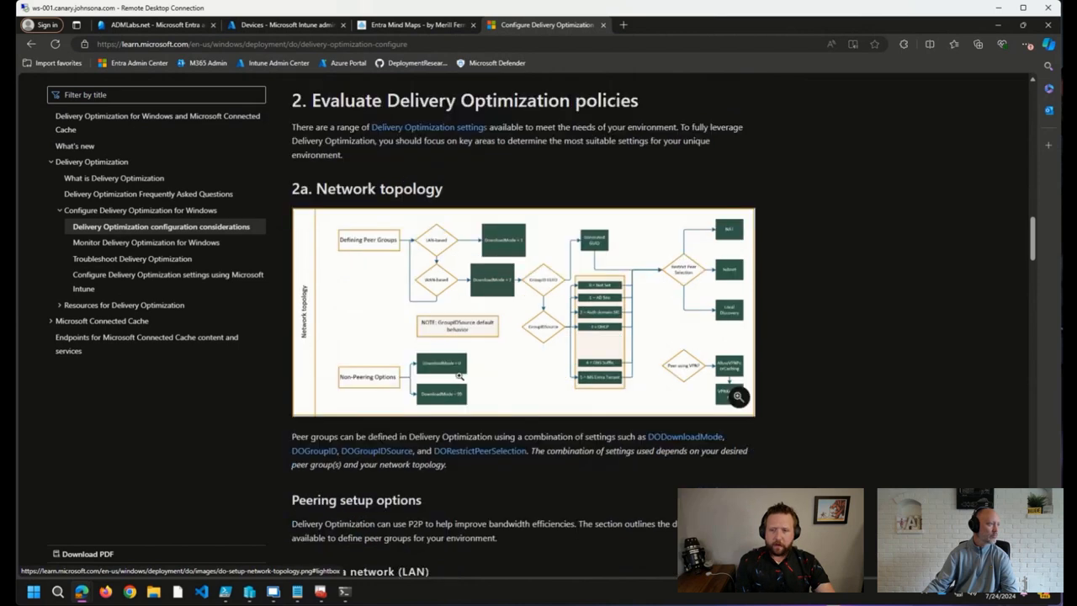
pyautogui.moveTo(446, 325)
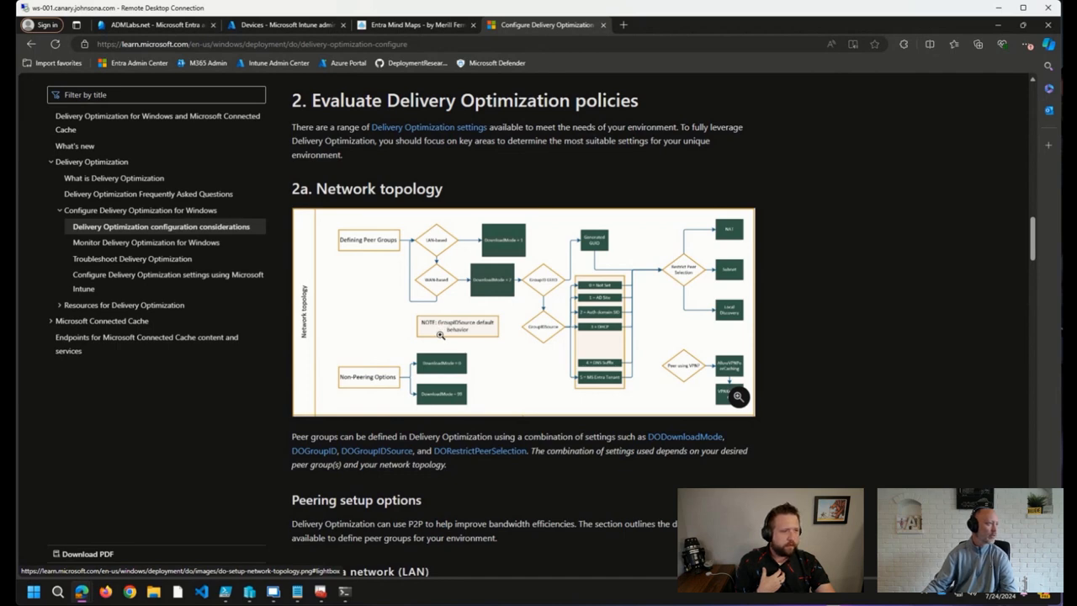
pyautogui.moveTo(581, 278)
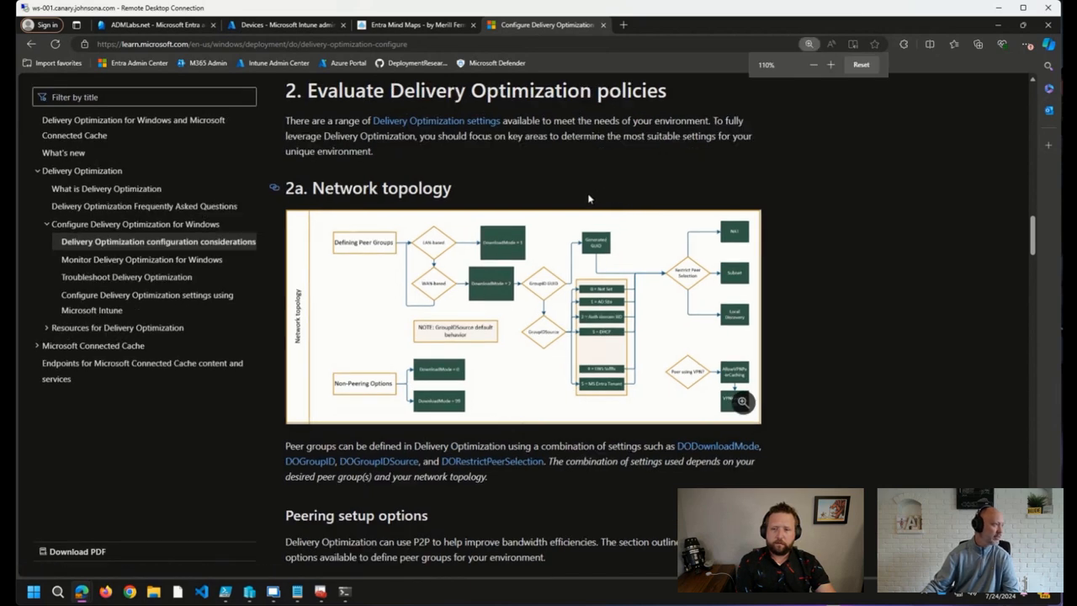
pyautogui.moveTo(515, 328)
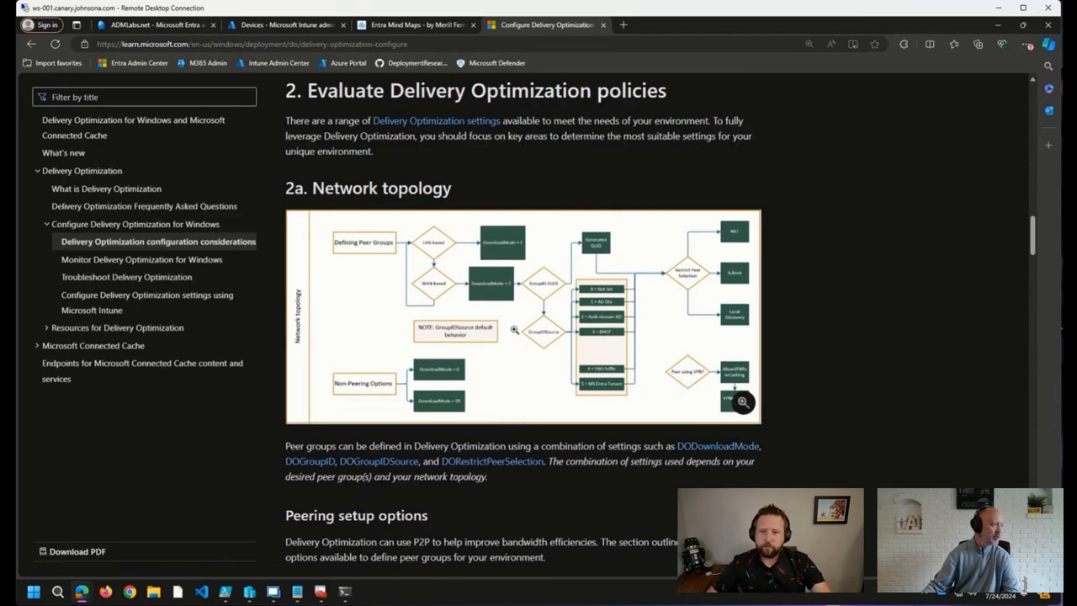
pyautogui.scroll(-3)
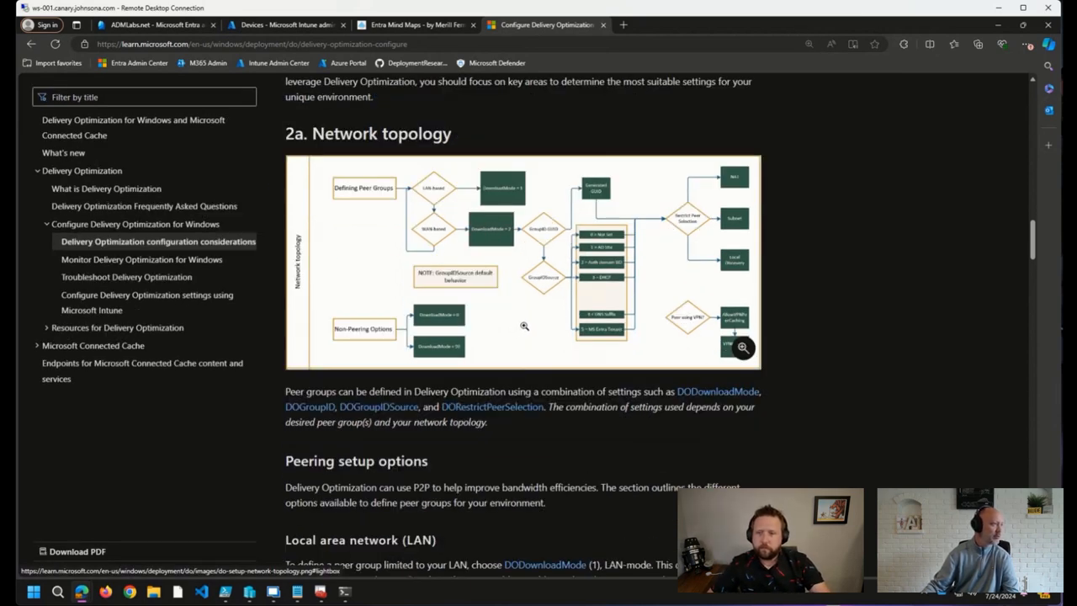
pyautogui.moveTo(597, 346)
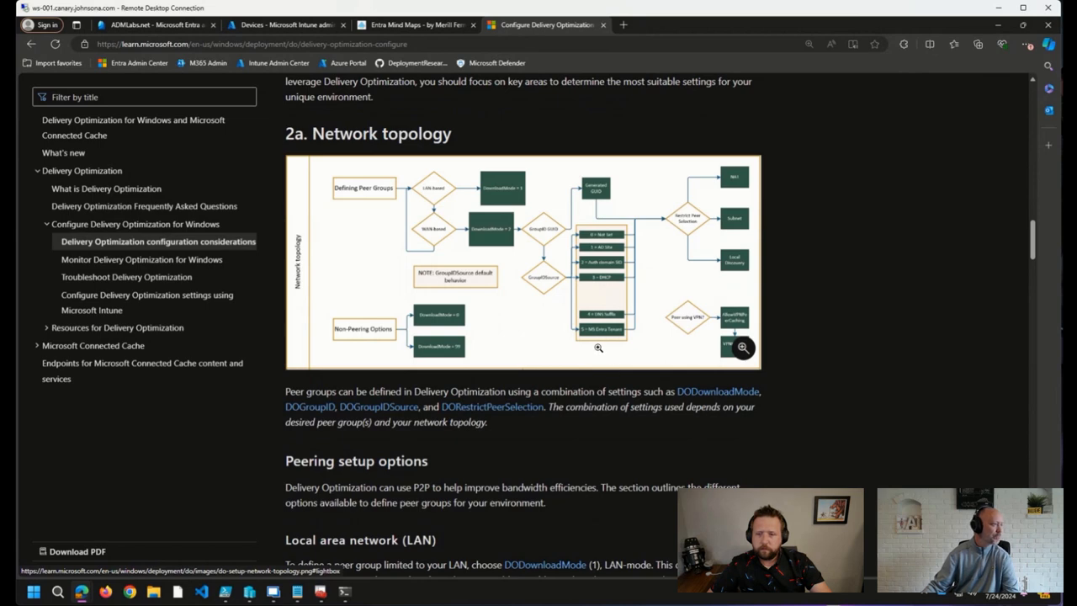
pyautogui.scroll(-3)
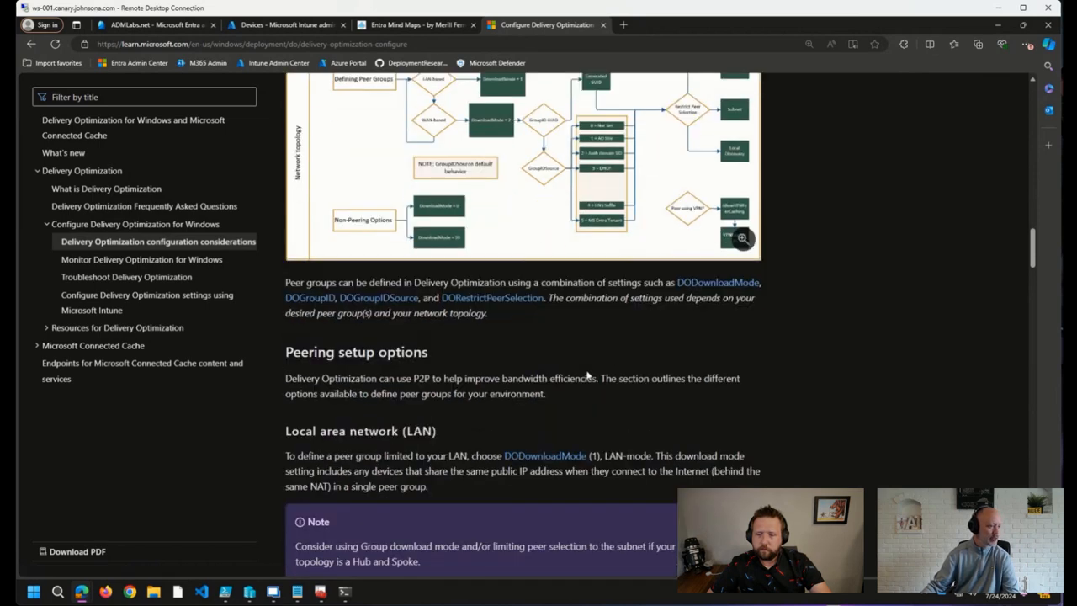
pyautogui.moveTo(585, 362)
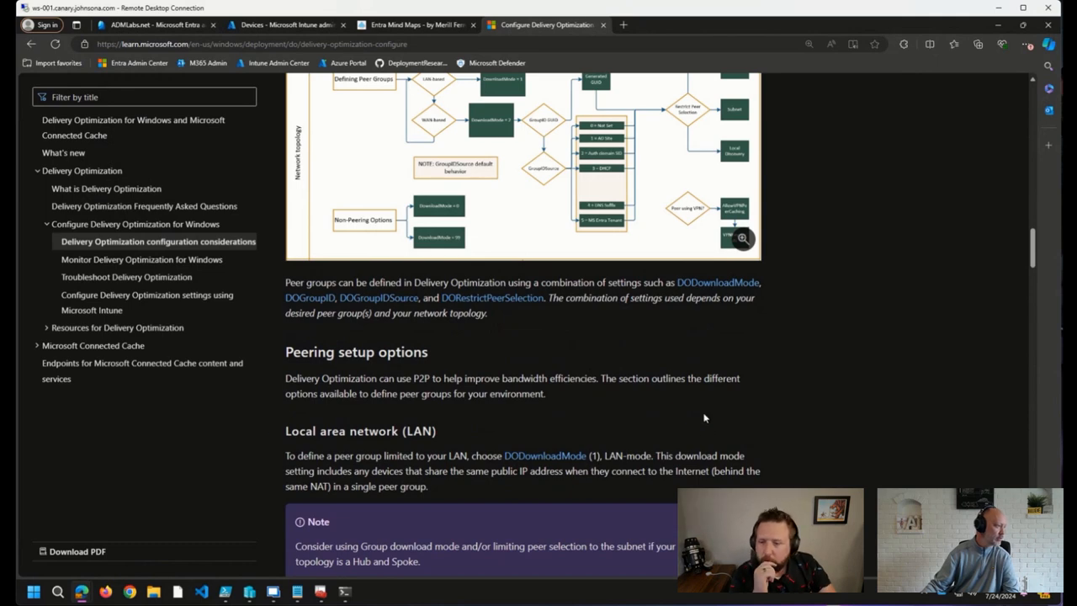
pyautogui.scroll(-3)
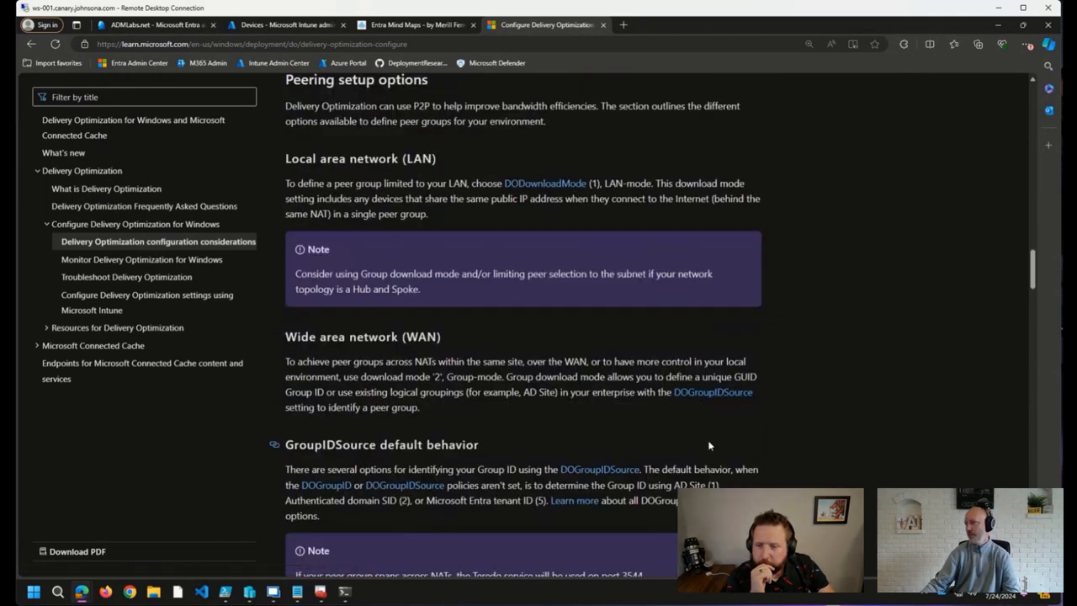
pyautogui.scroll(-3)
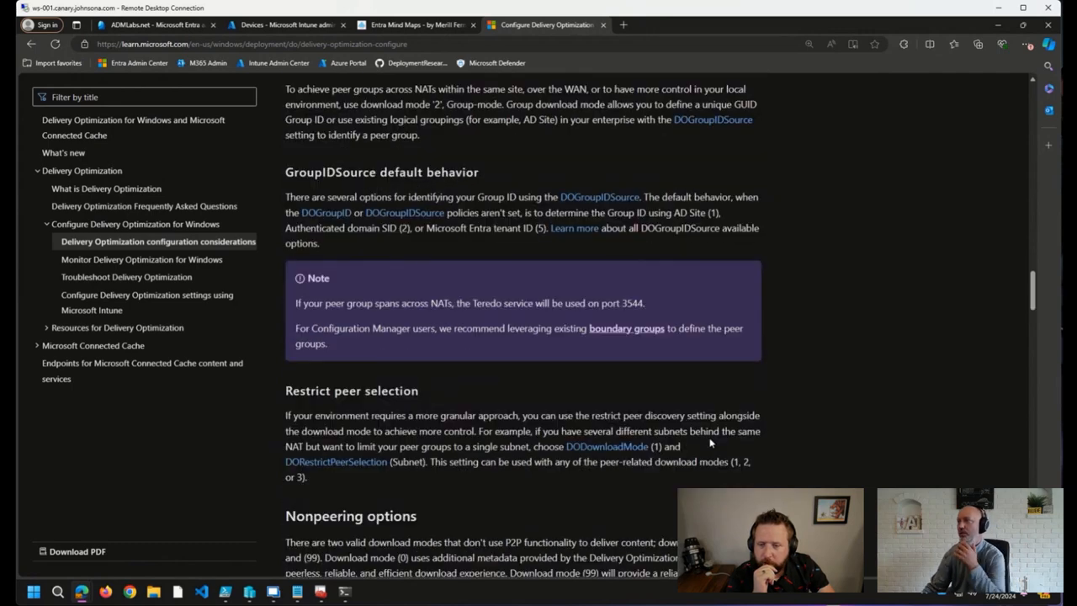
pyautogui.scroll(-3)
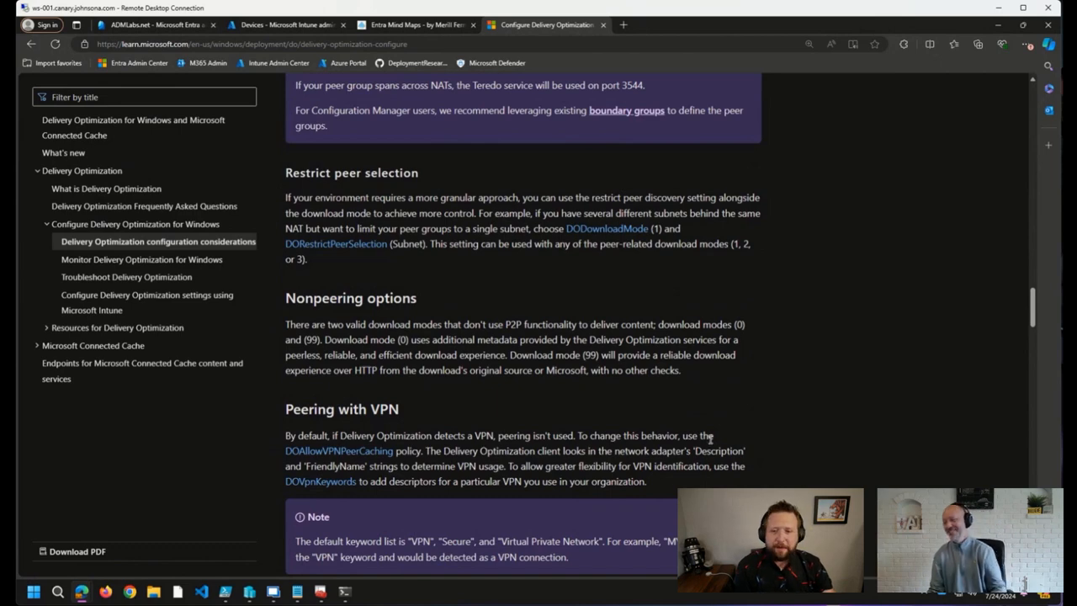
pyautogui.scroll(3)
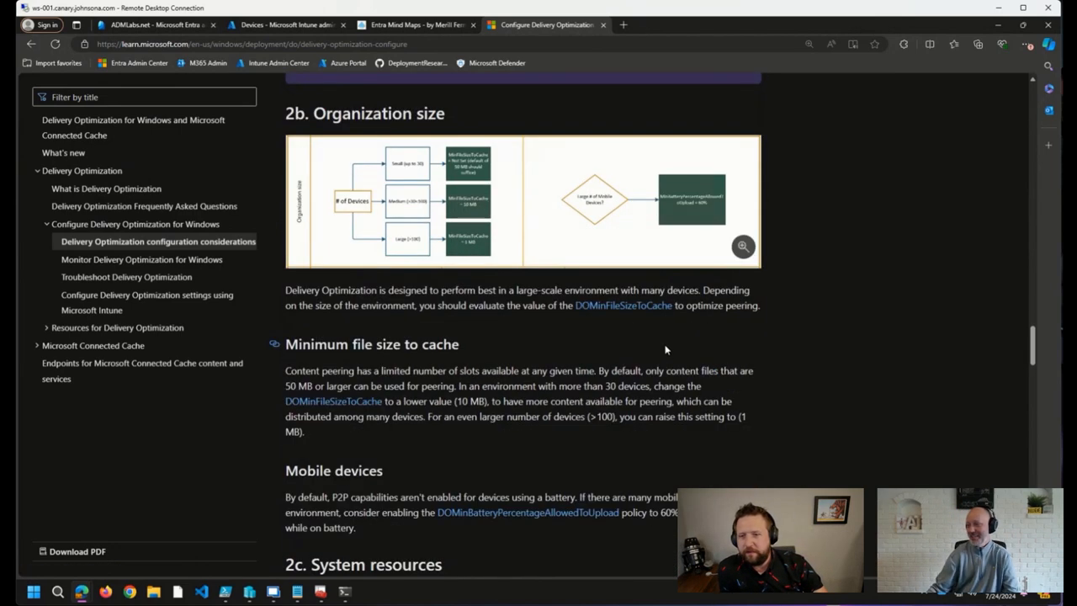
pyautogui.moveTo(482, 276)
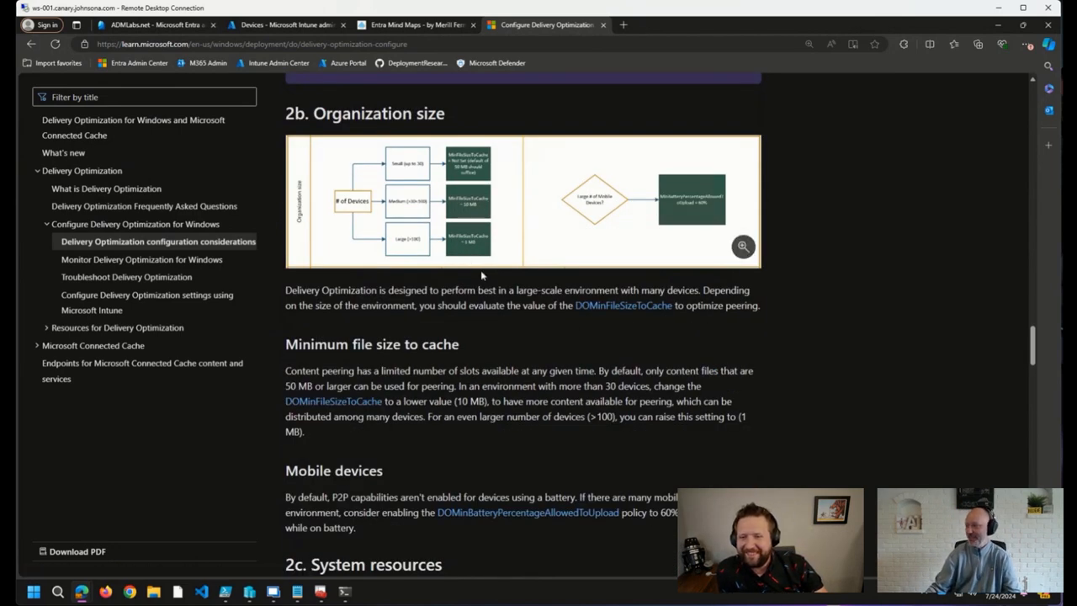
pyautogui.scroll(-3)
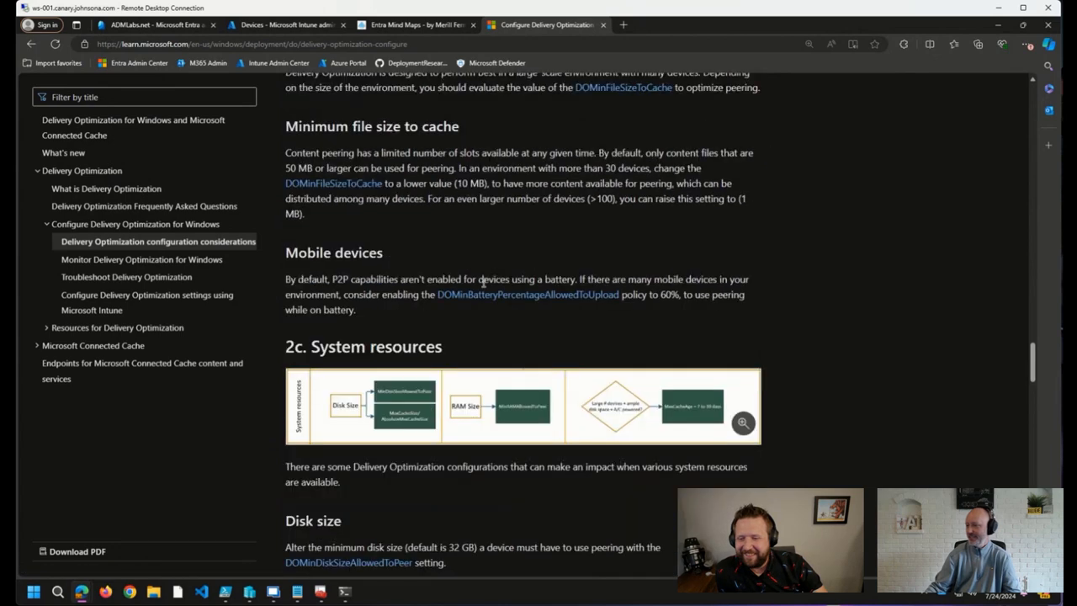
pyautogui.scroll(-3)
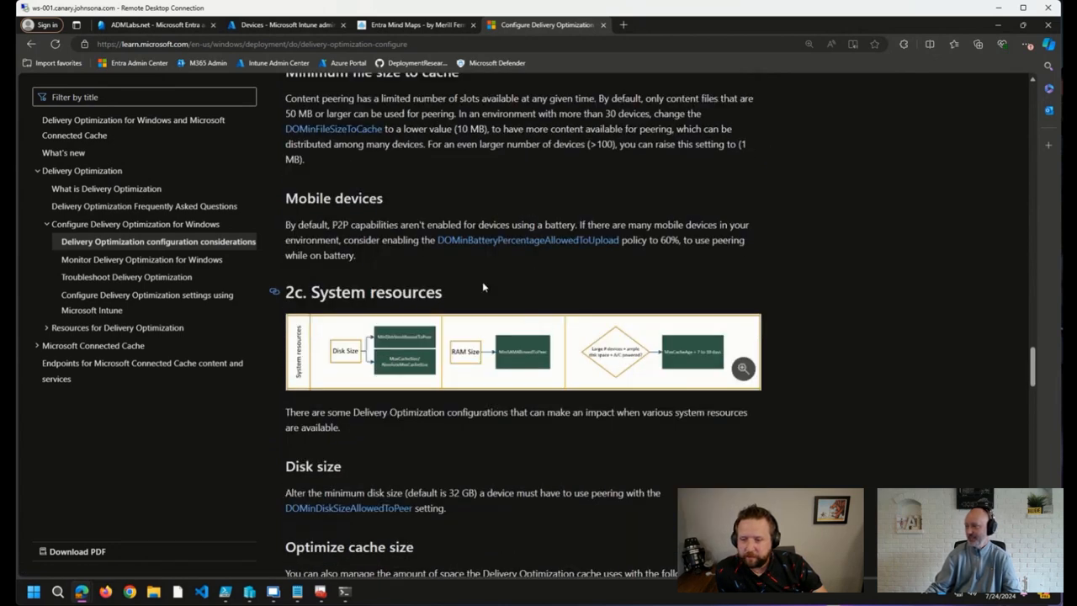
pyautogui.scroll(-3)
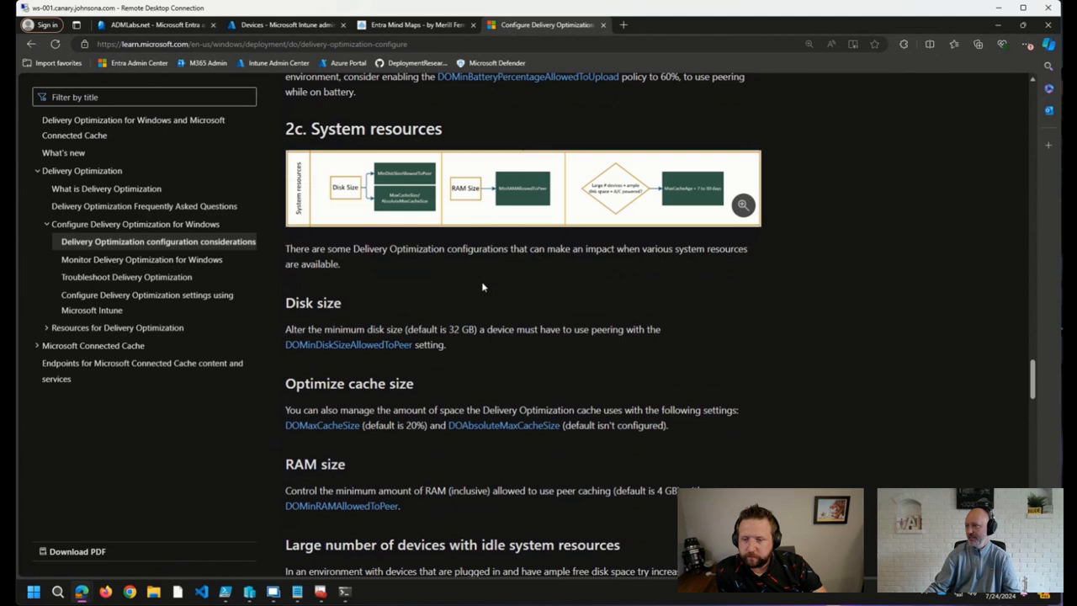
pyautogui.scroll(-3)
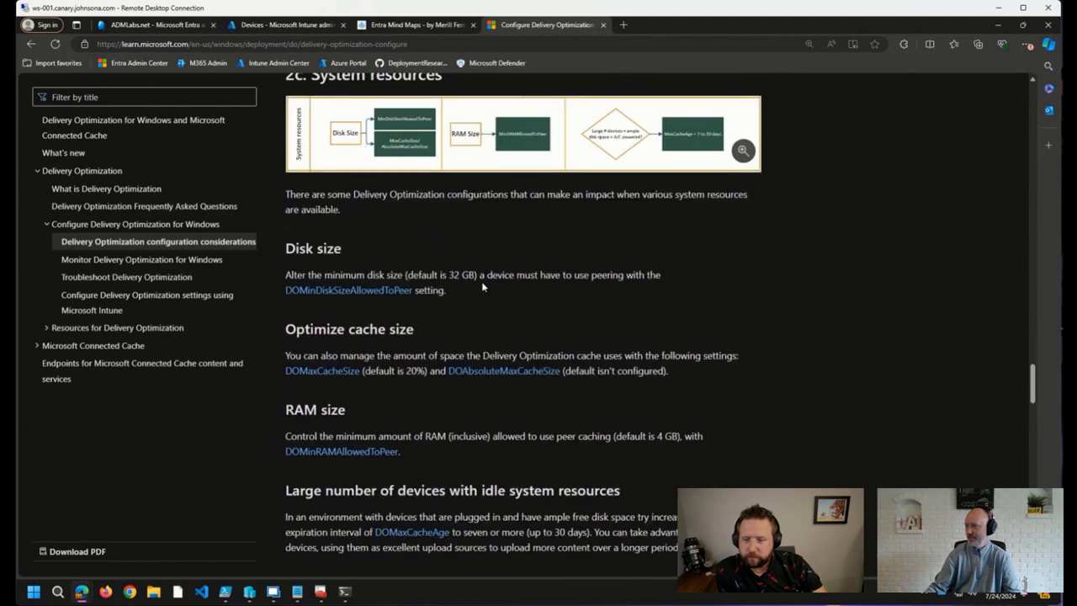
pyautogui.scroll(-3)
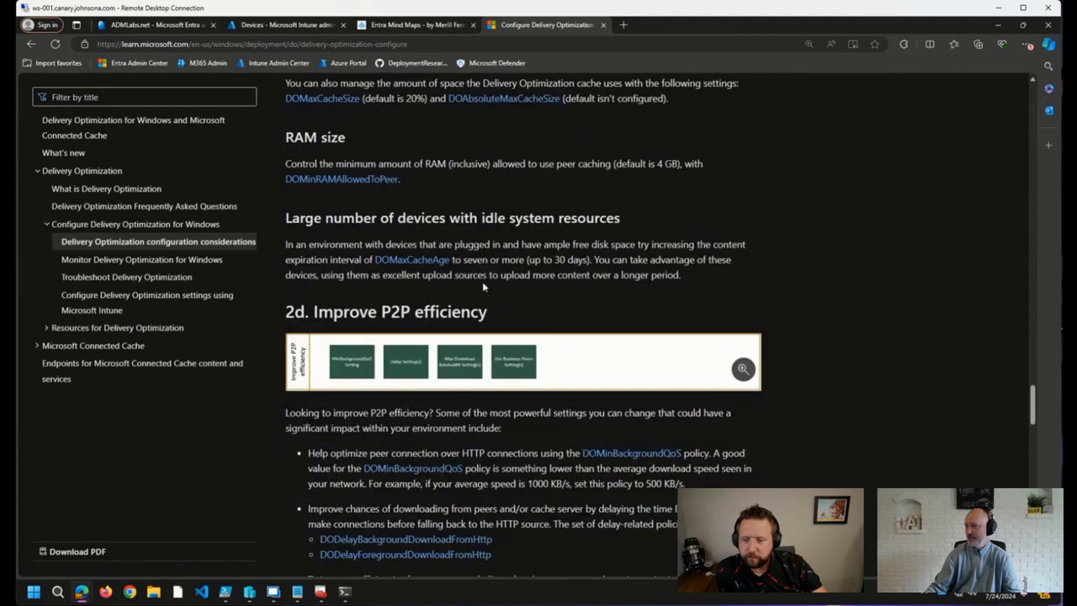
pyautogui.scroll(-3)
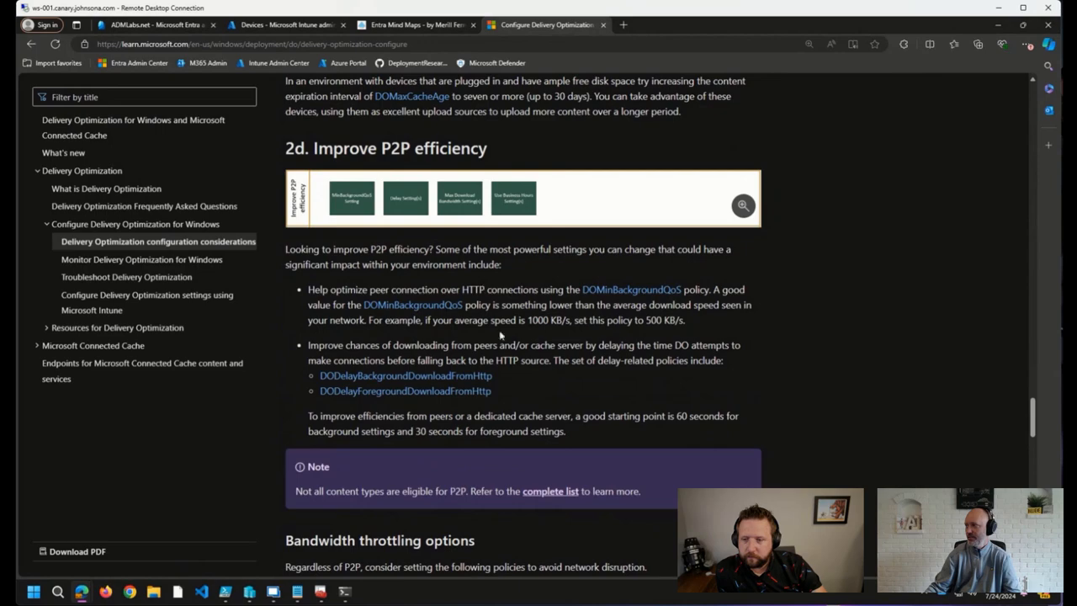
pyautogui.scroll(-3)
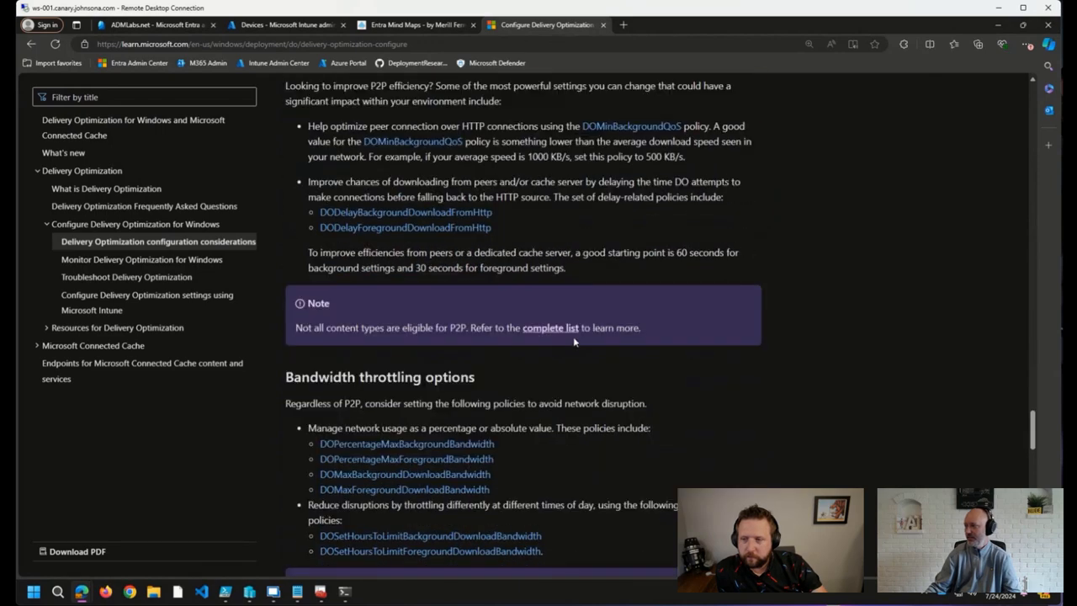
pyautogui.scroll(-3)
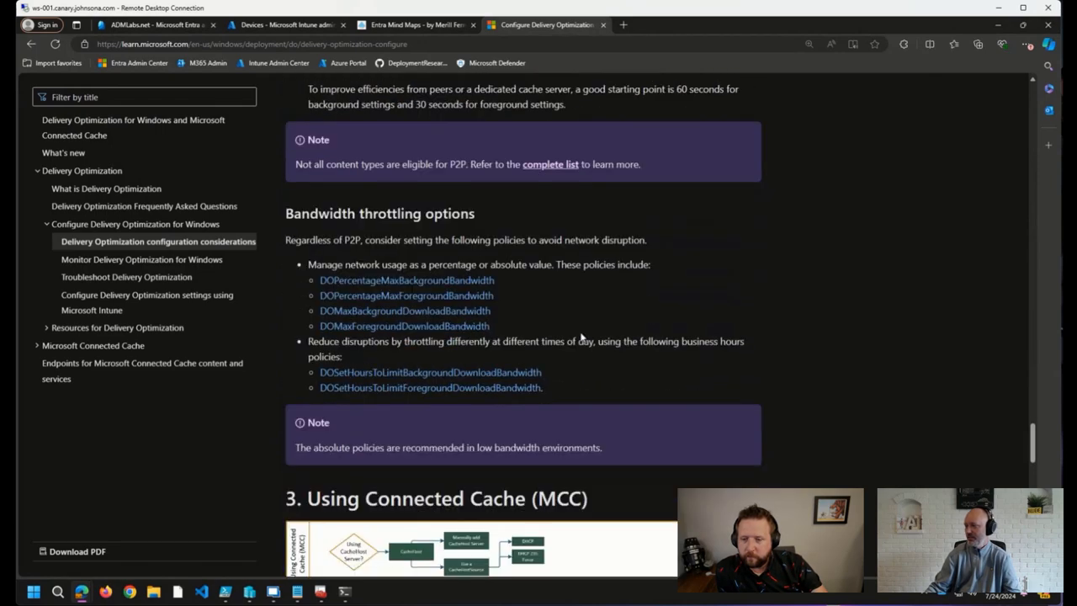
pyautogui.scroll(-3)
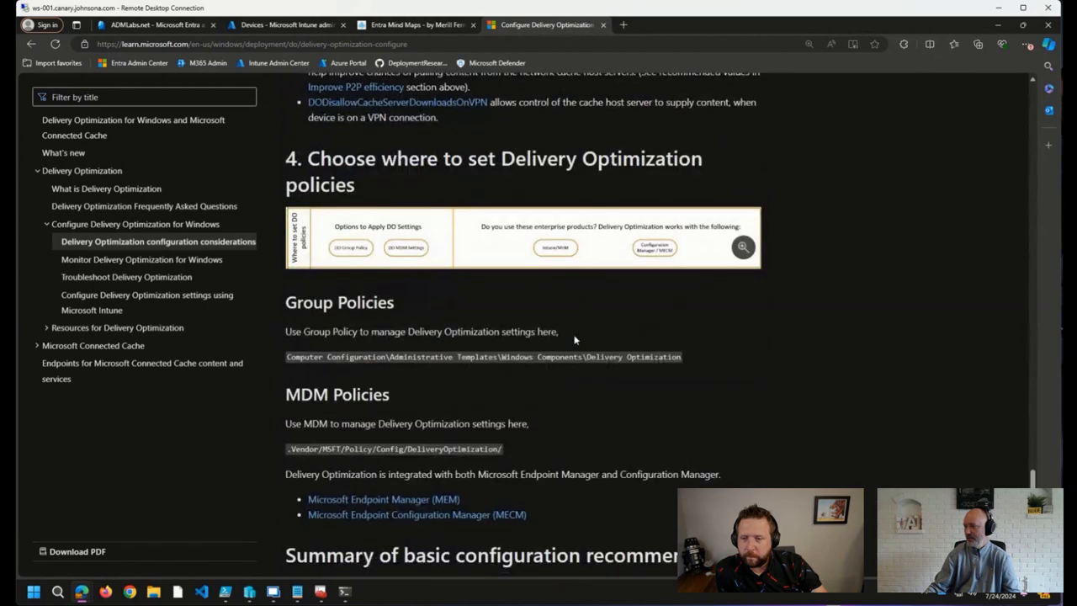
pyautogui.scroll(-3)
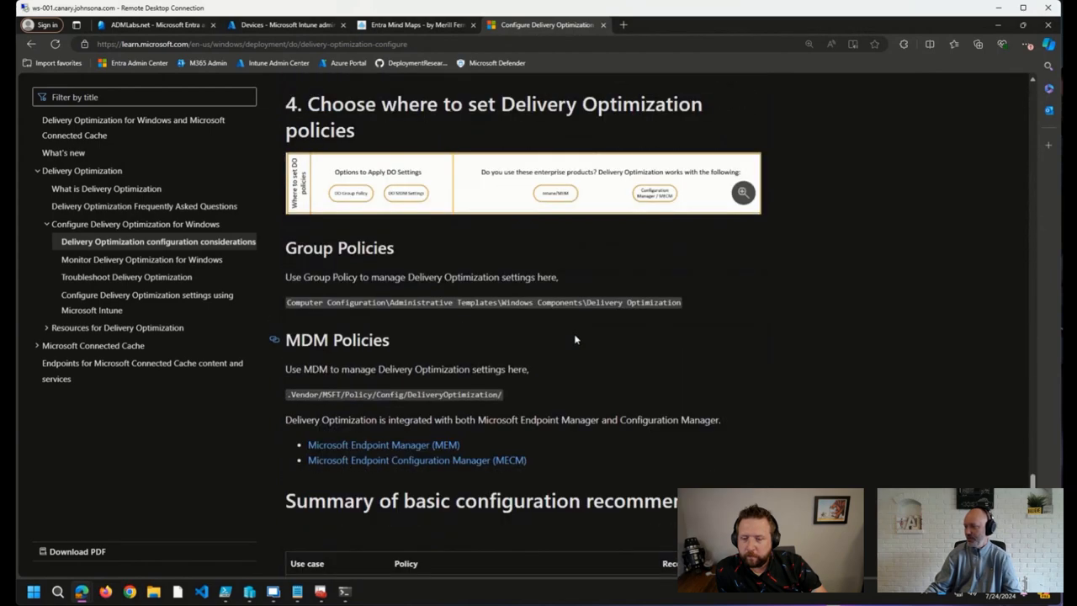
pyautogui.scroll(-3)
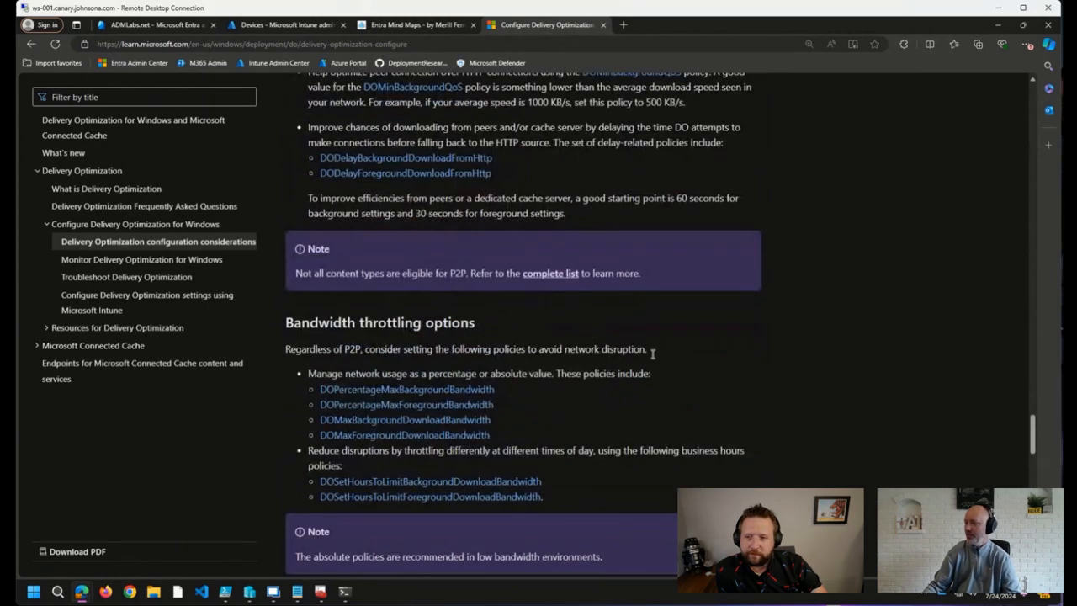
pyautogui.scroll(3)
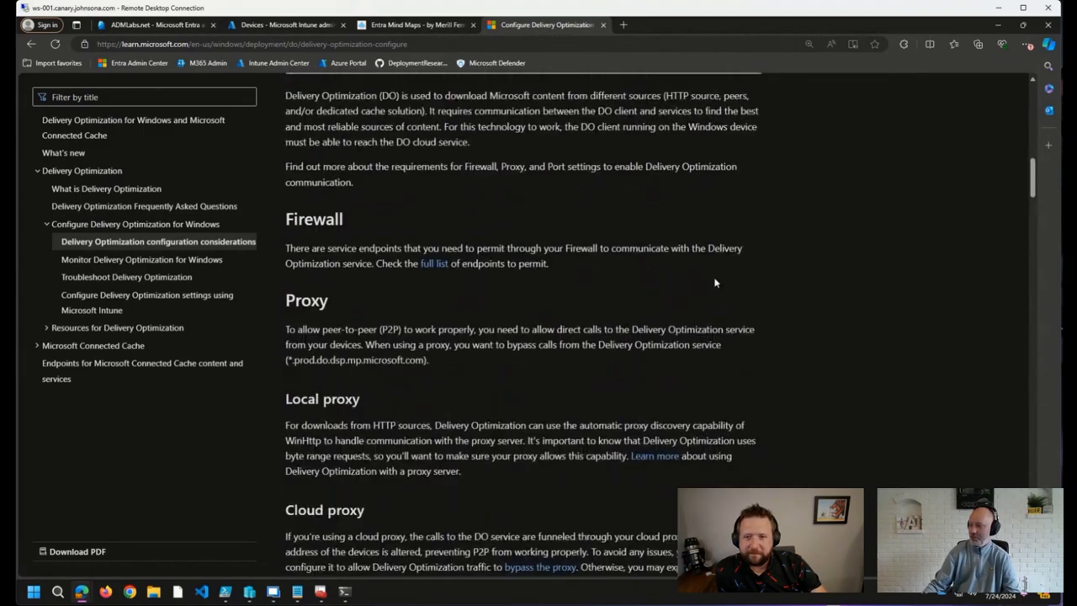
pyautogui.scroll(3)
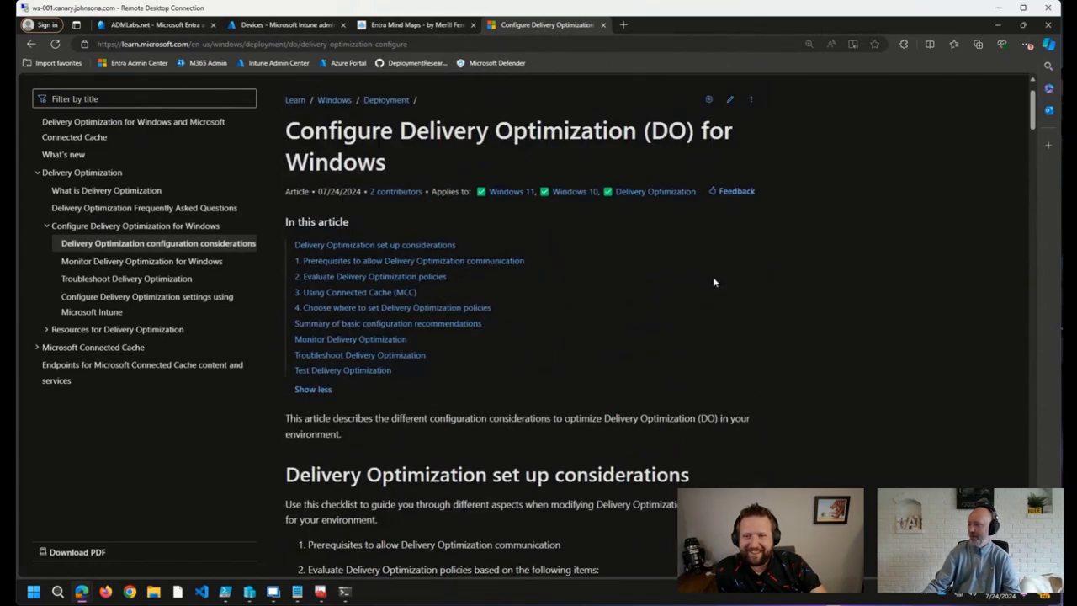
pyautogui.scroll(-3)
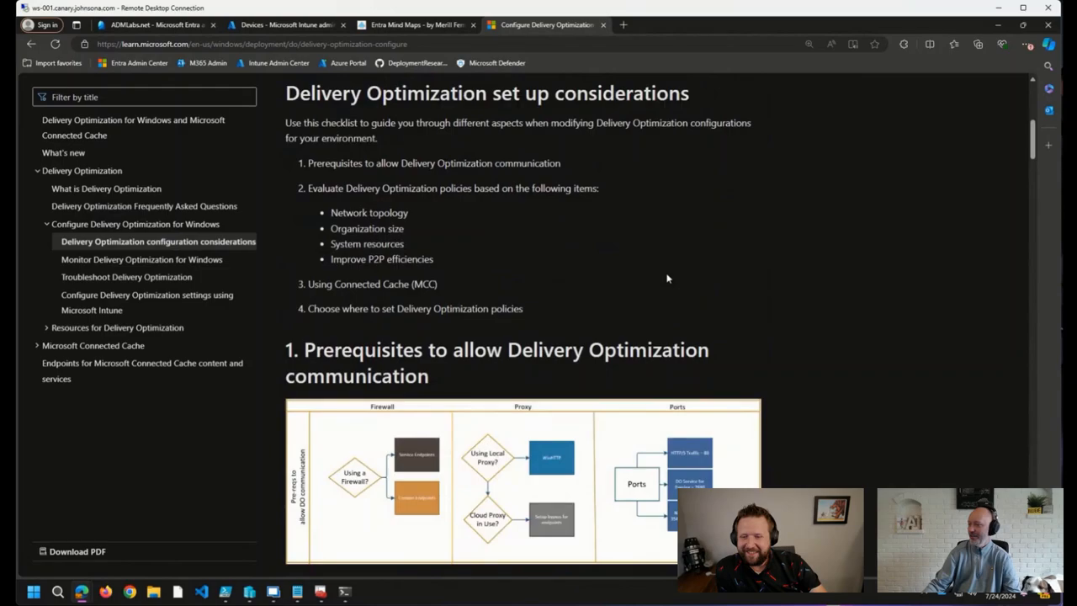
pyautogui.scroll(-3)
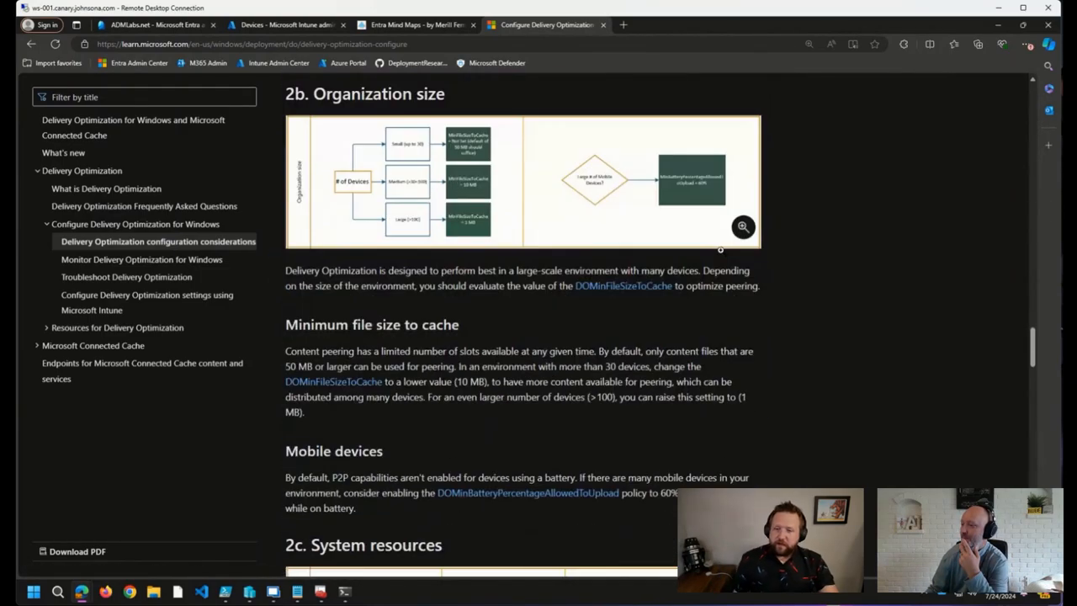
pyautogui.moveTo(603, 458)
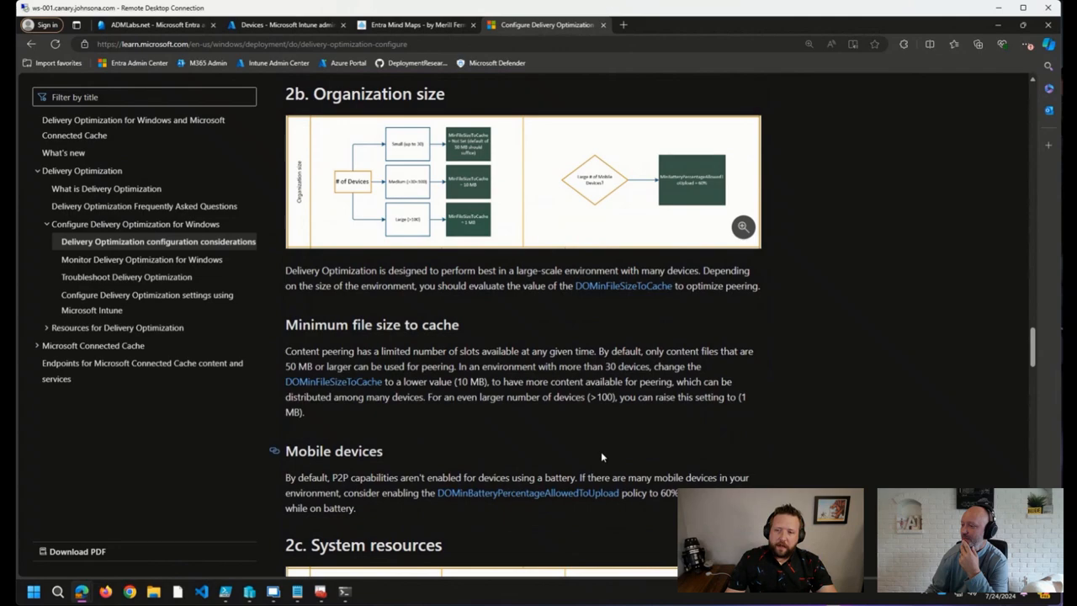
pyautogui.scroll(-3)
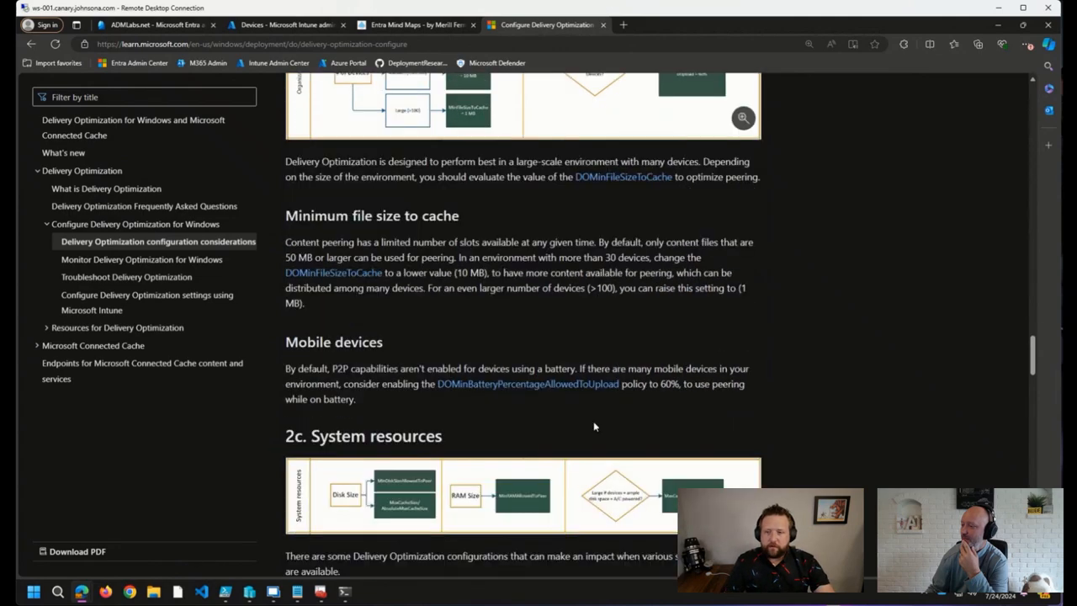
pyautogui.scroll(-3)
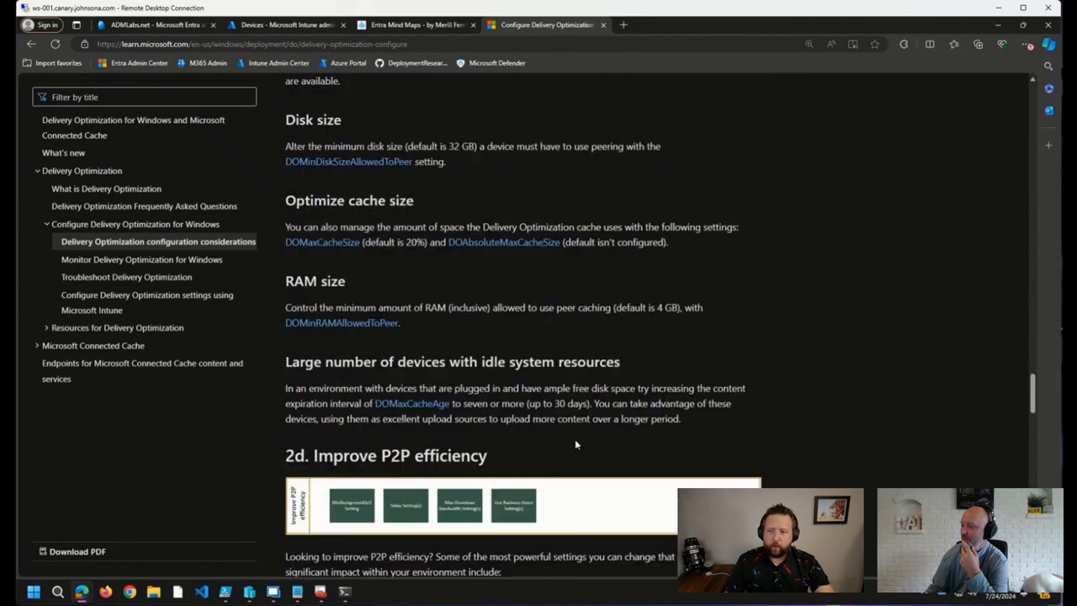
pyautogui.scroll(-3)
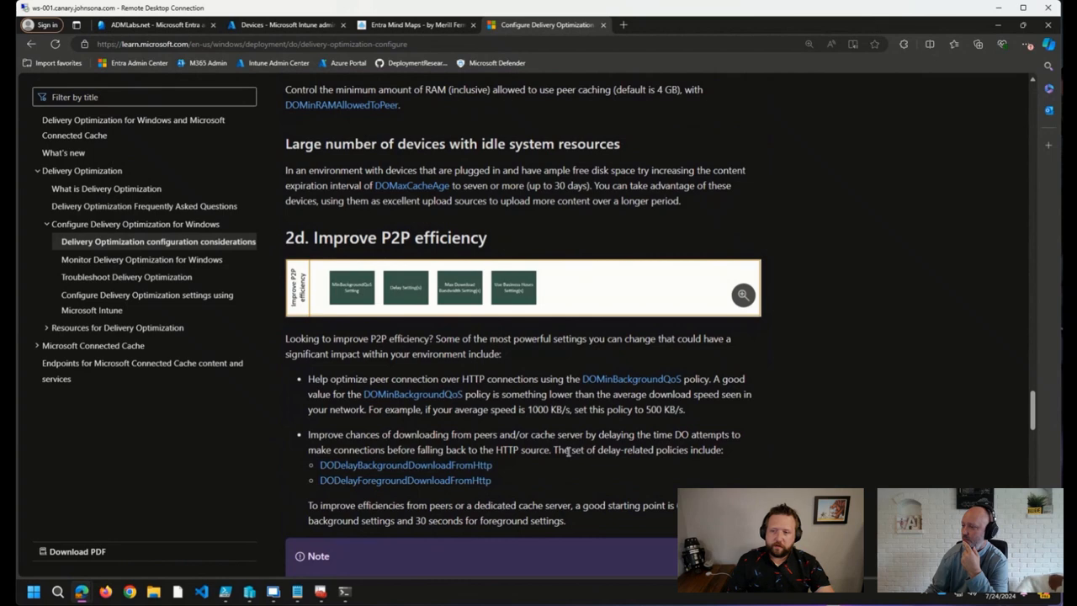
pyautogui.scroll(-3)
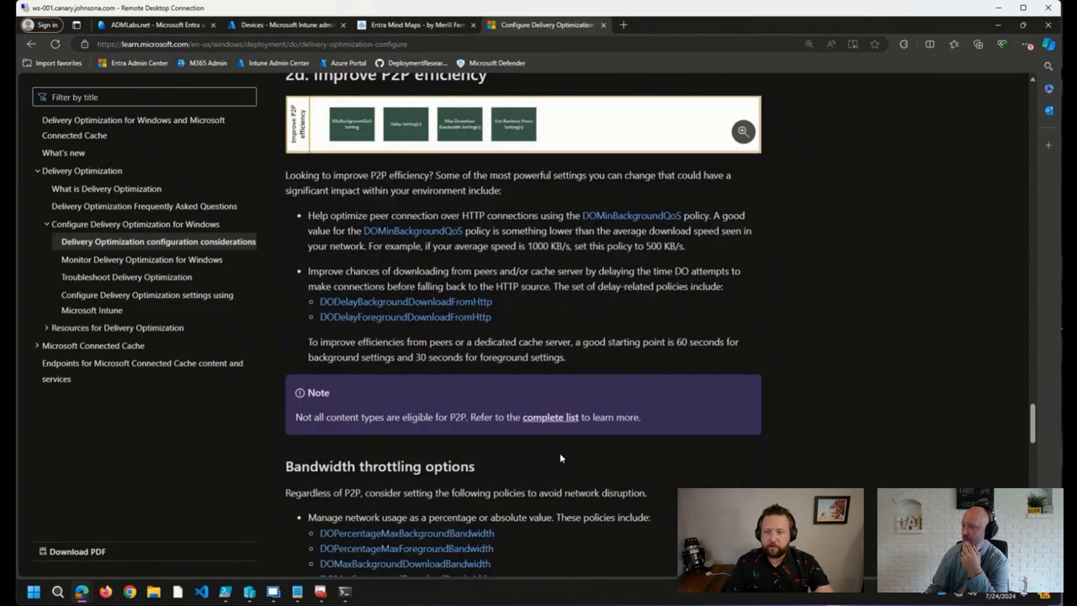
pyautogui.scroll(-3)
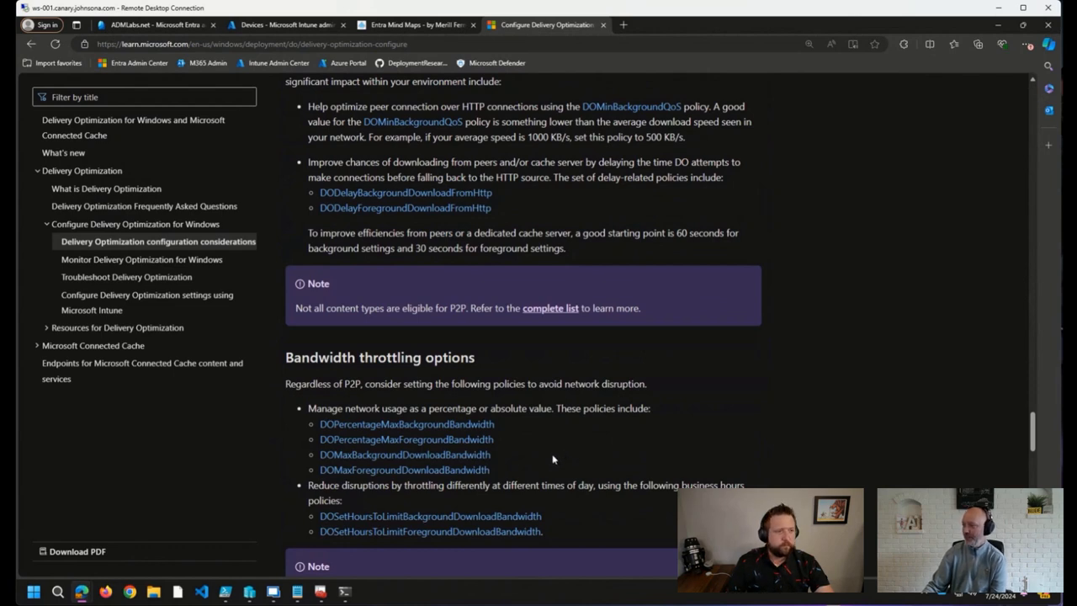
pyautogui.moveTo(545, 463)
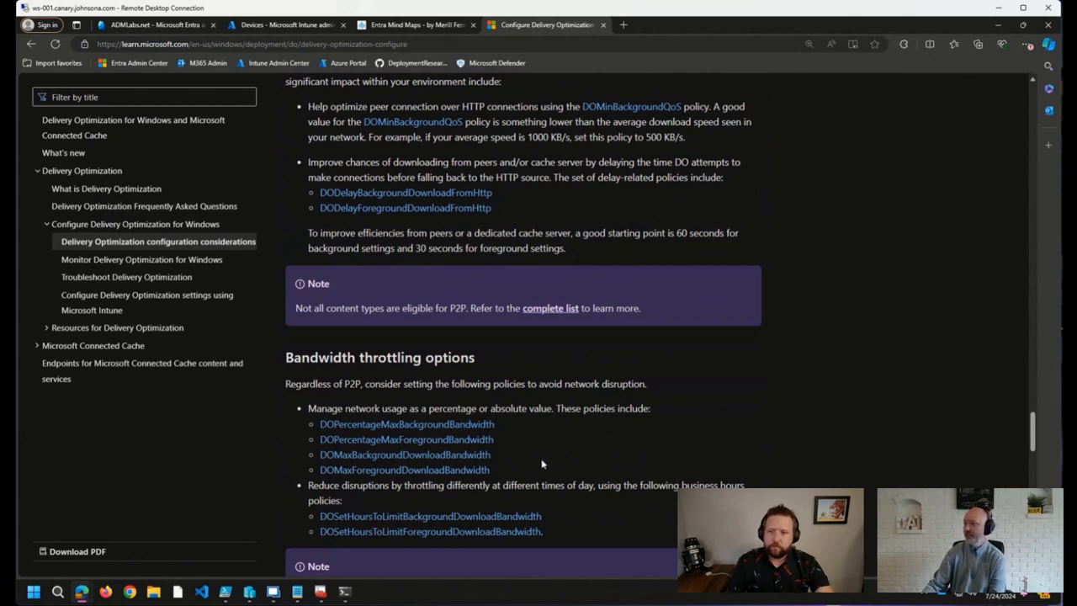
pyautogui.scroll(-3)
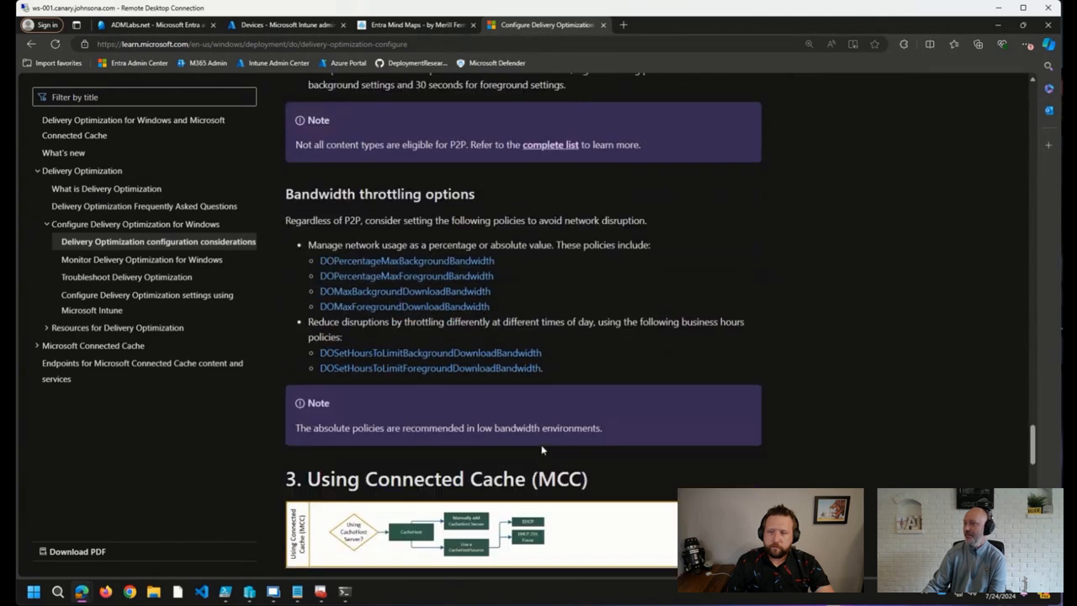
pyautogui.moveTo(589, 451)
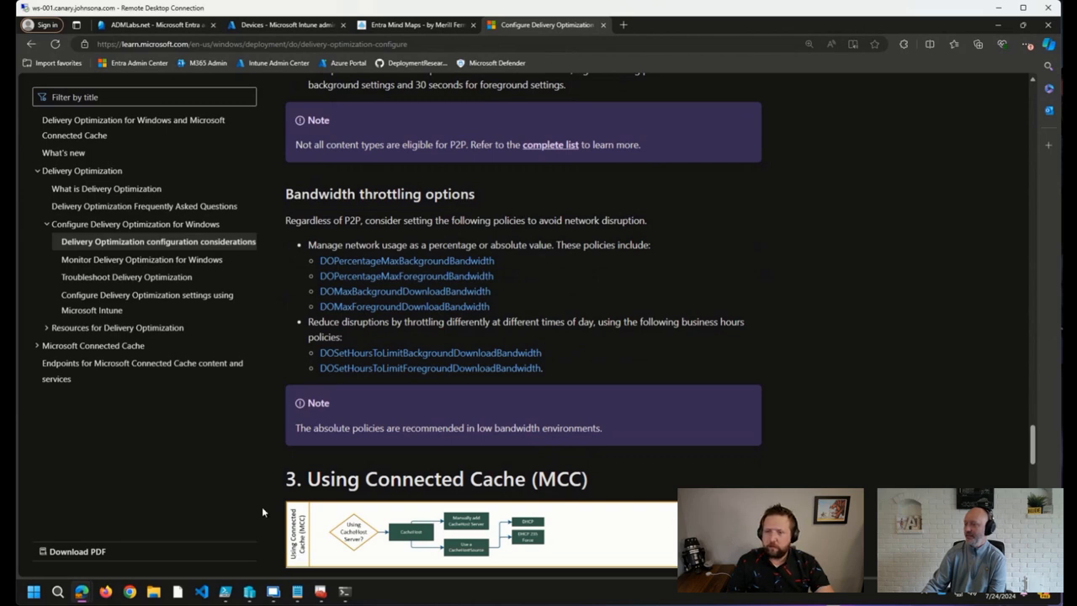
pyautogui.scroll(-3)
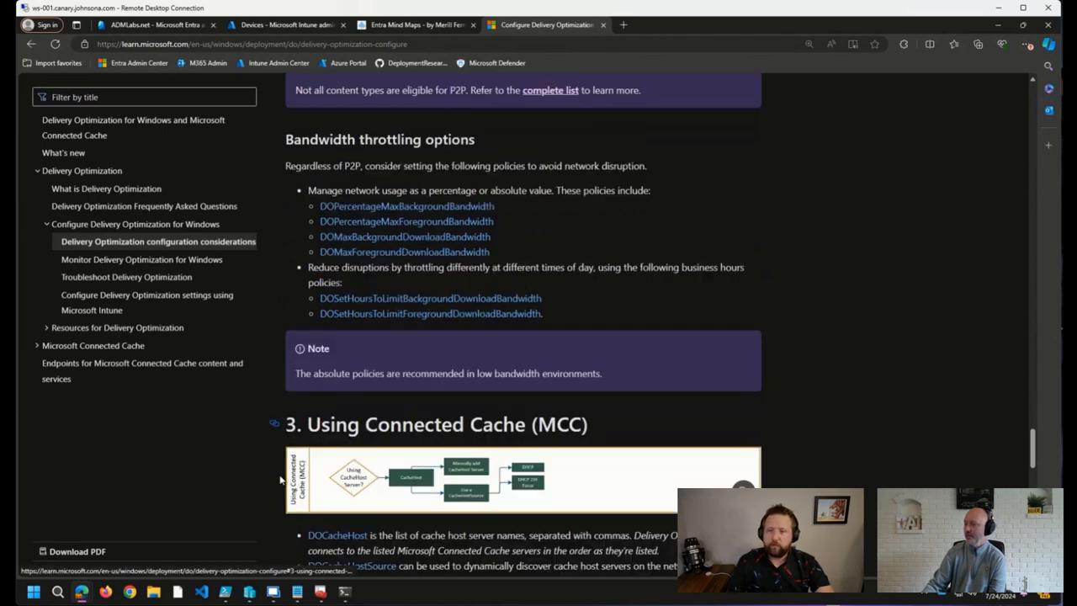
pyautogui.scroll(-3)
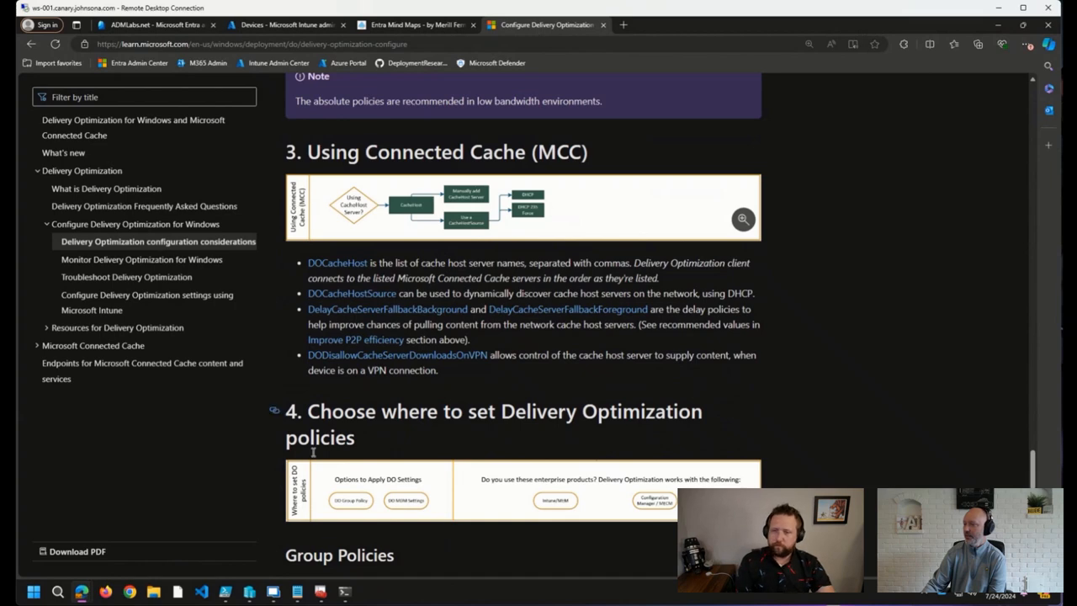
pyautogui.moveTo(262, 316)
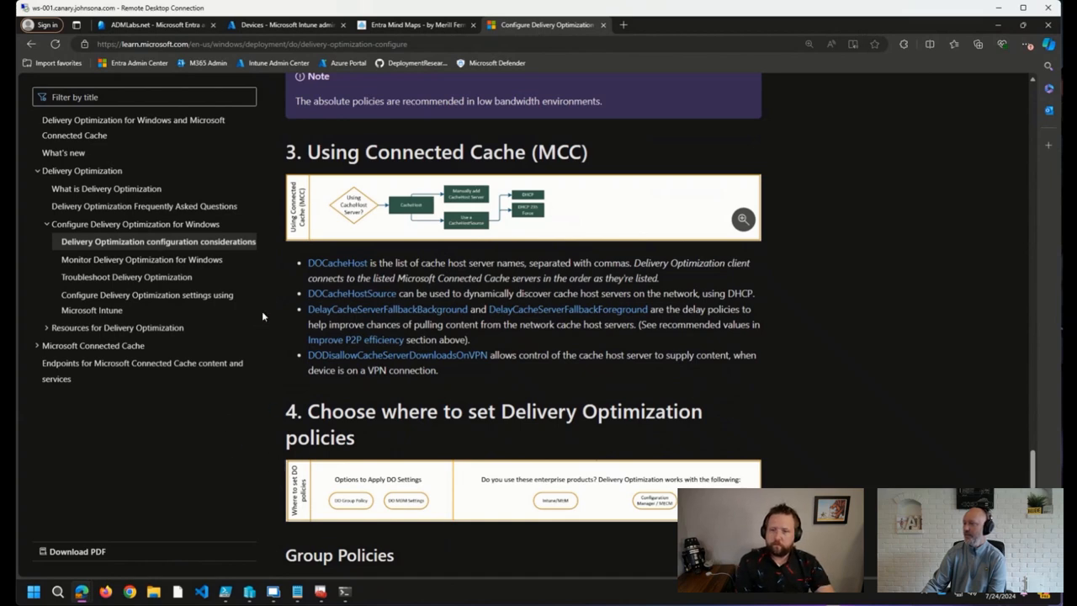
pyautogui.scroll(-3)
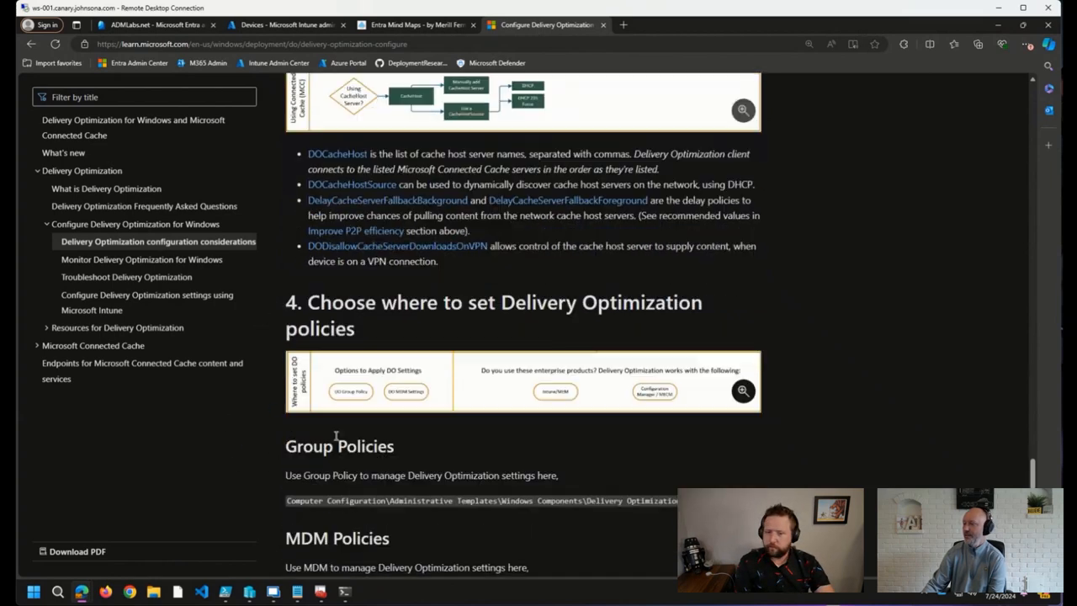
pyautogui.scroll(-3)
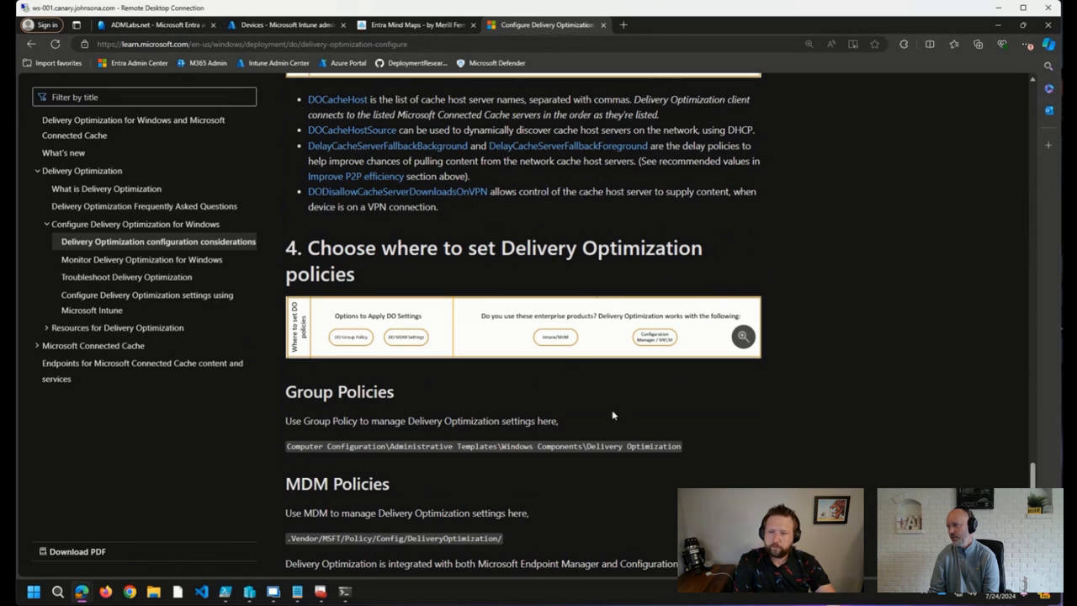
pyautogui.scroll(3)
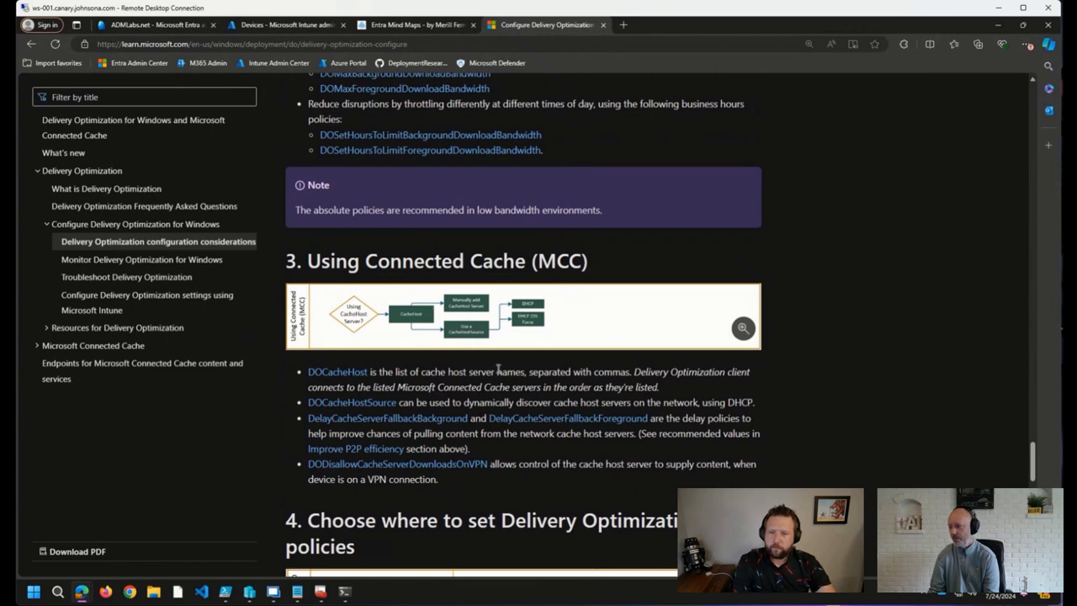
pyautogui.scroll(-3)
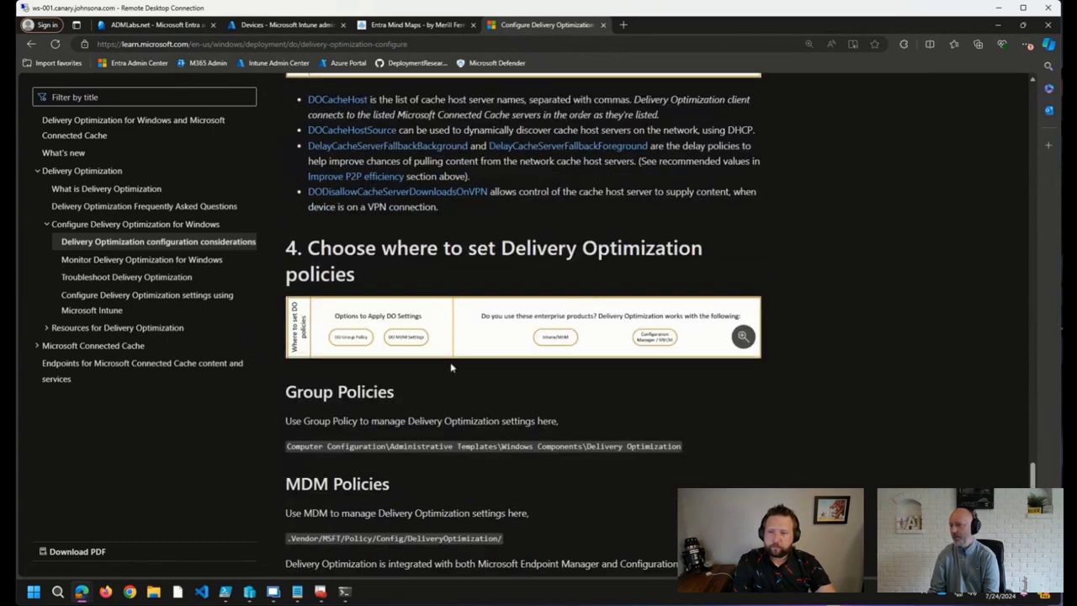
pyautogui.scroll(3)
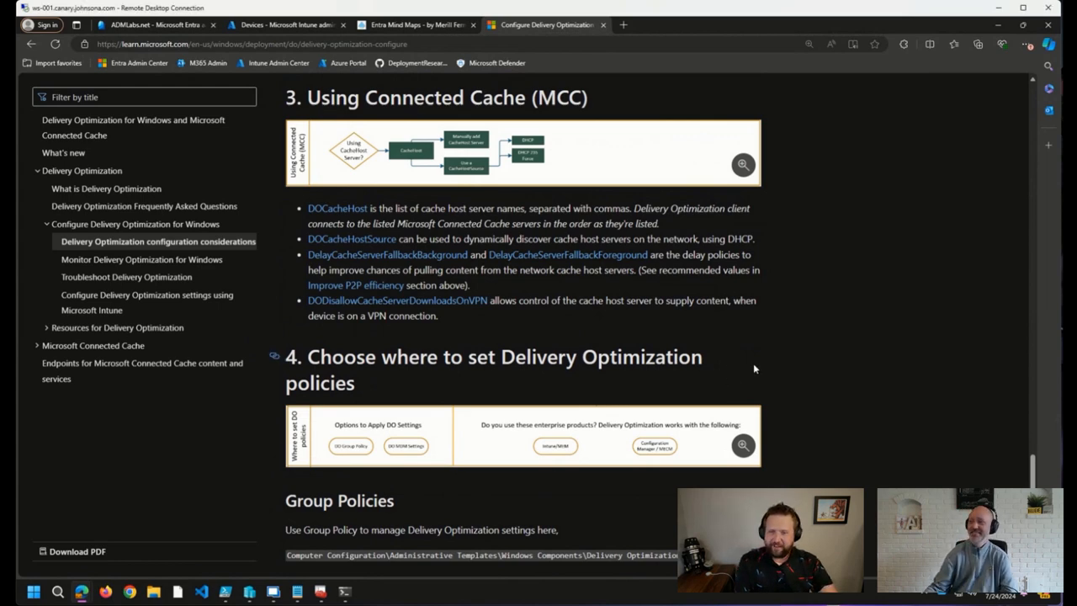
pyautogui.moveTo(616, 383)
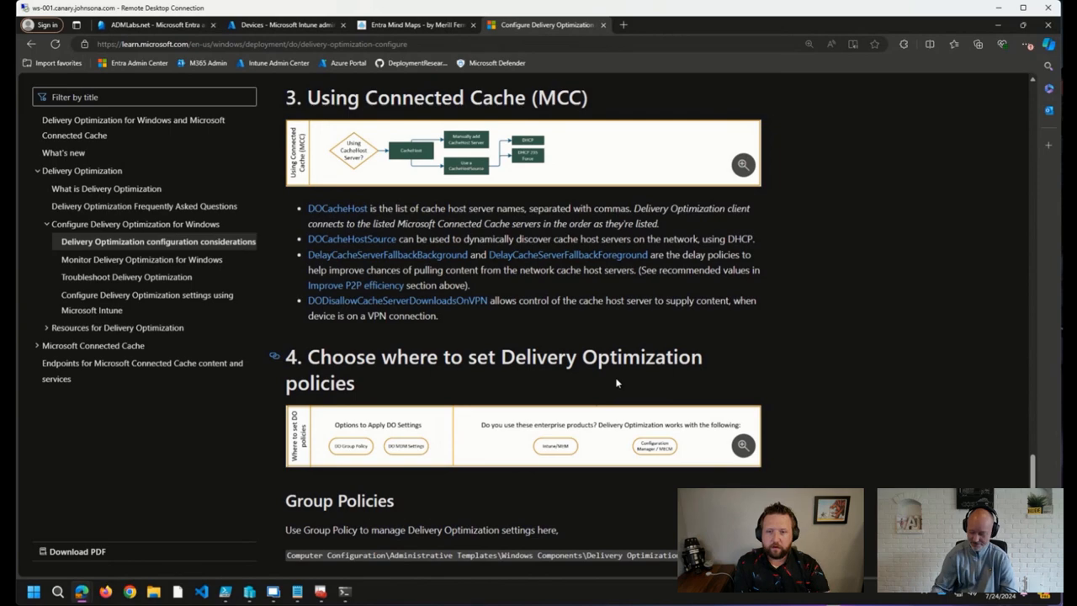
pyautogui.scroll(-3)
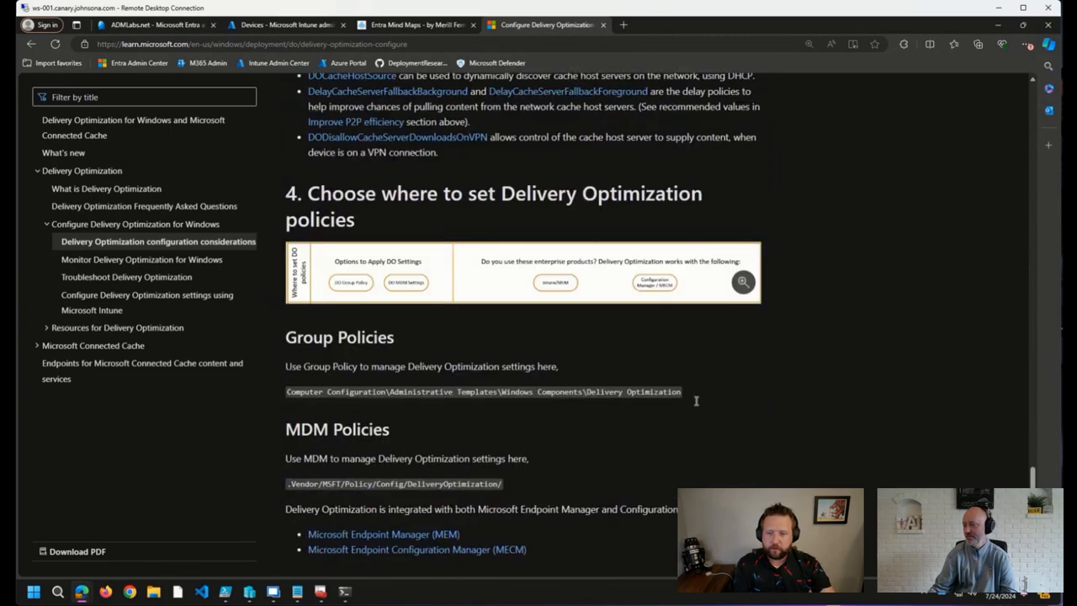
pyautogui.scroll(-3)
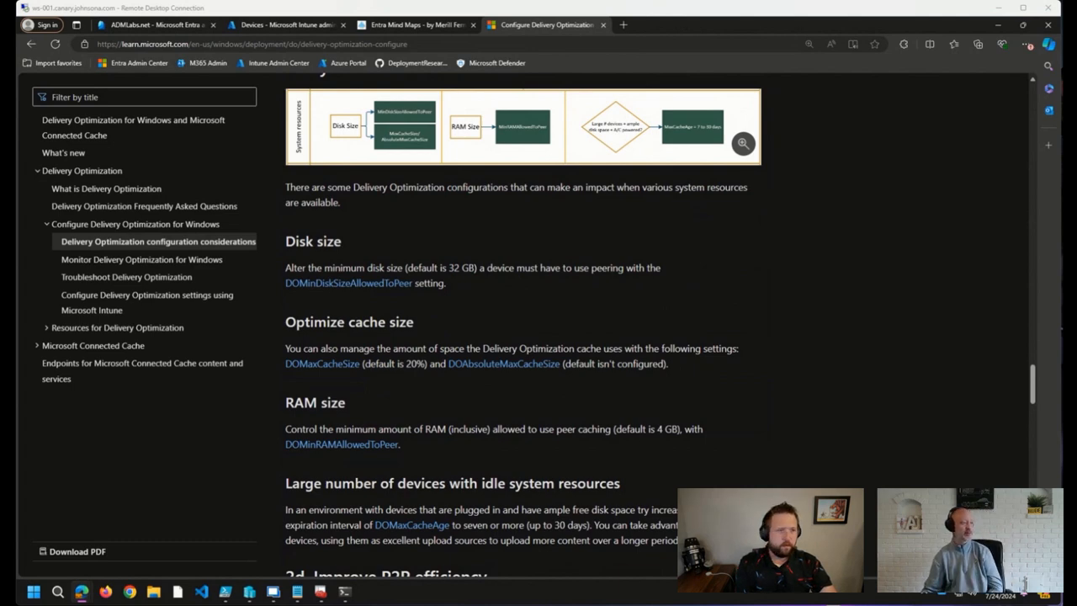
pyautogui.moveTo(742, 424)
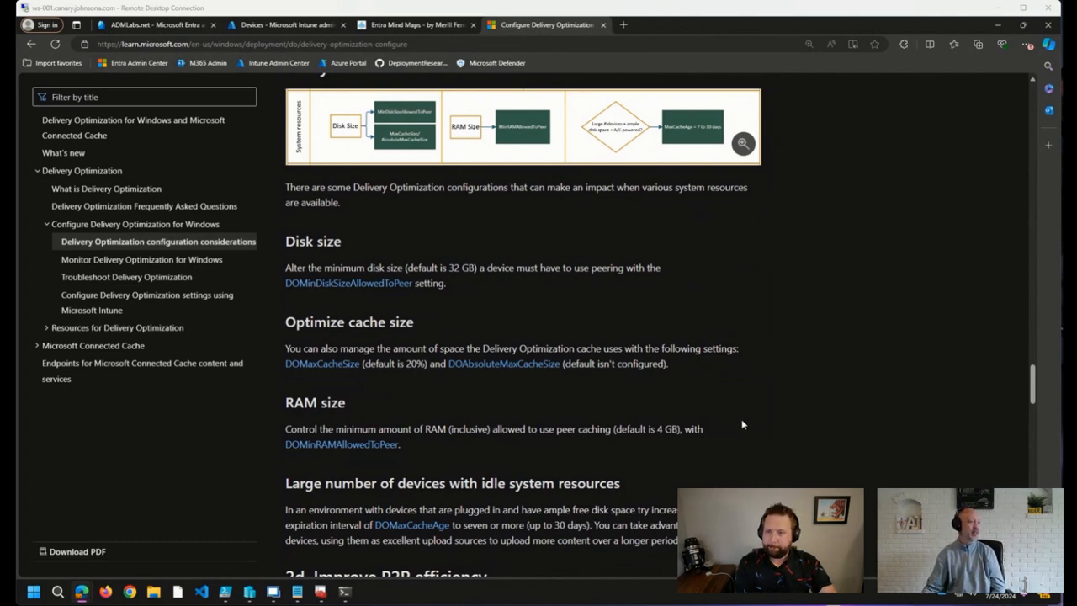
pyautogui.moveTo(669, 313)
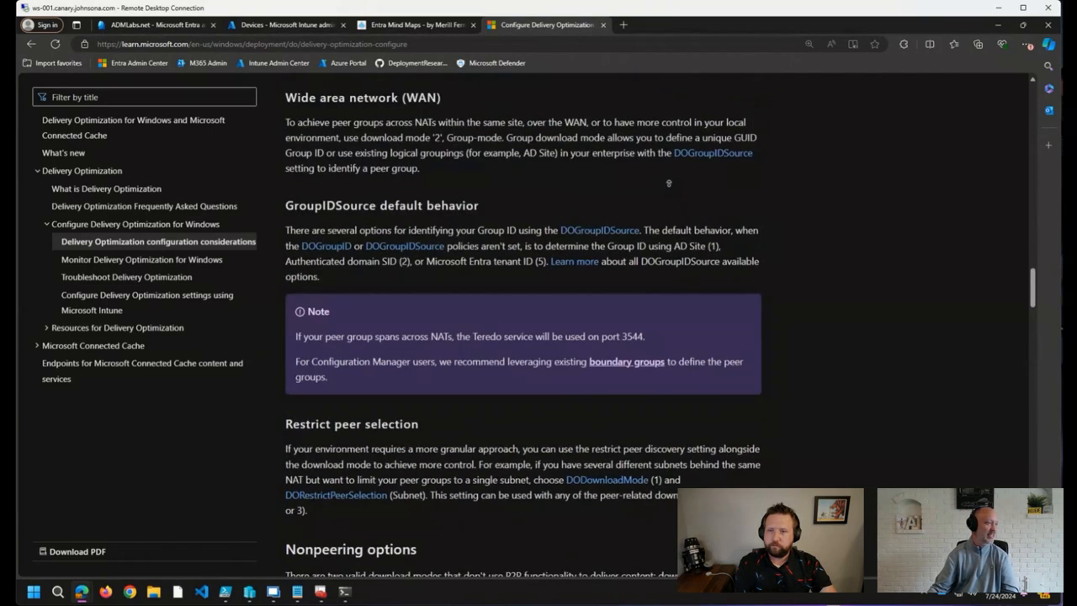
pyautogui.scroll(3)
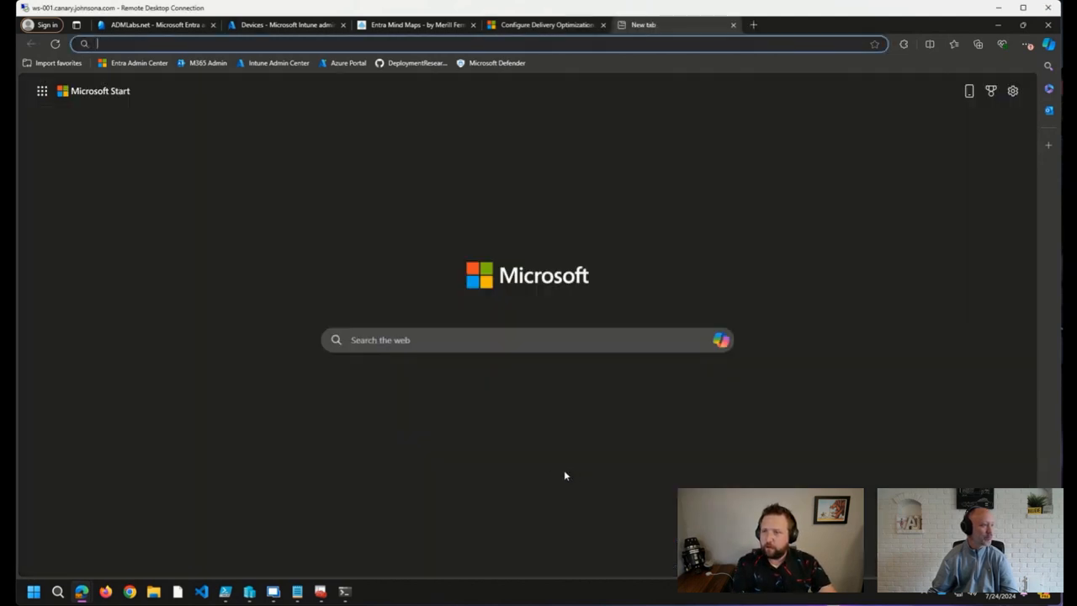
# - Go to ugurkoc.de's 'From Intune to EntraID – Add custom data to the Extension Attributes' post
pyautogui.write('https://ugurkoc.de/from-intune-to-entraid-add-custom-data-to-the-extension-attributes/')
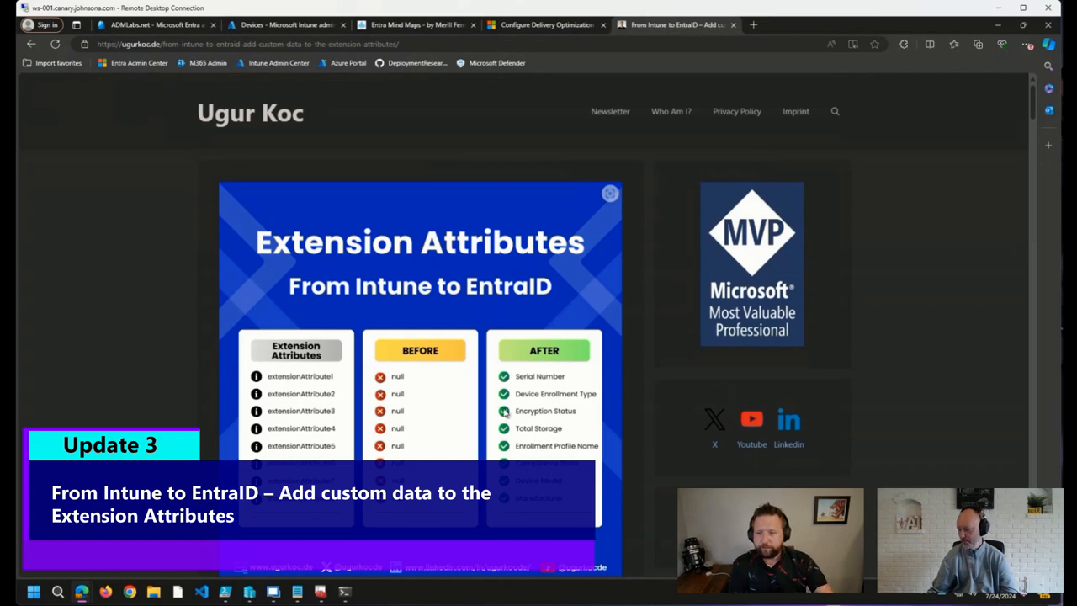
# - Read the post's introduction and table of contents for the extension attributes overview
pyautogui.scroll(-3)
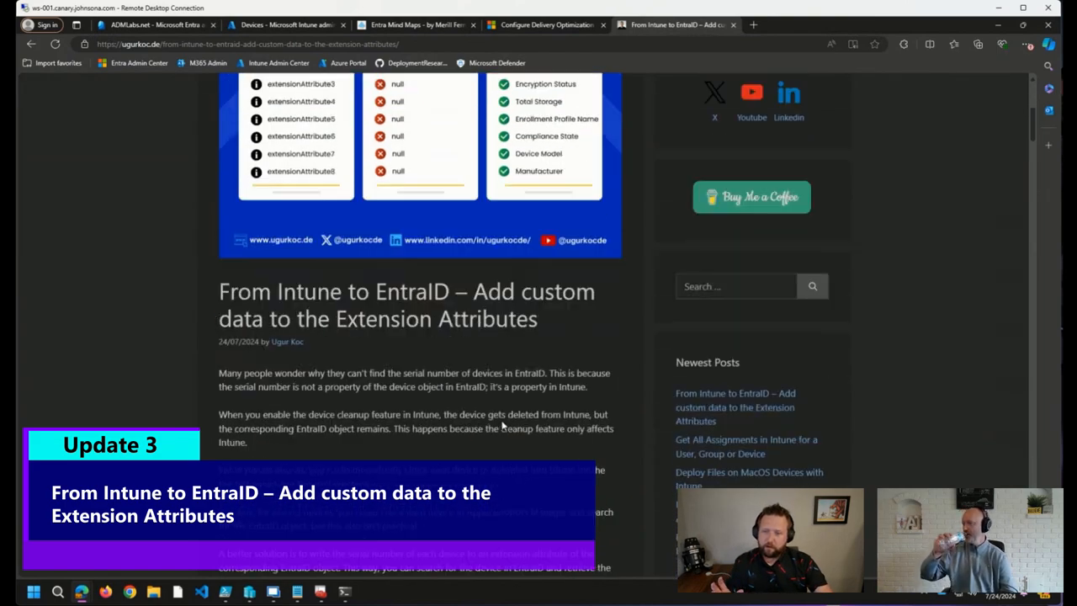
pyautogui.scroll(-3)
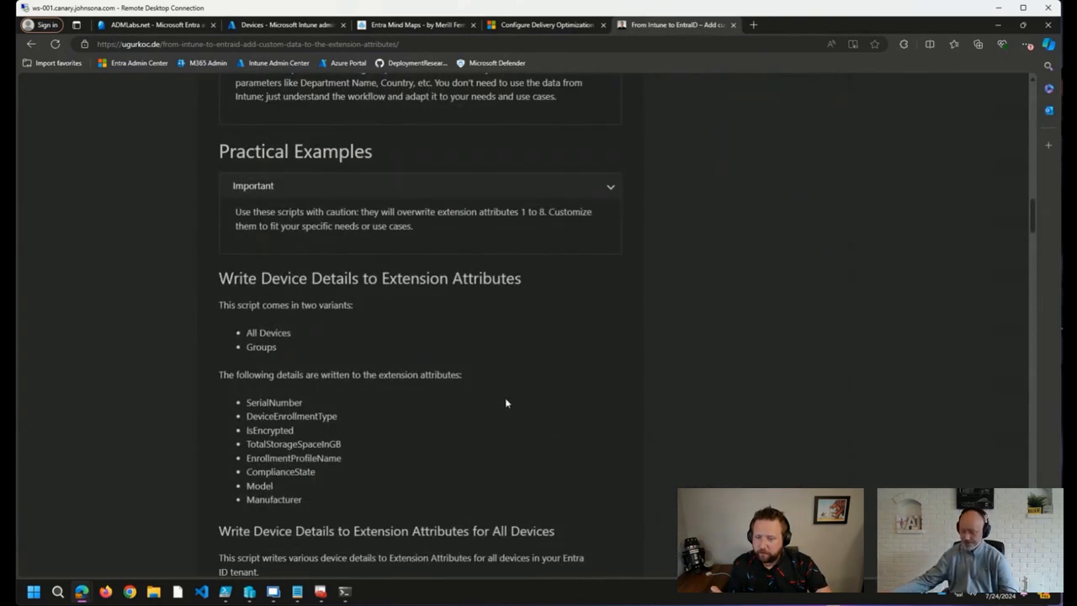
pyautogui.scroll(3)
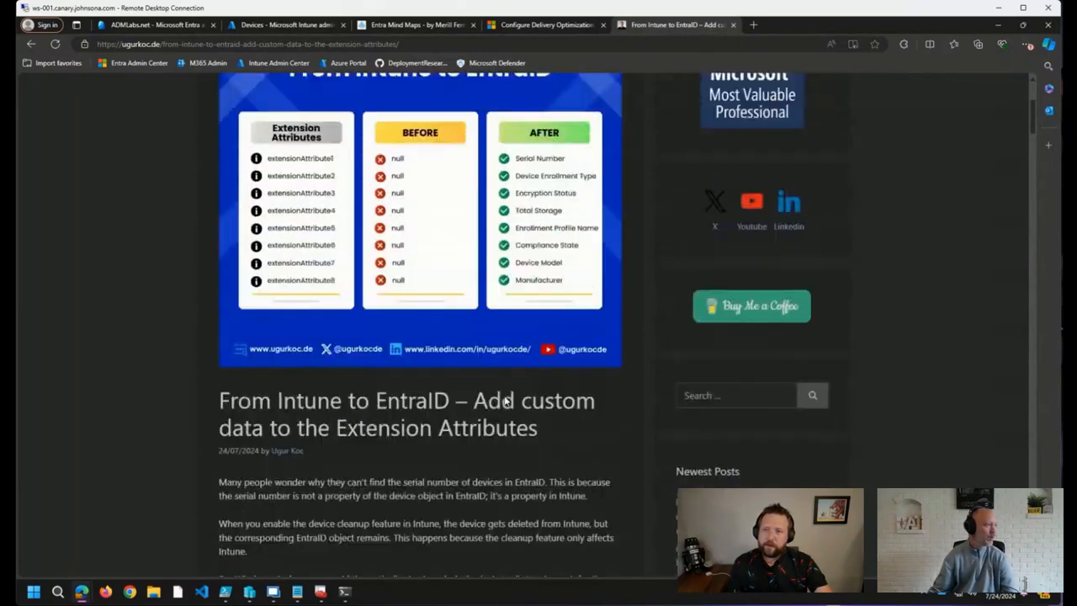
pyautogui.scroll(3)
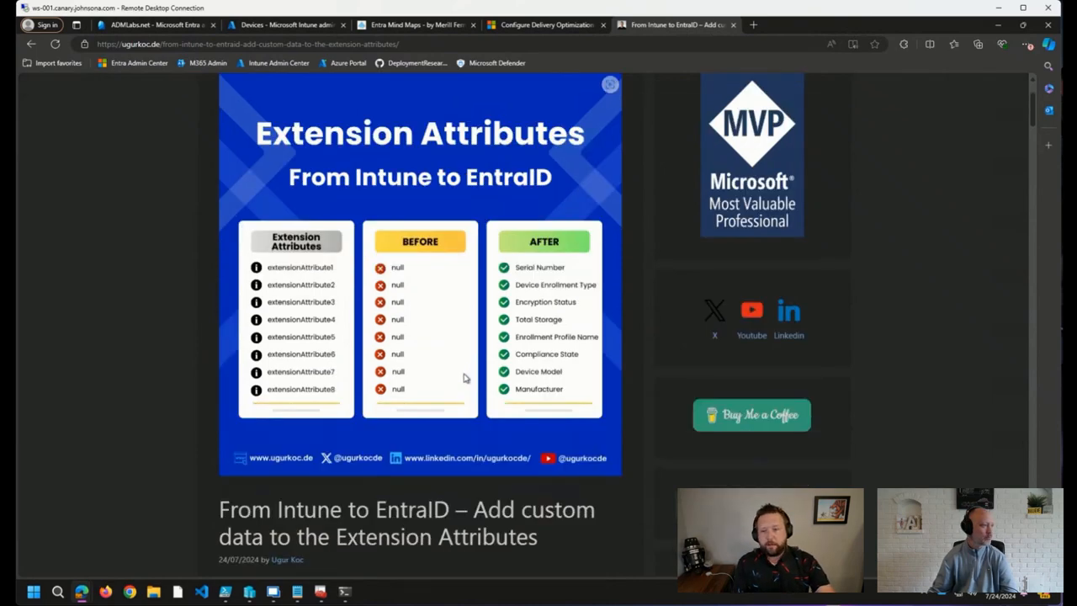
pyautogui.scroll(-3)
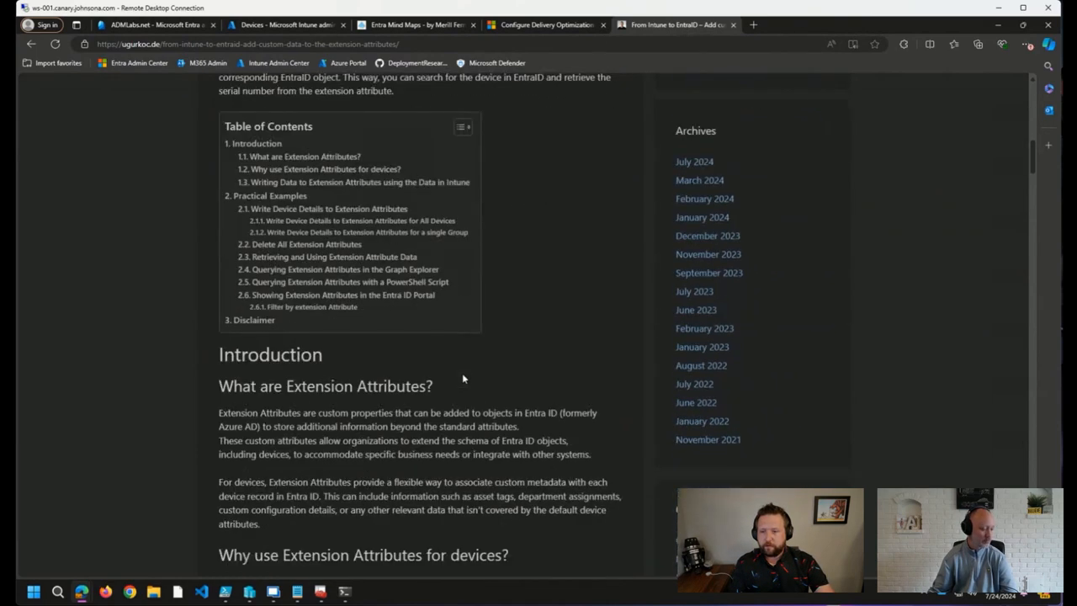
pyautogui.scroll(-3)
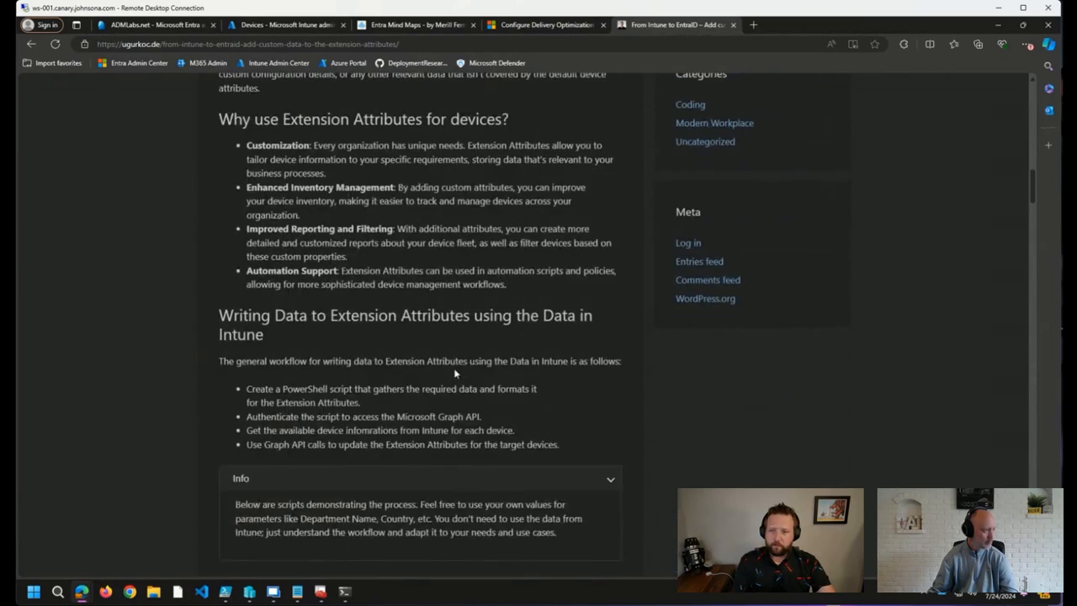
# - Continue through the practical examples, all-devices script and sample output to the single-group script section
pyautogui.scroll(-3)
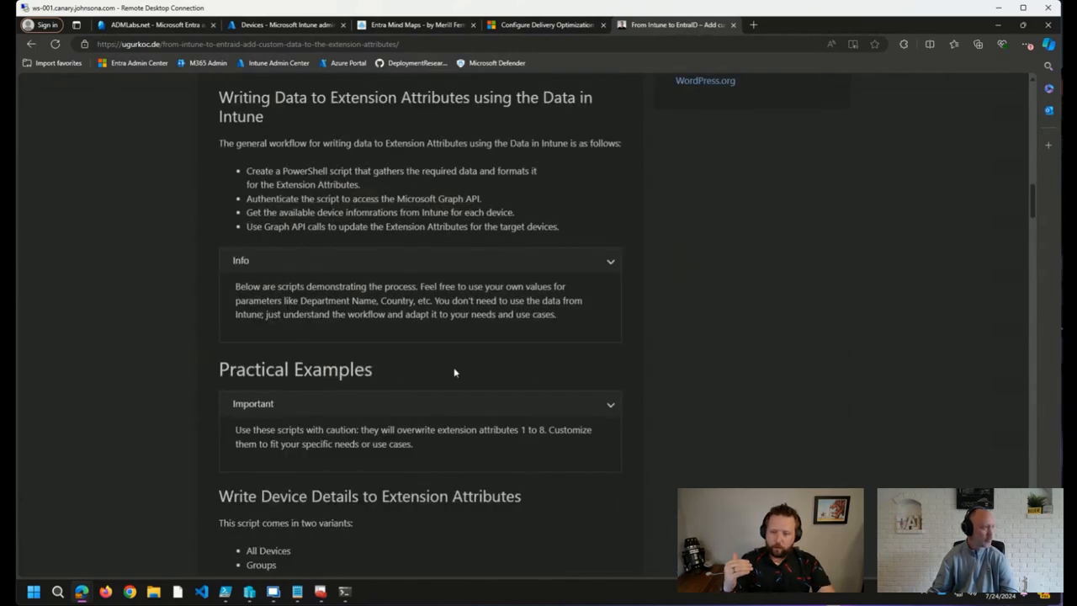
pyautogui.scroll(-3)
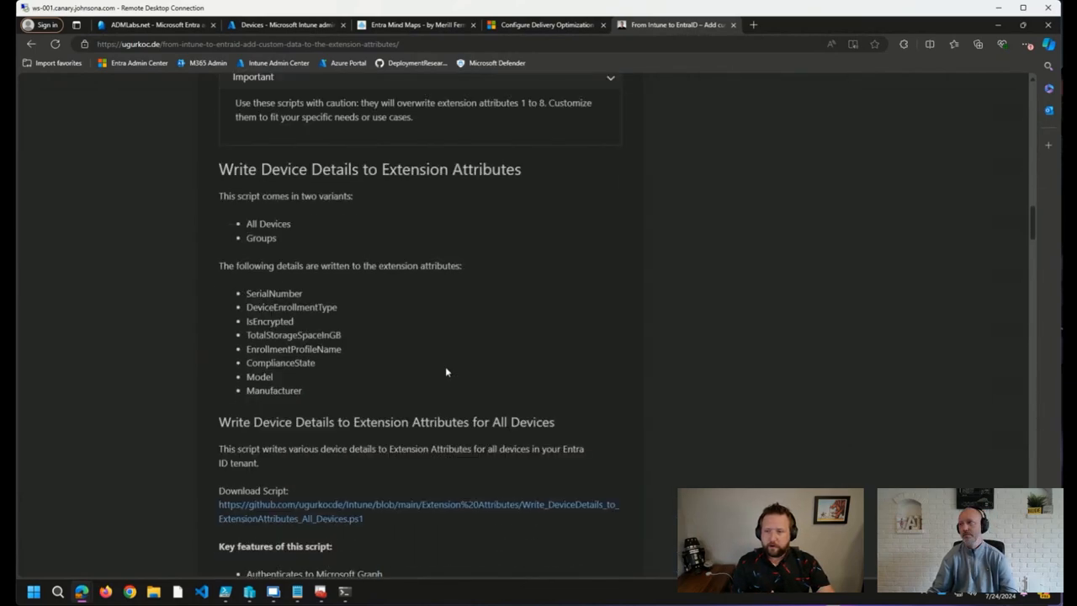
pyautogui.moveTo(413, 354)
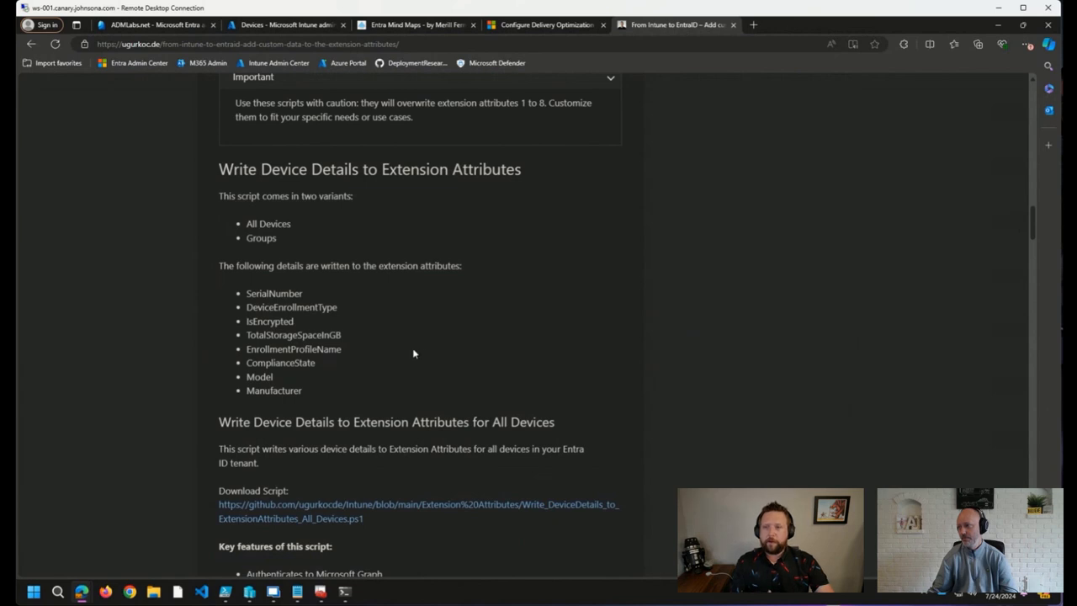
pyautogui.moveTo(404, 341)
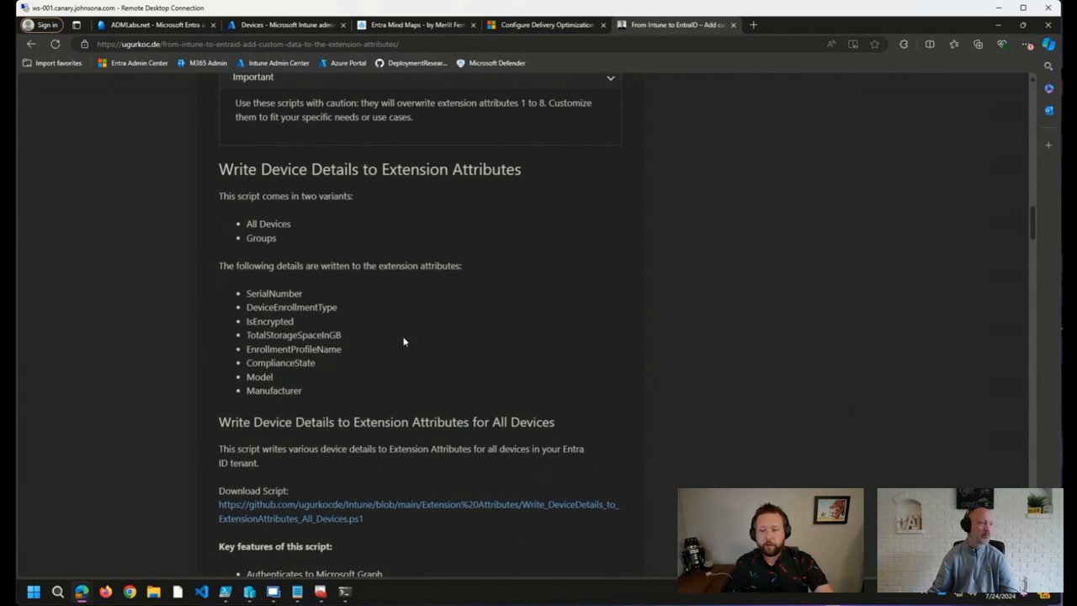
pyautogui.moveTo(367, 465)
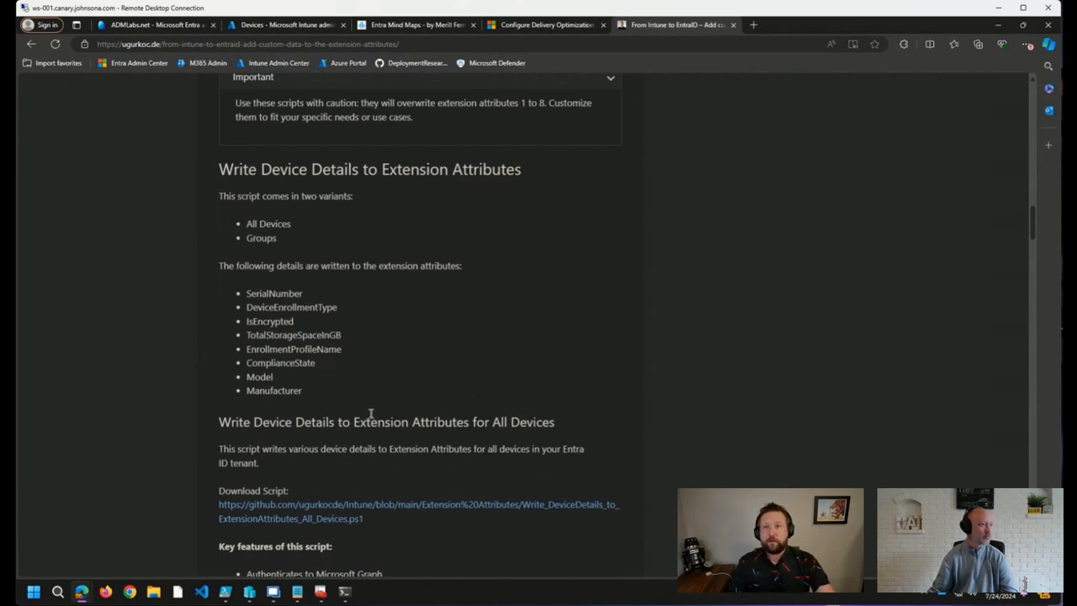
pyautogui.scroll(-3)
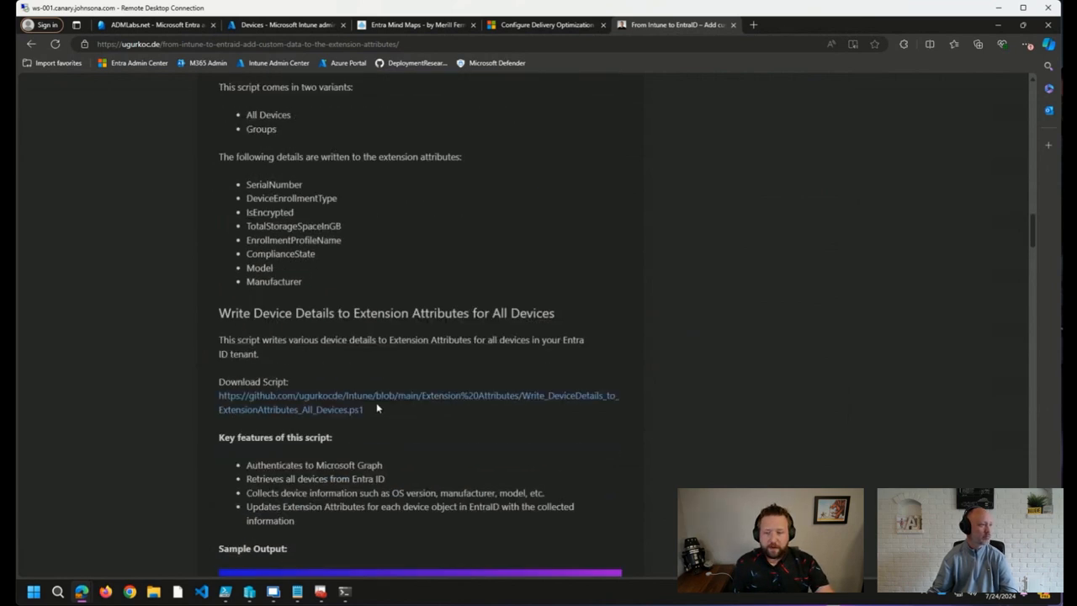
pyautogui.scroll(-3)
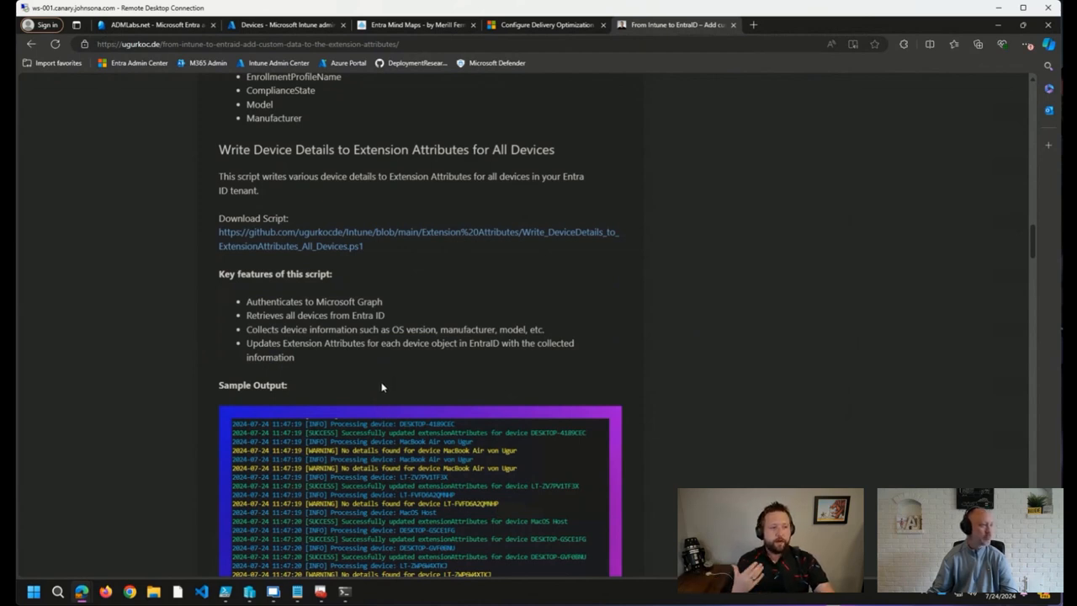
pyautogui.moveTo(345, 397)
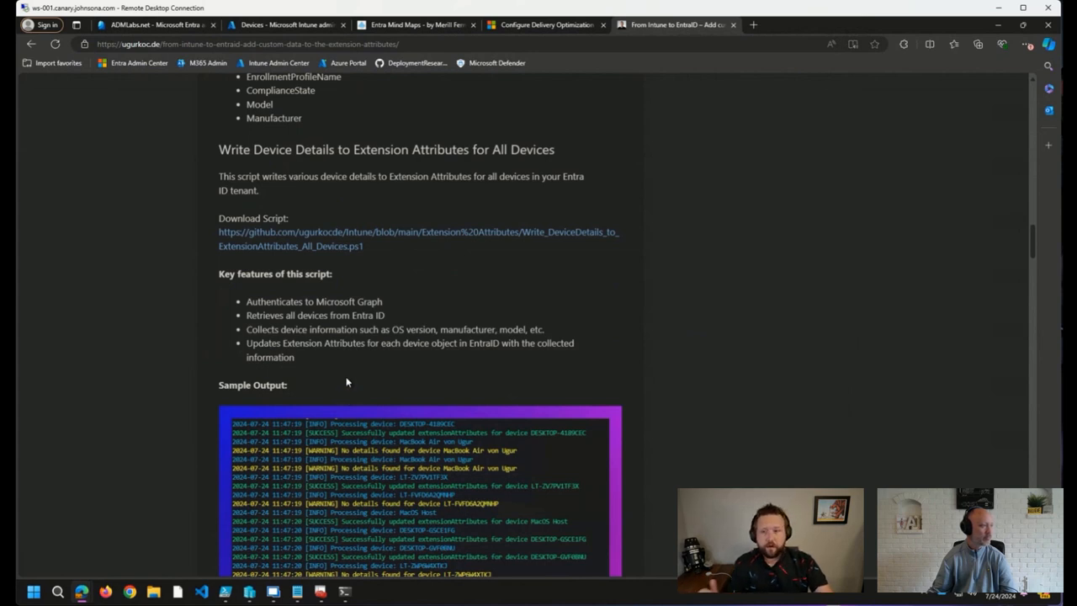
pyautogui.scroll(-3)
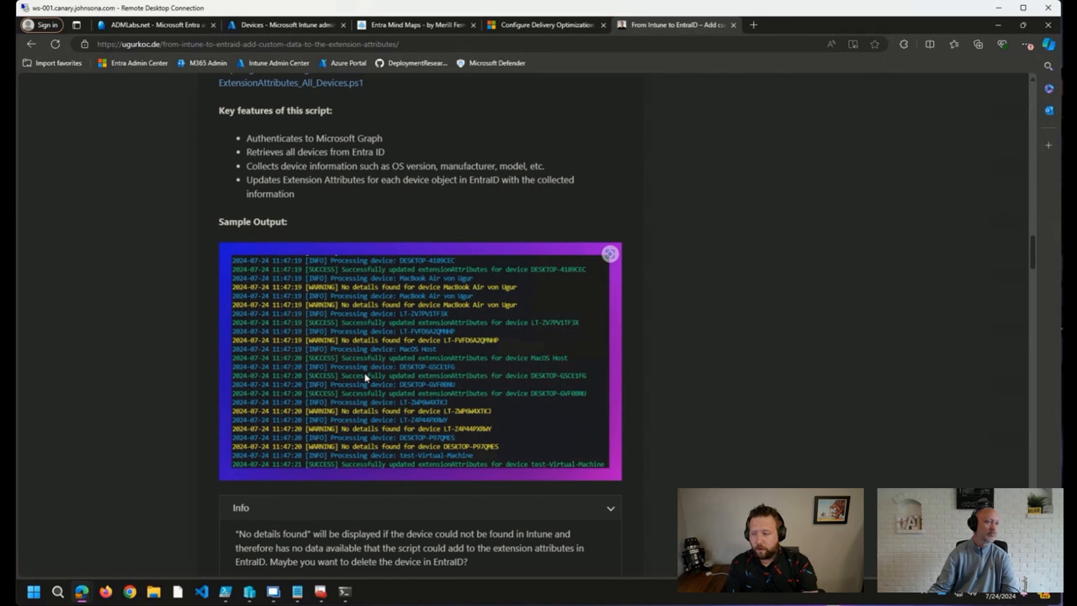
pyautogui.scroll(-3)
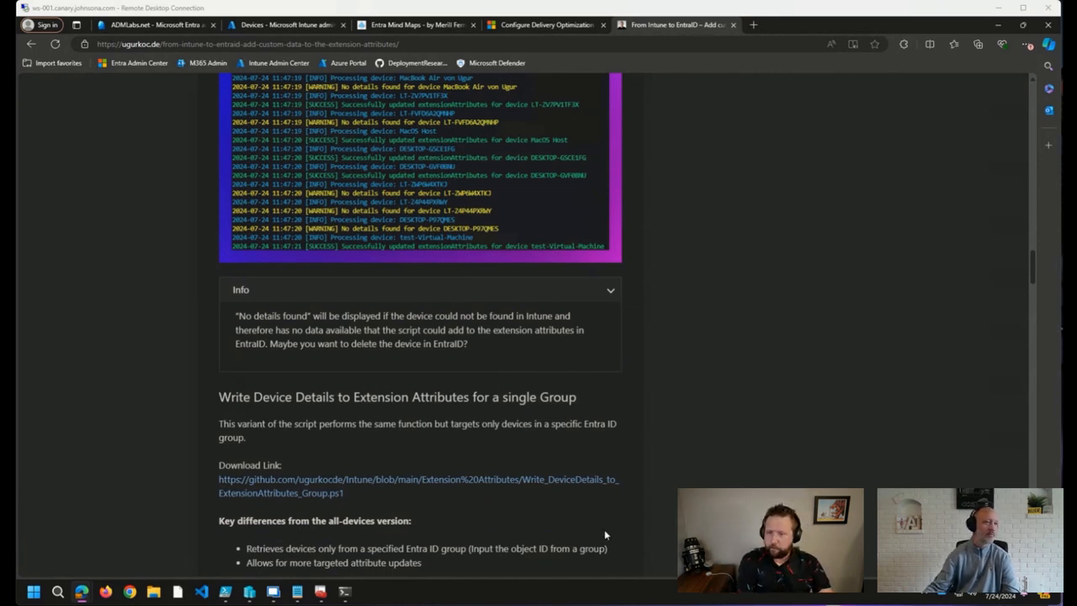
pyautogui.moveTo(648, 424)
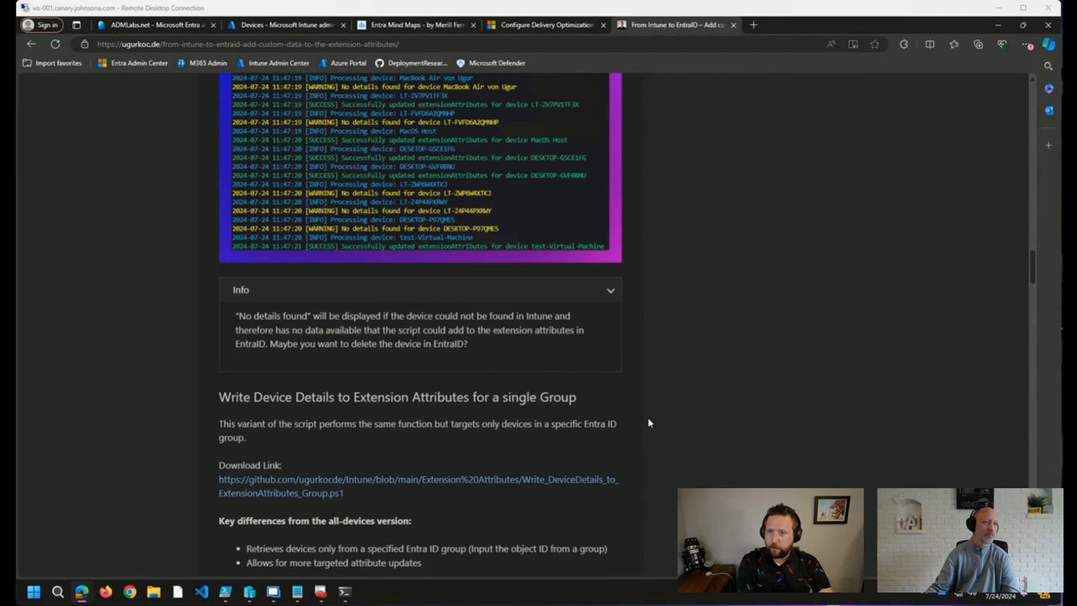
# - View rotate_all_bitlocker_keys.ps1 on GitHub and read its header notes into the device-fetching code
pyautogui.click(752, 25)
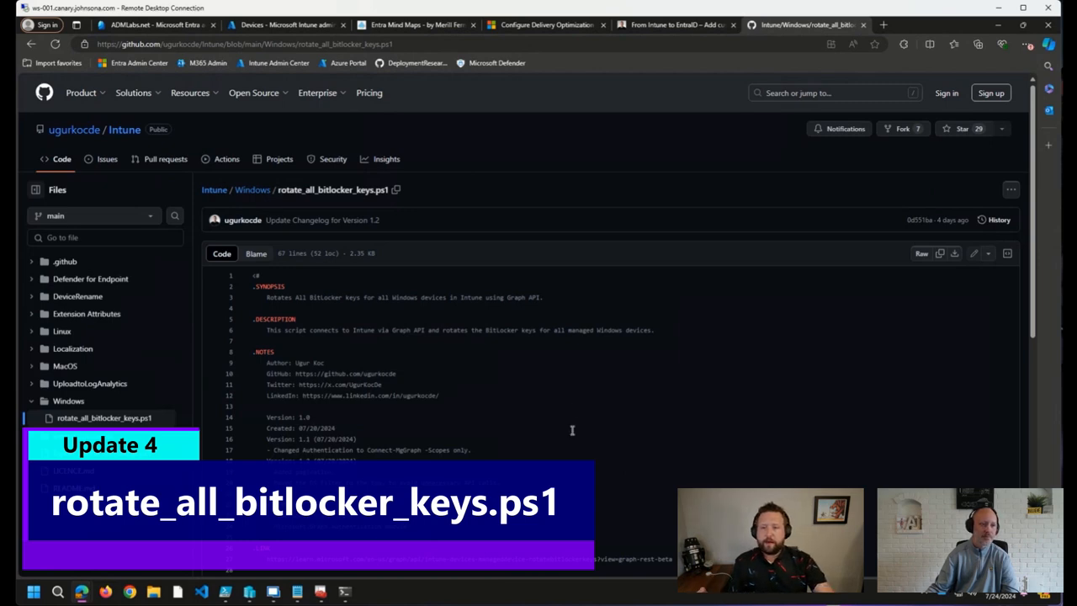
pyautogui.moveTo(626, 326)
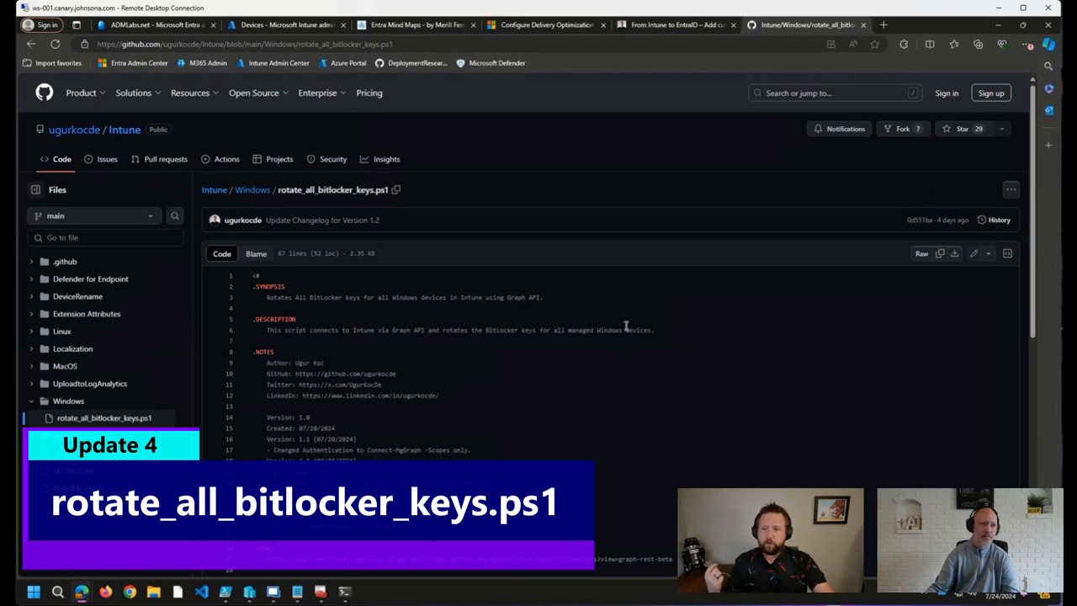
pyautogui.moveTo(616, 318)
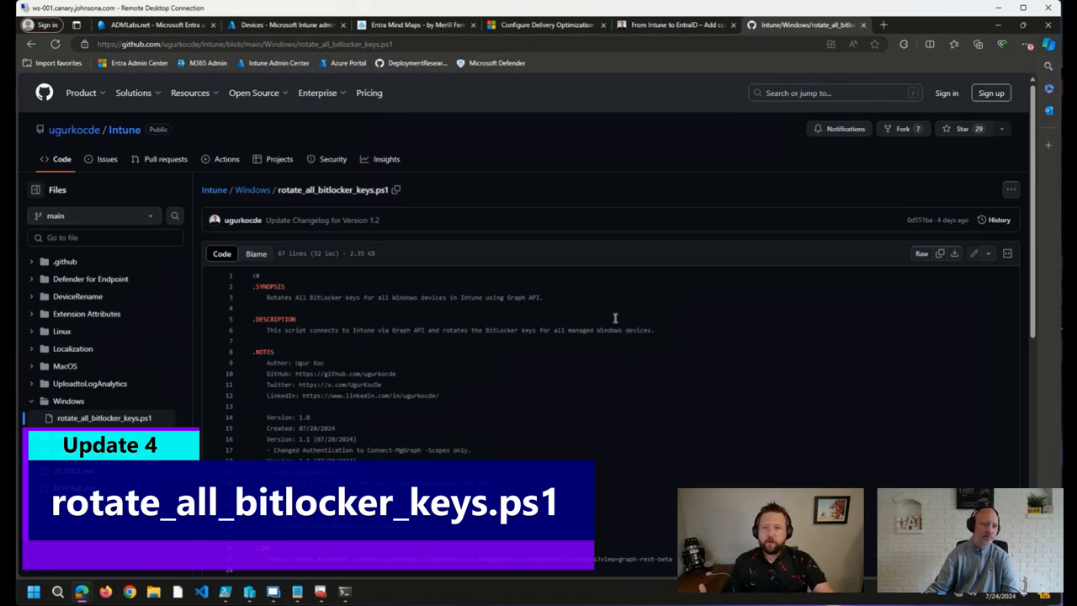
pyautogui.scroll(-3)
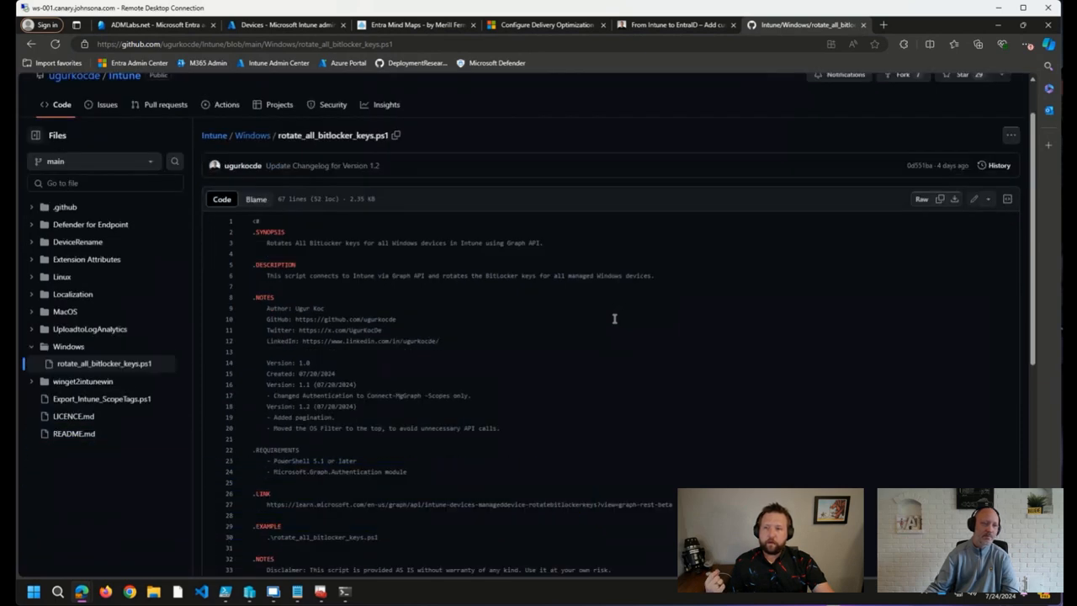
pyautogui.moveTo(569, 372)
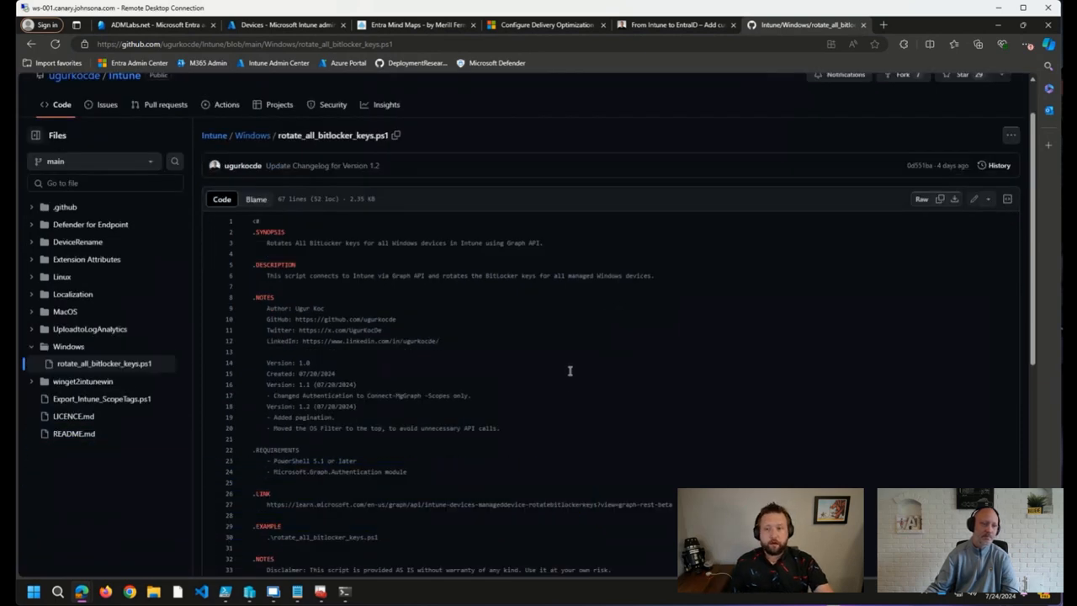
pyautogui.moveTo(510, 384)
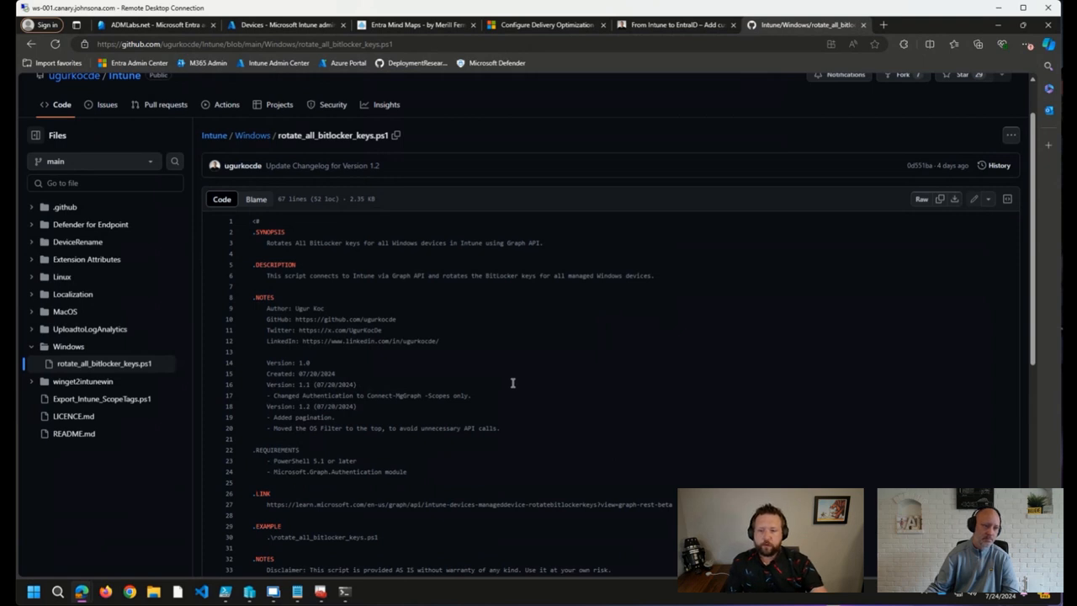
pyautogui.scroll(-3)
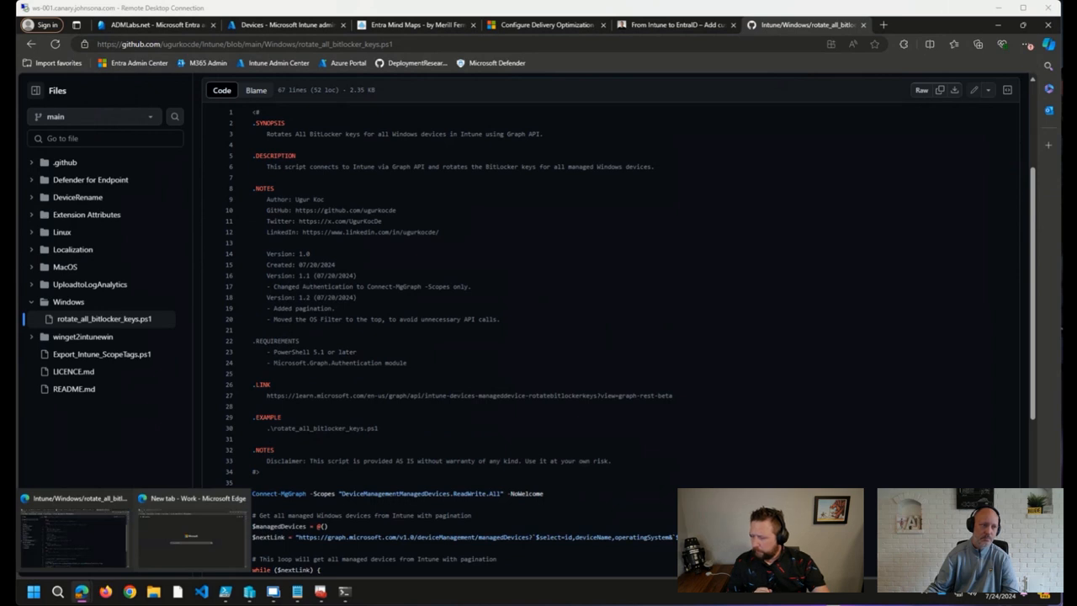
pyautogui.moveTo(494, 450)
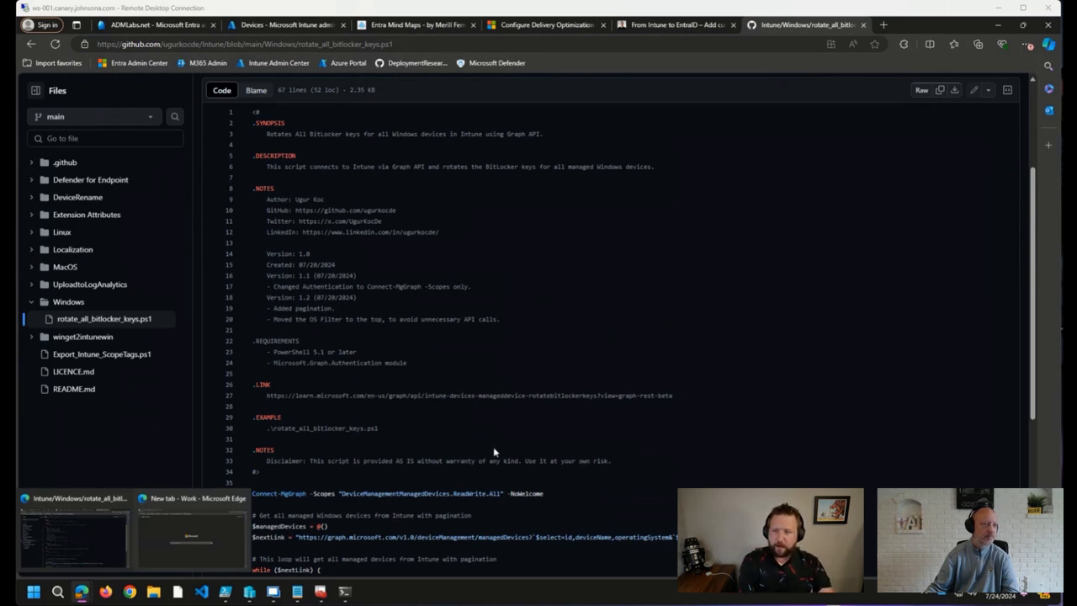
# - Switch to the other Edge window and view Martin Himken's X post linking the WinRE-Customization repo
pyautogui.click(885, 25)
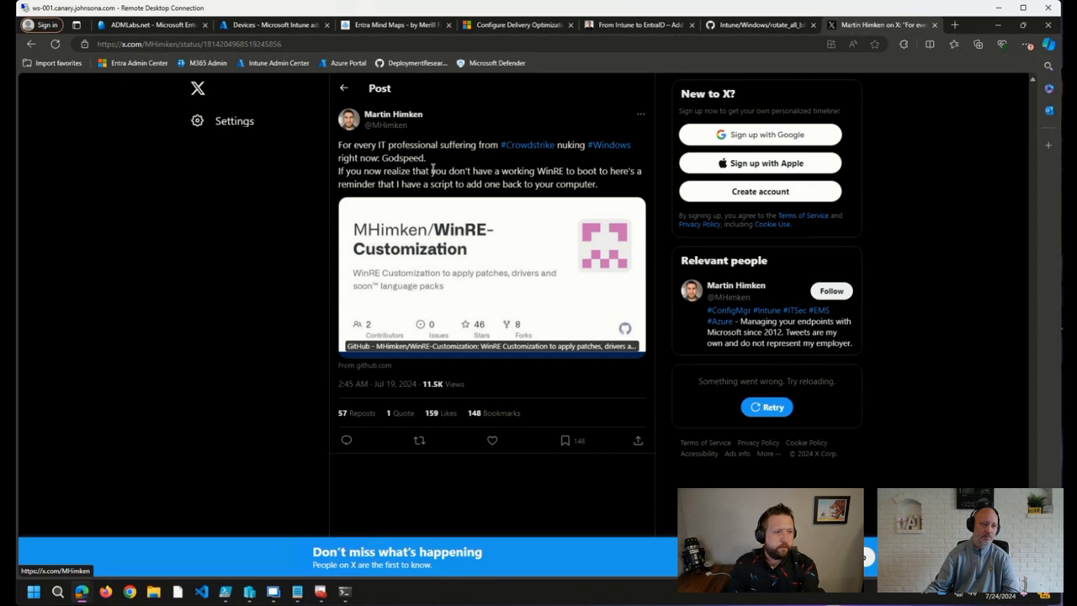
pyautogui.moveTo(432, 170)
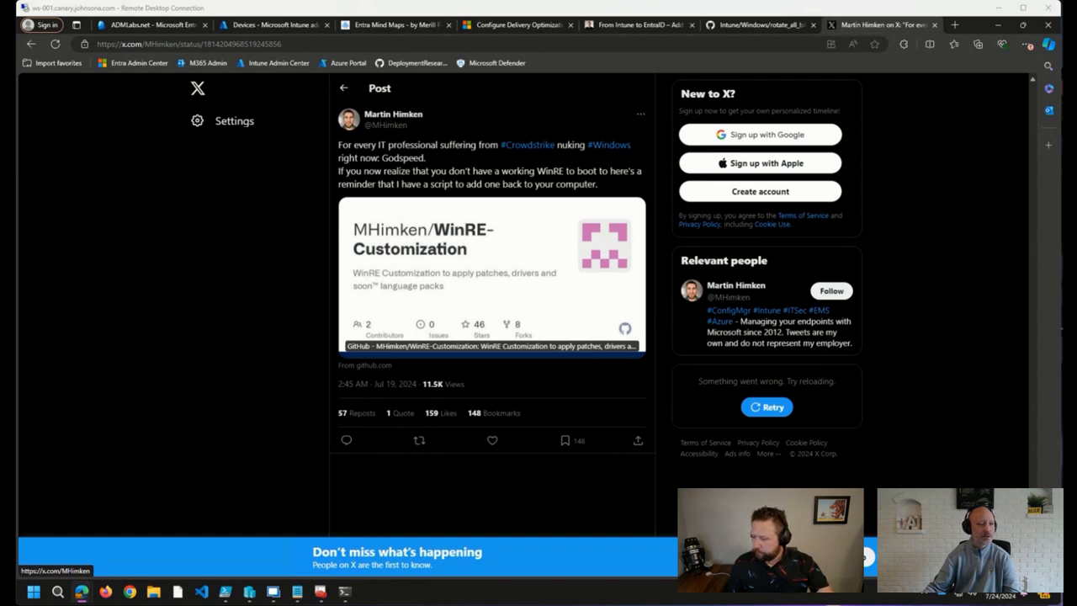
pyautogui.rightClick(492, 278)
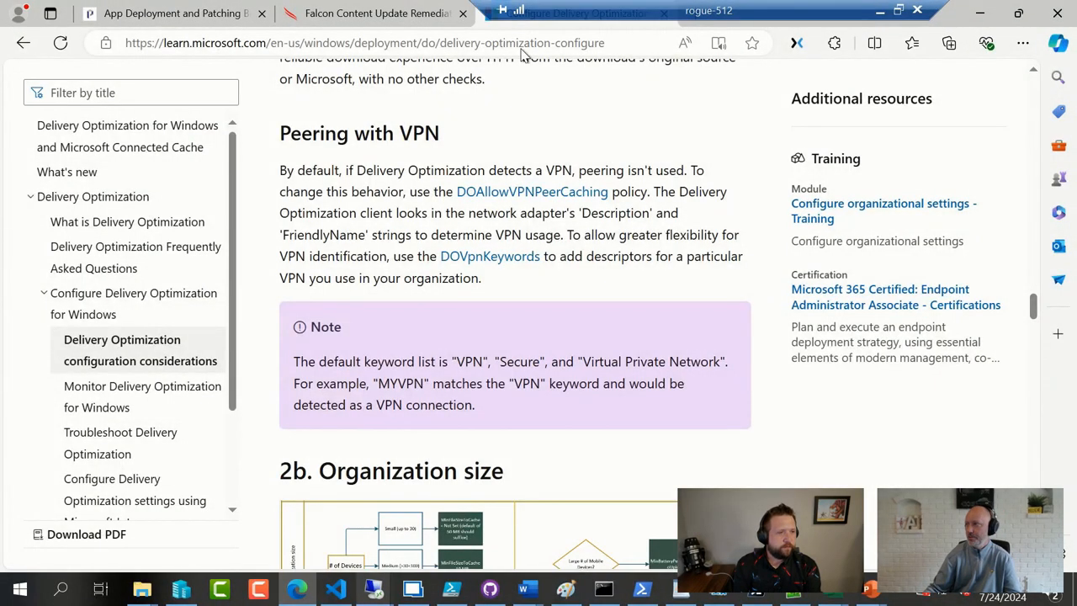
# - Close the Delivery Optimization Learn tab and dismiss the Google sign-in prompt on the Workplace Ninja Summit X post
pyautogui.click(362, 44)
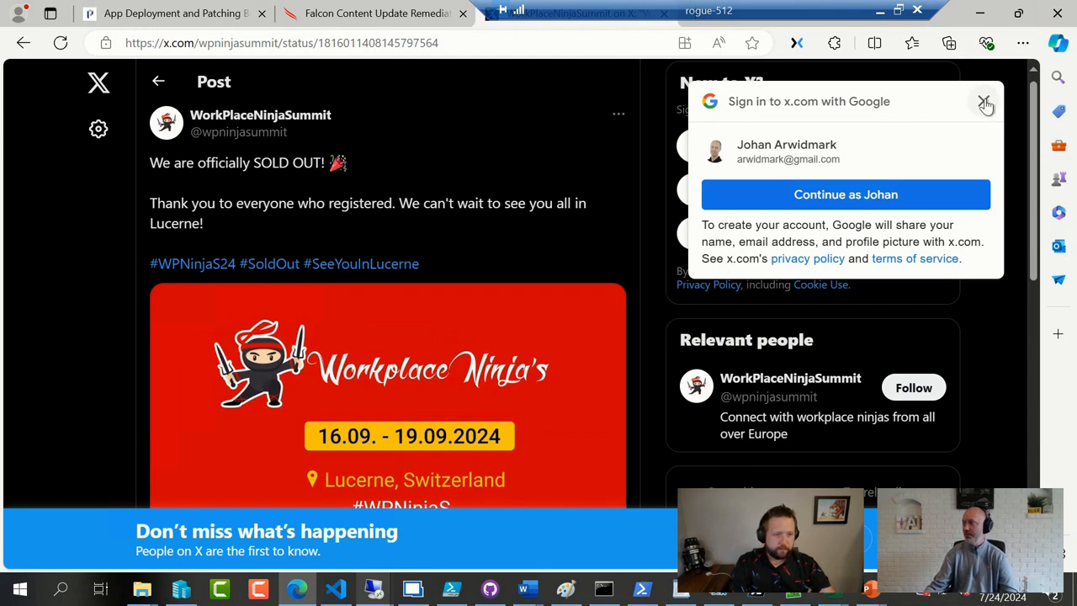
pyautogui.click(985, 101)
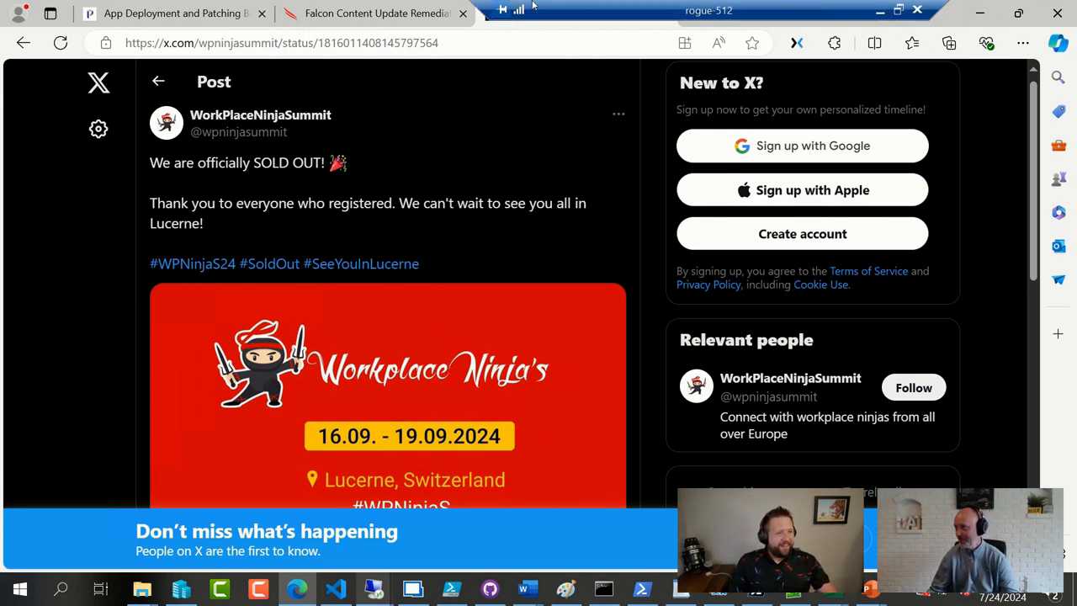
pyautogui.click(555, 13)
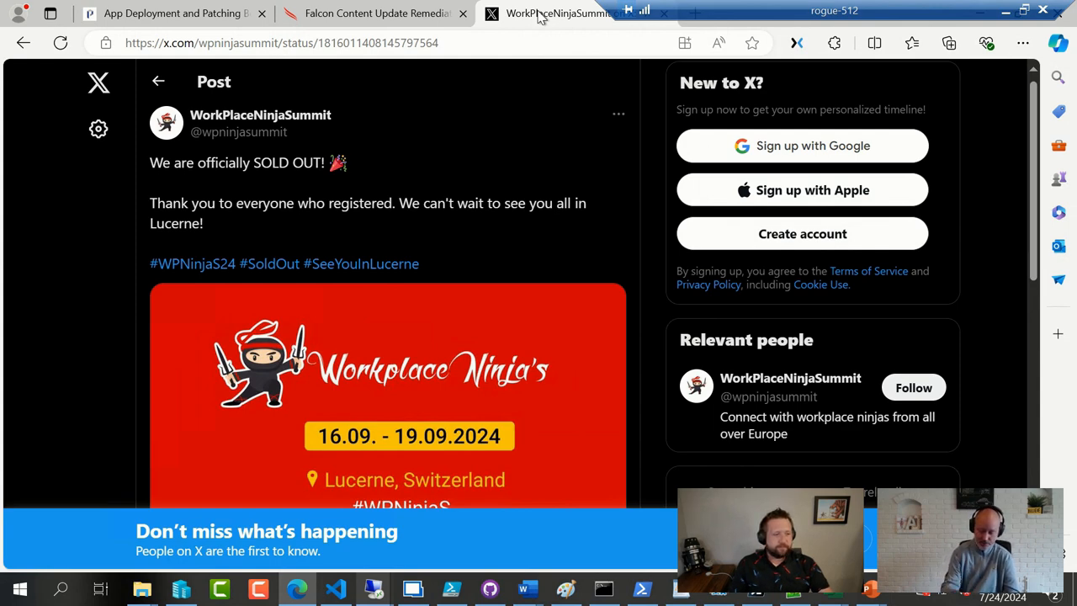
# - Close the Workplace Ninja X tab to reveal CrowdStrike's remediation hub with the Preliminary Post Incident Review
pyautogui.click(373, 13)
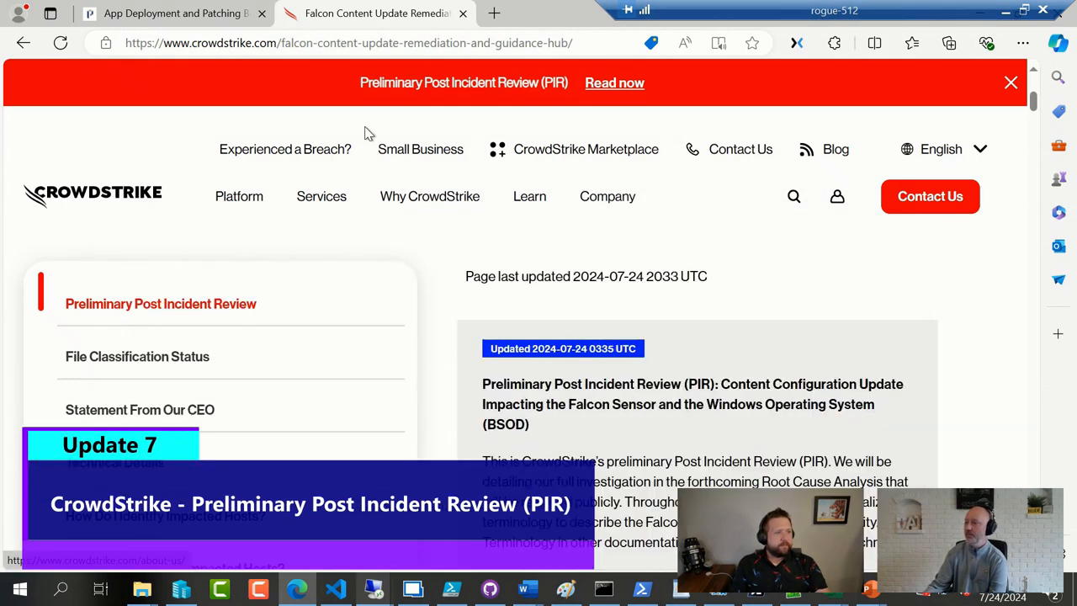
pyautogui.moveTo(607, 397)
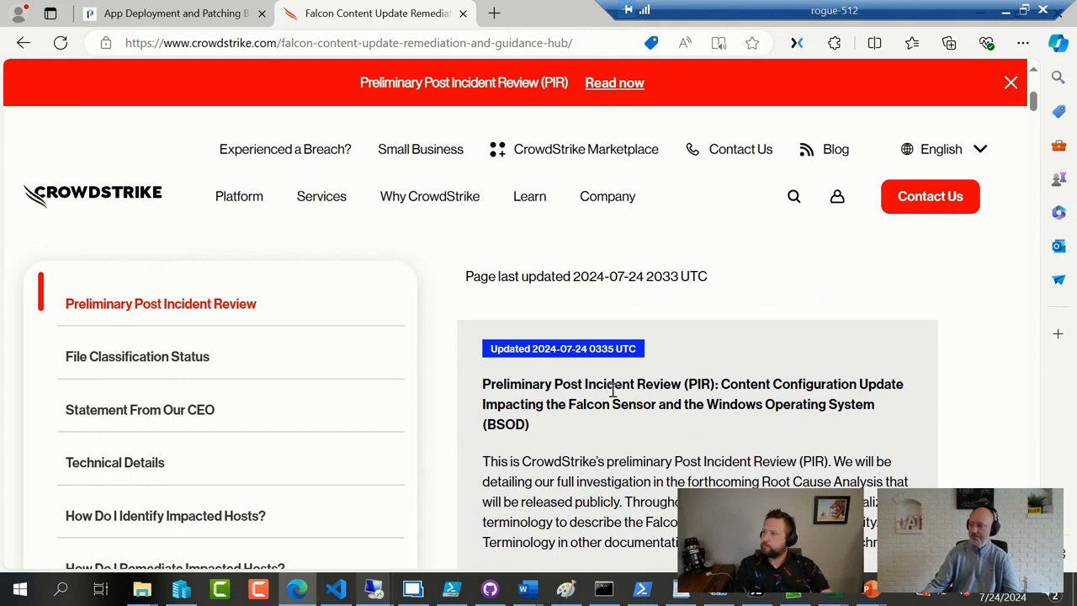
pyautogui.moveTo(481, 214)
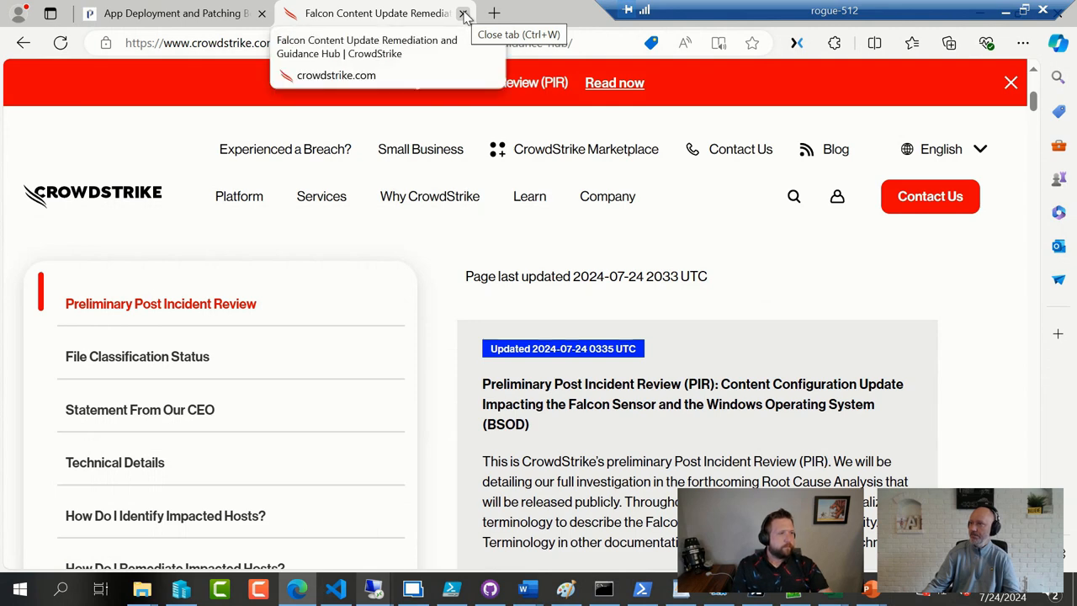
# - Close the CrowdStrike tab and browse Petri's GET-IT App Deployment and Patching Best Practices session page
pyautogui.click(464, 13)
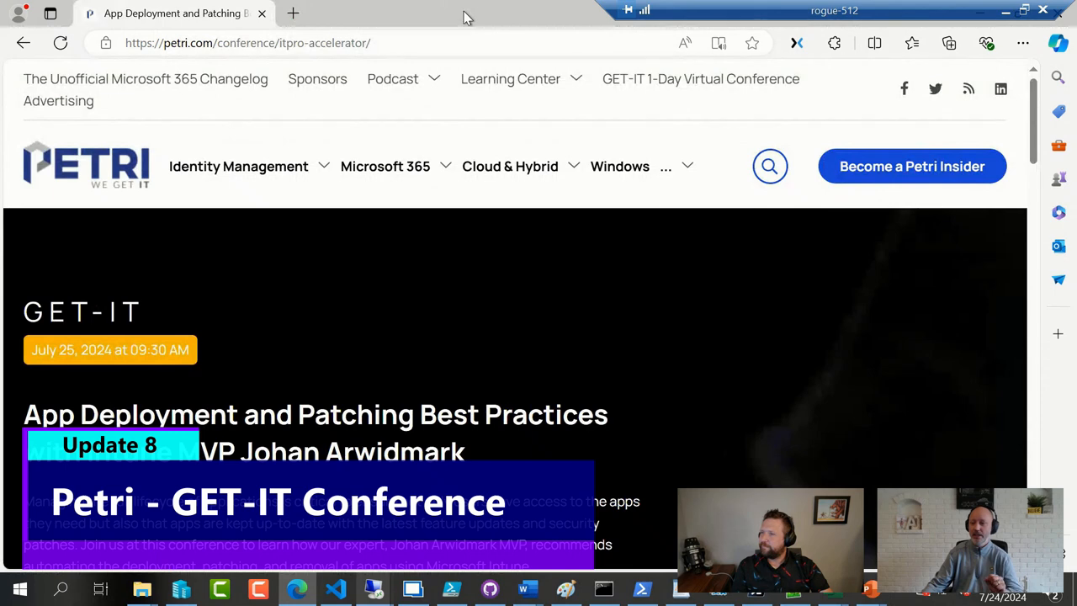
pyautogui.moveTo(54, 182)
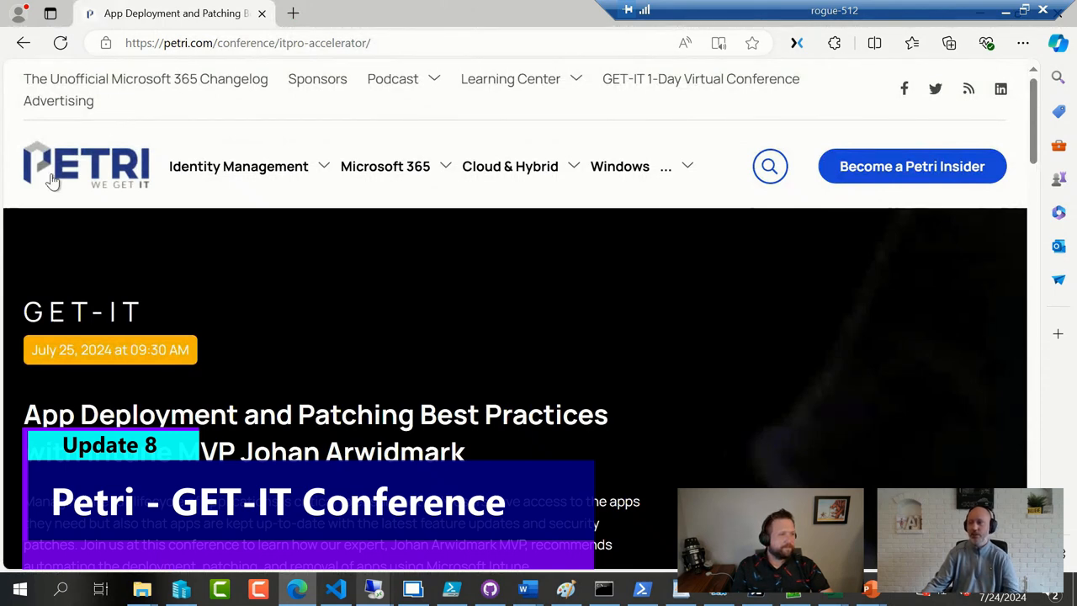
pyautogui.moveTo(202, 236)
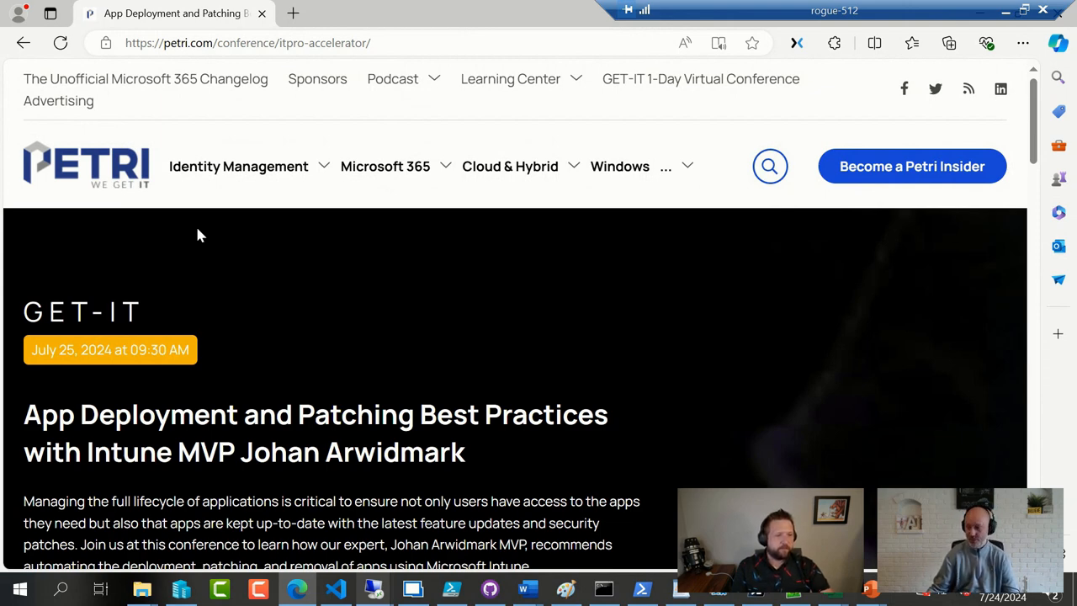
pyautogui.moveTo(400, 351)
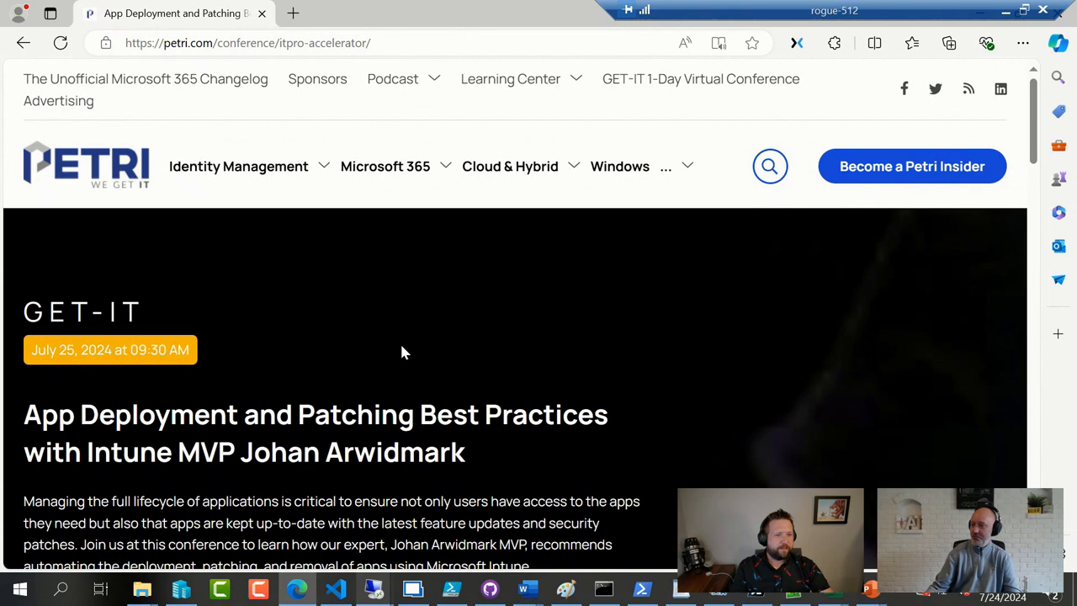
pyautogui.moveTo(230, 397)
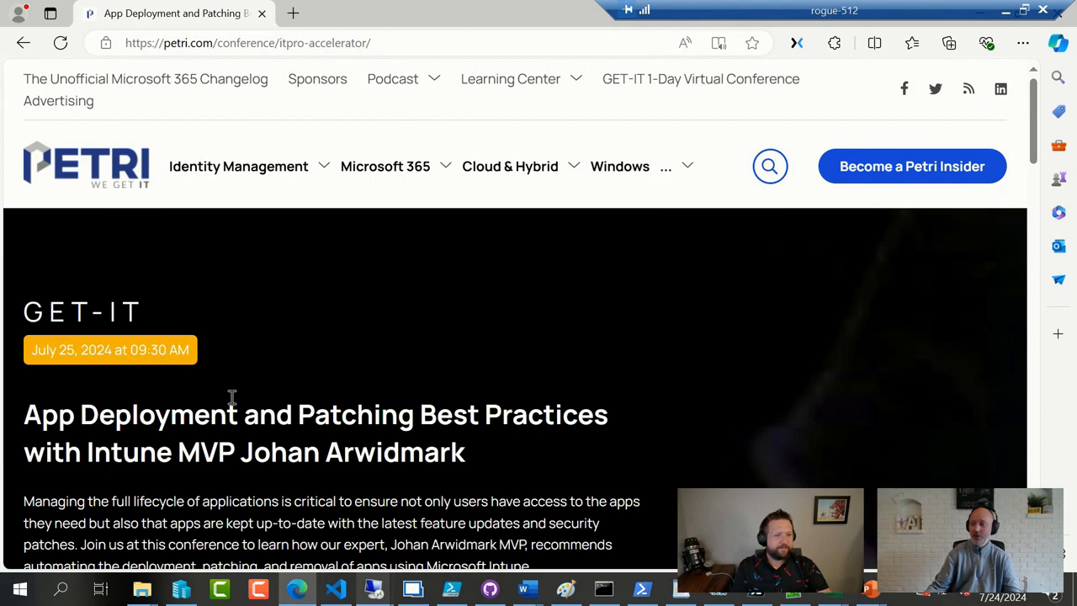
pyautogui.scroll(-3)
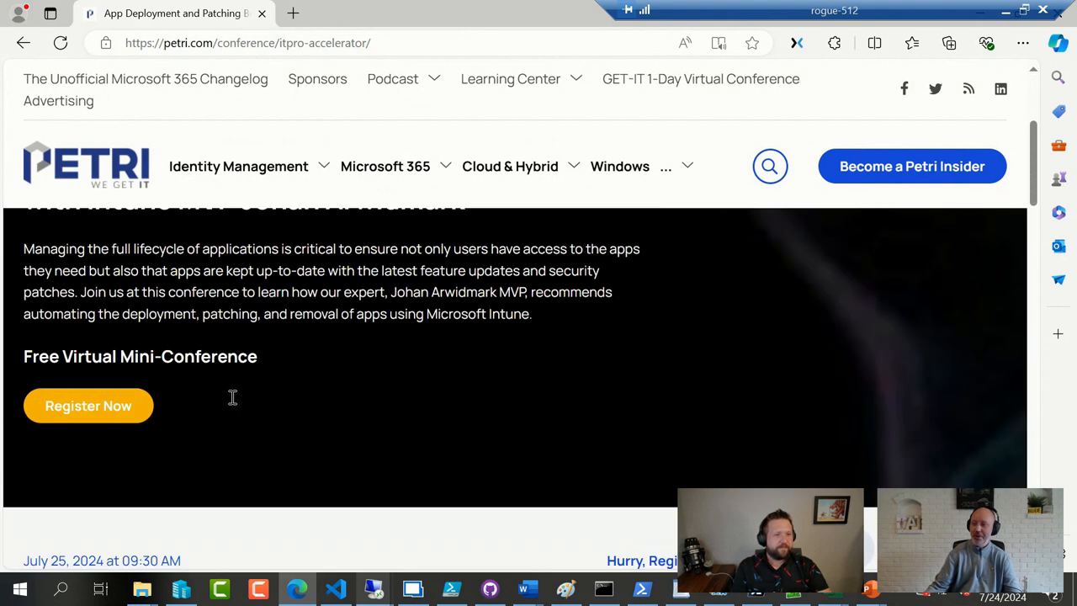
pyautogui.moveTo(358, 409)
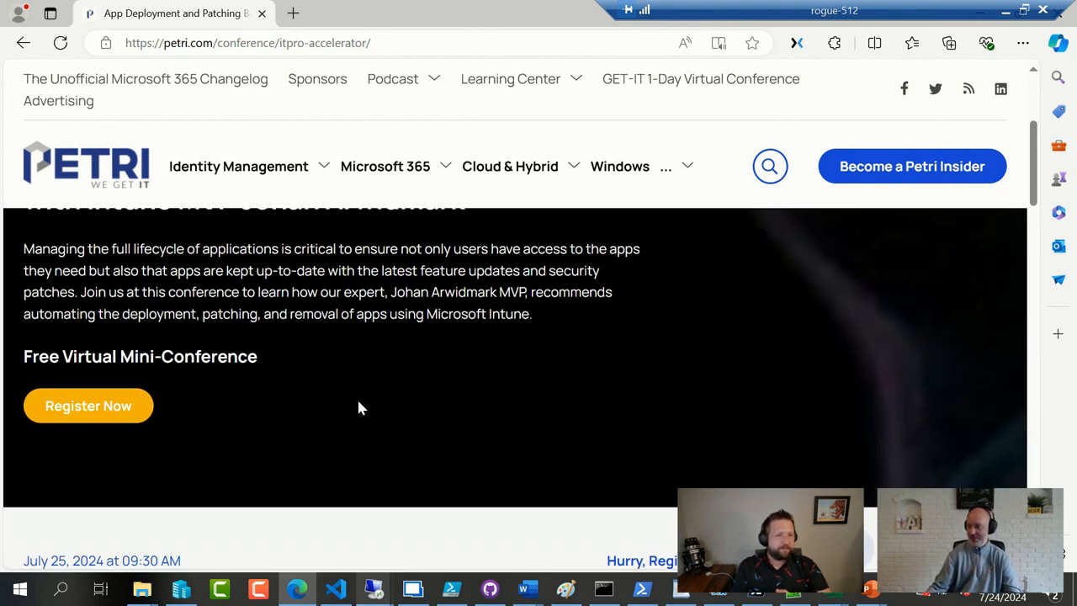
pyautogui.moveTo(471, 417)
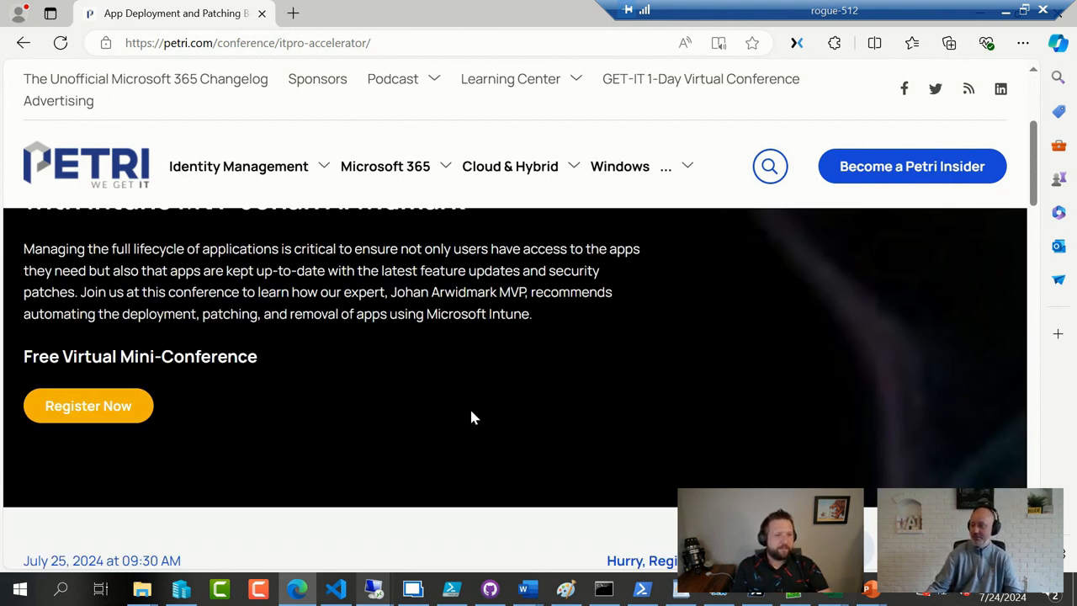
pyautogui.scroll(3)
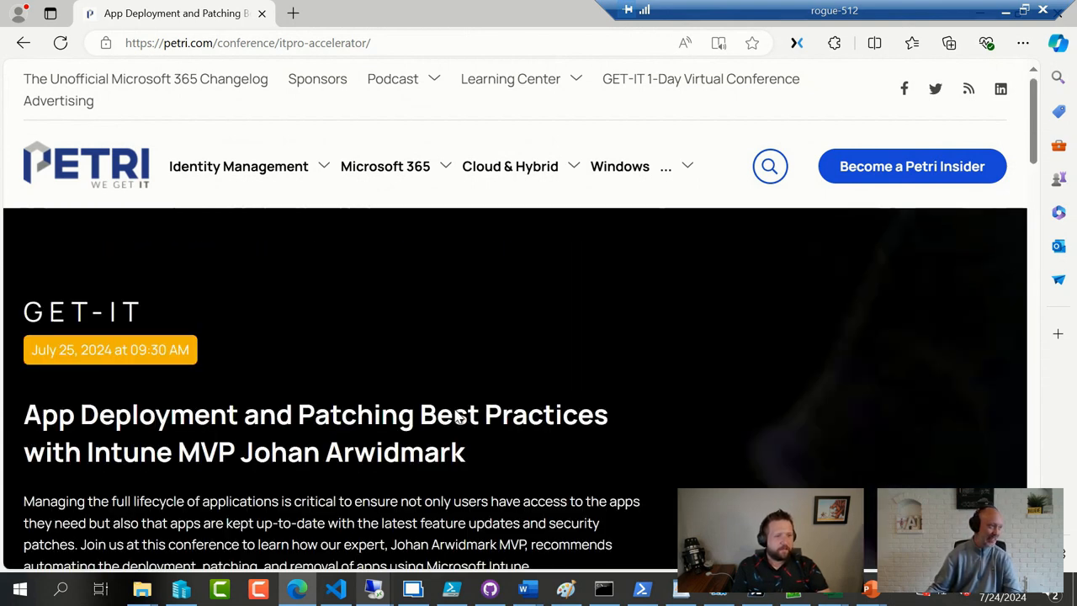
pyautogui.moveTo(318, 209)
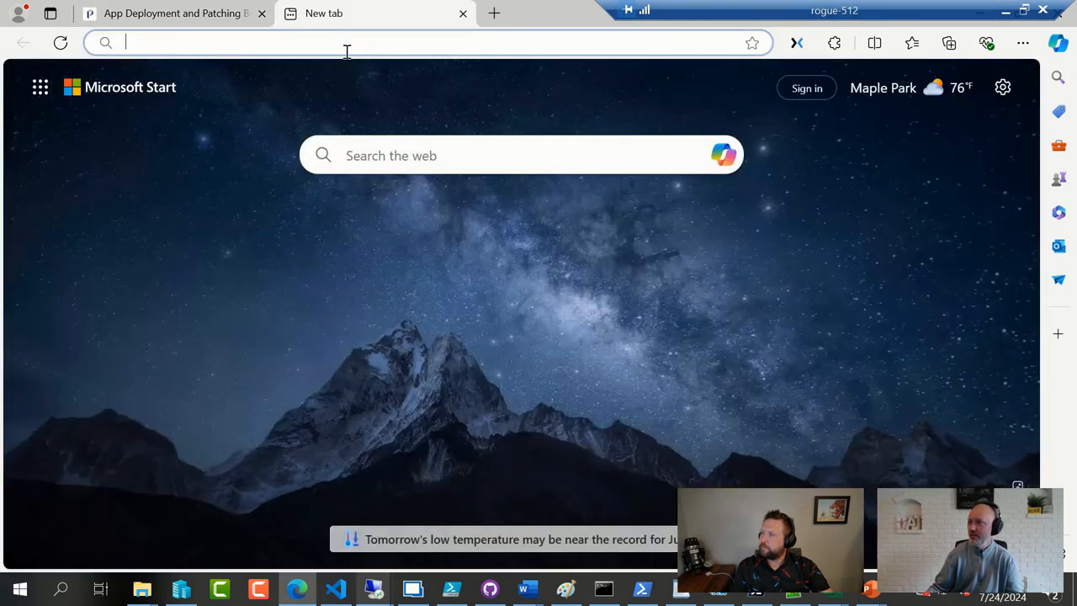
# - Load oceanleaf.ch/my-dream-setup, scroll to the Favorite tools list and accept the analytics notice with Got it!
pyautogui.write('https://www.oceanleaf.ch/my-dream-setup/')
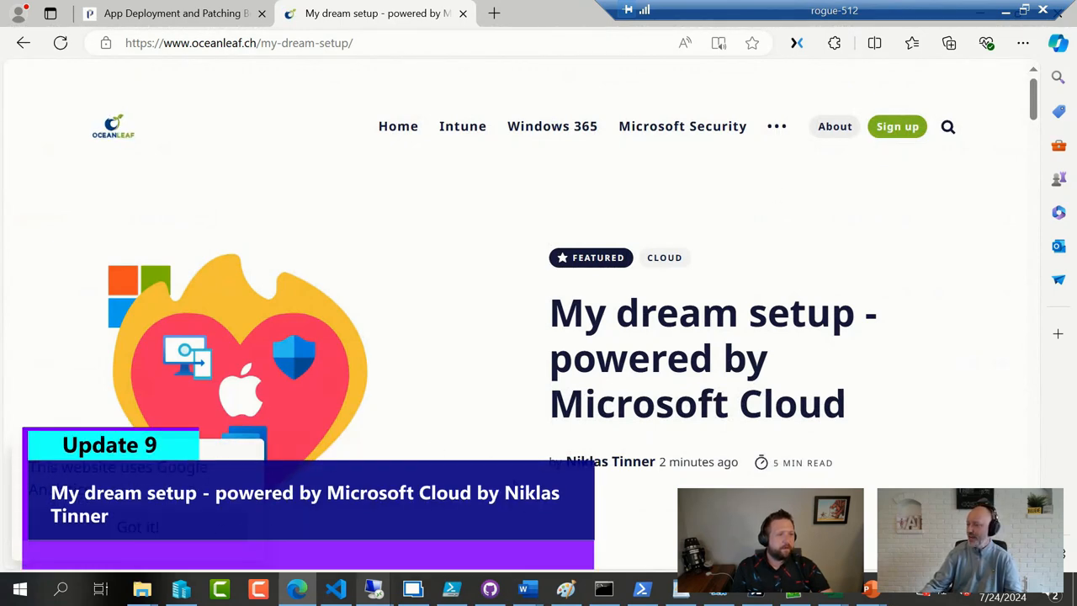
pyautogui.moveTo(741, 456)
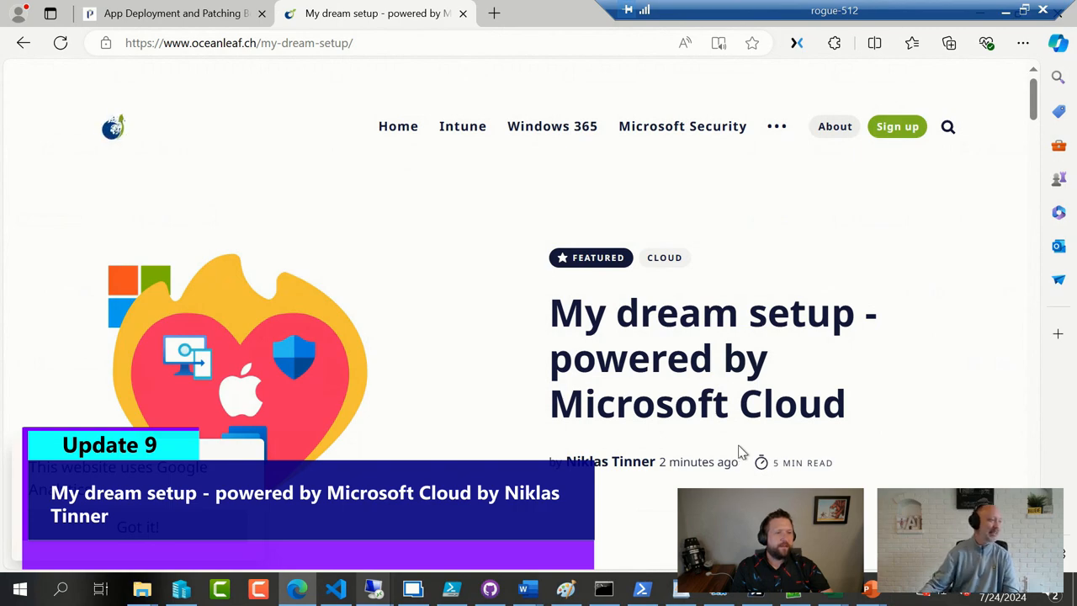
pyautogui.scroll(-3)
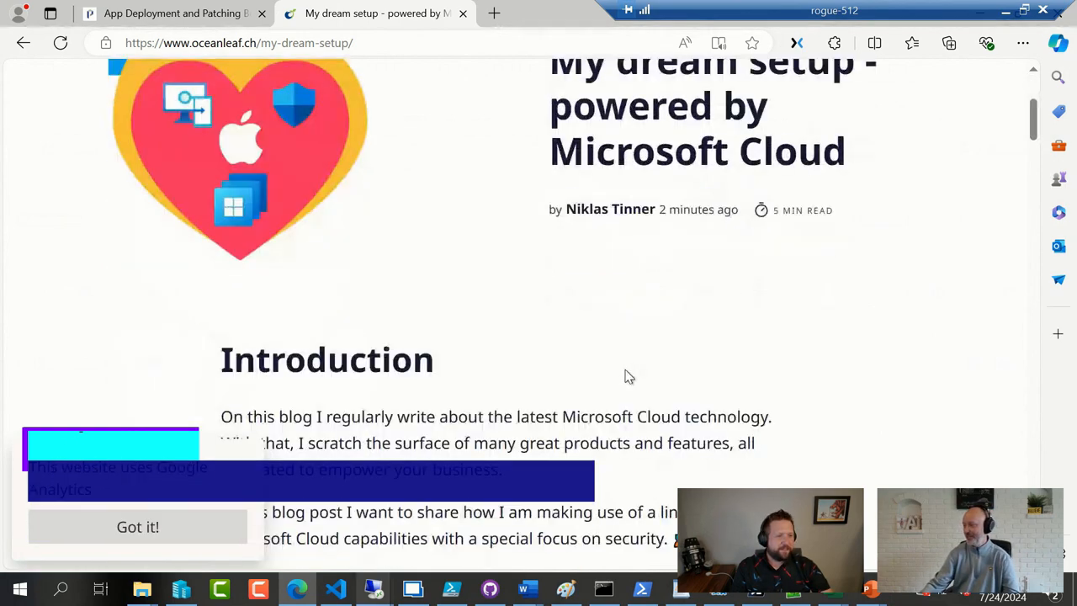
pyautogui.scroll(-3)
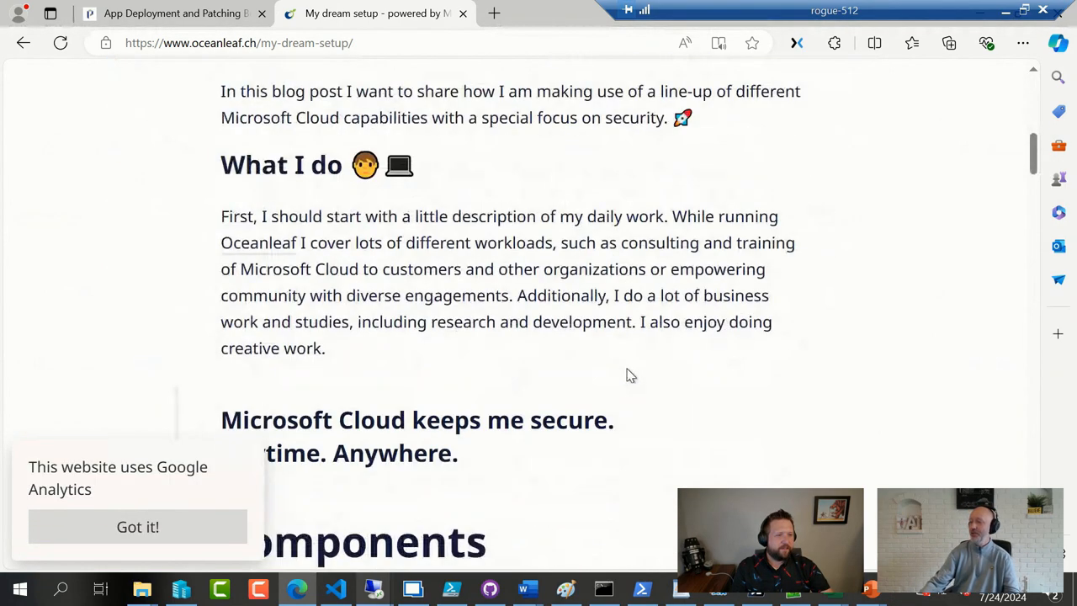
pyautogui.scroll(-3)
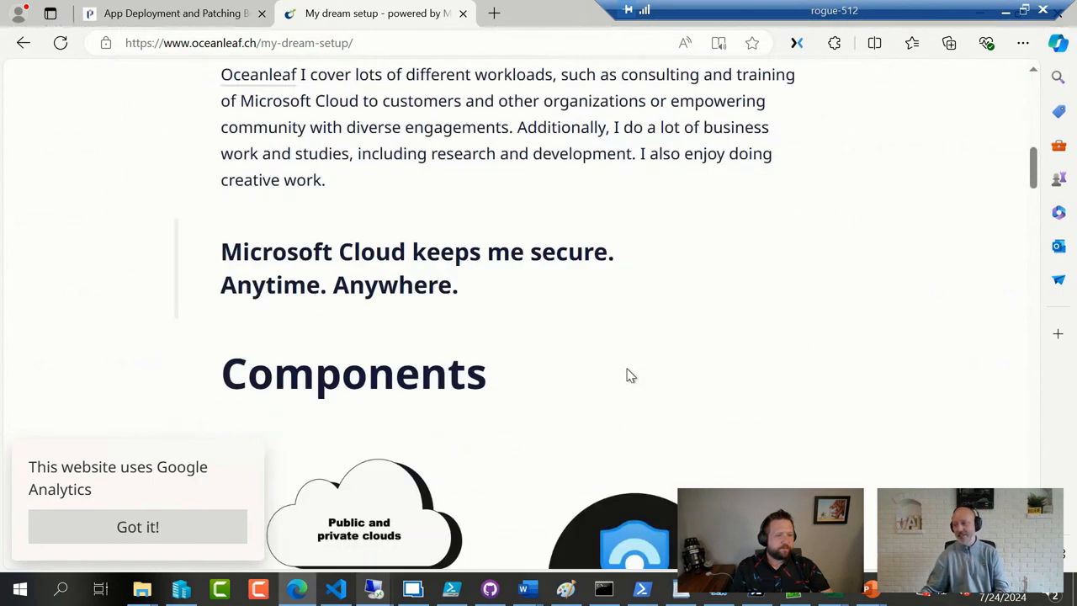
pyautogui.scroll(-3)
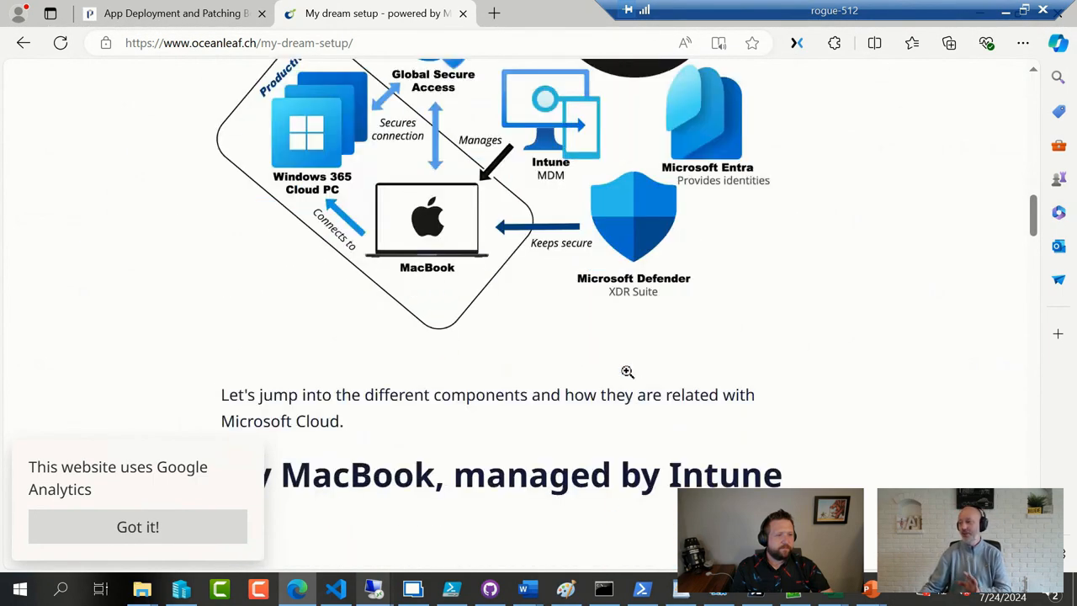
pyautogui.scroll(-3)
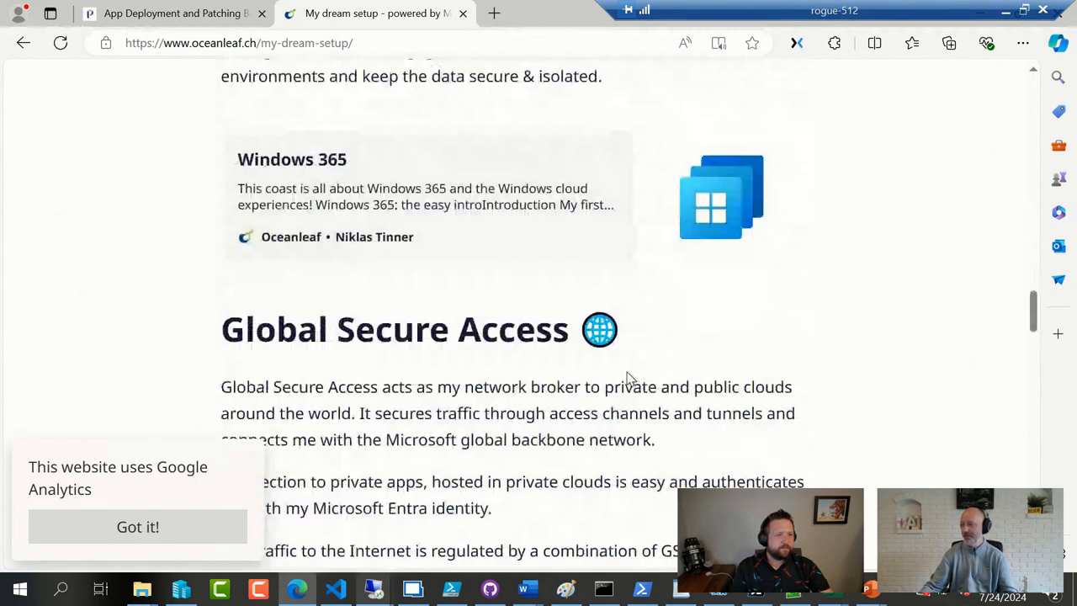
pyautogui.scroll(-3)
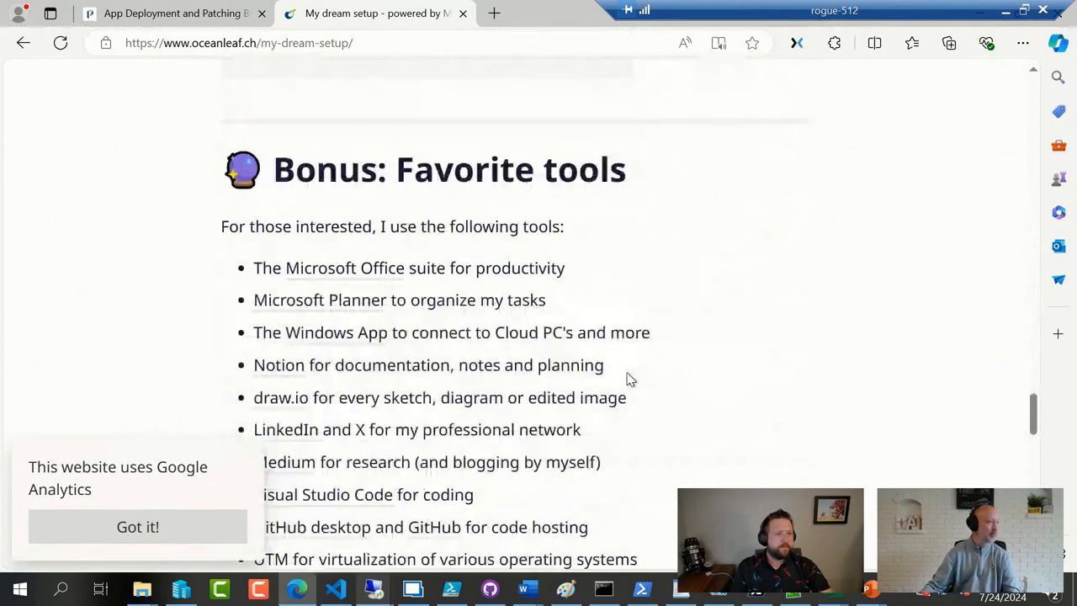
pyautogui.scroll(-3)
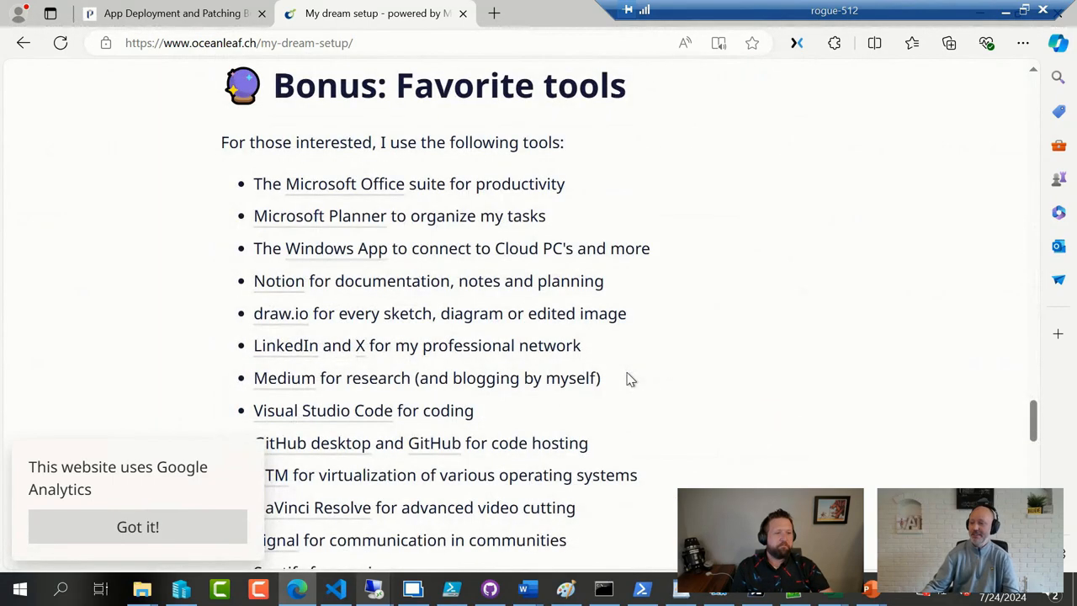
pyautogui.click(138, 525)
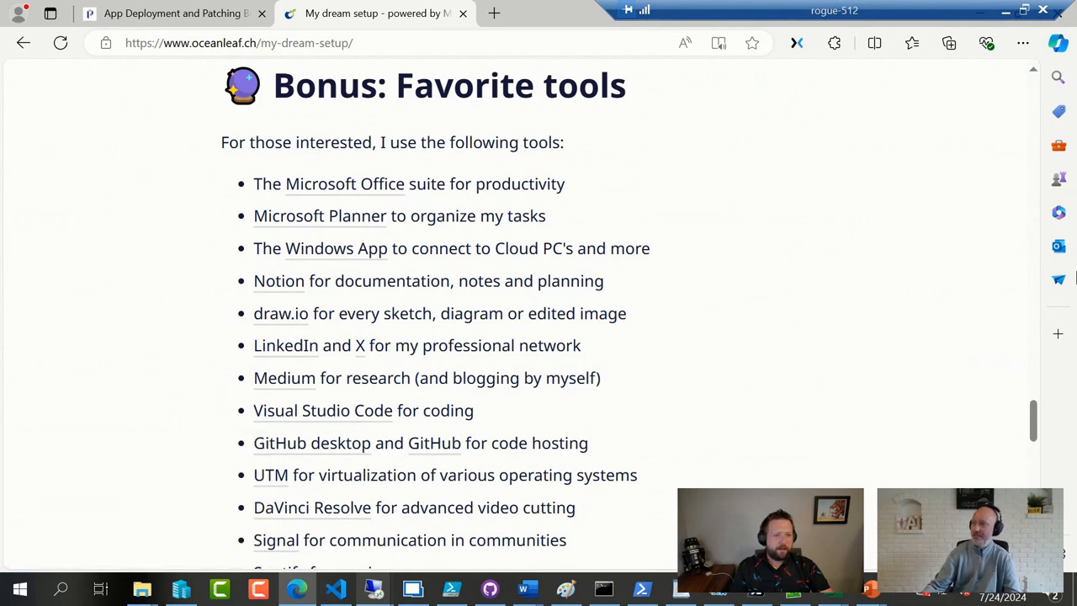
pyautogui.moveTo(777, 135)
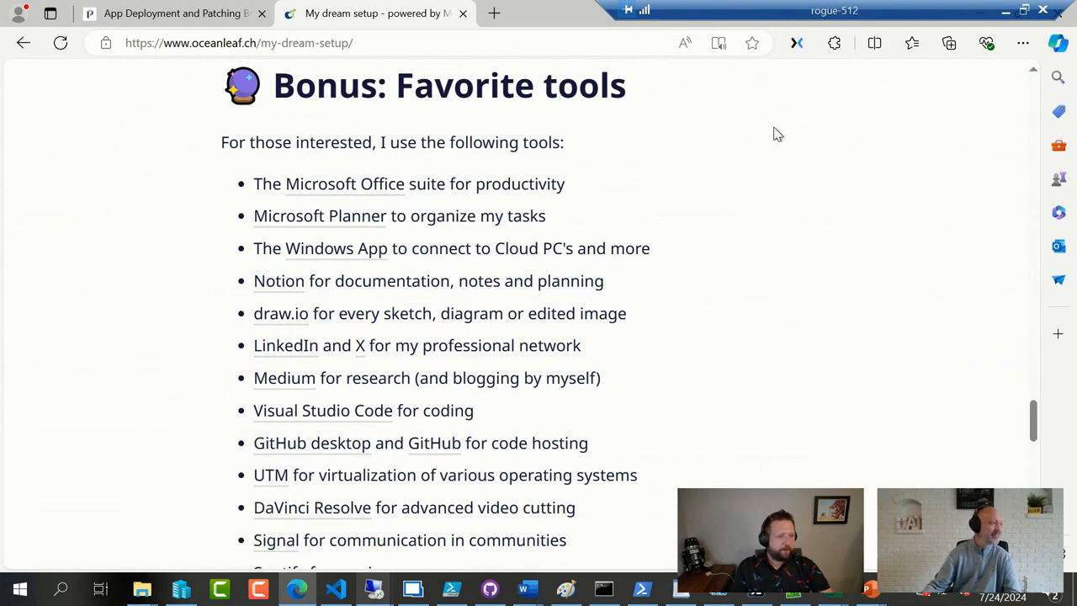